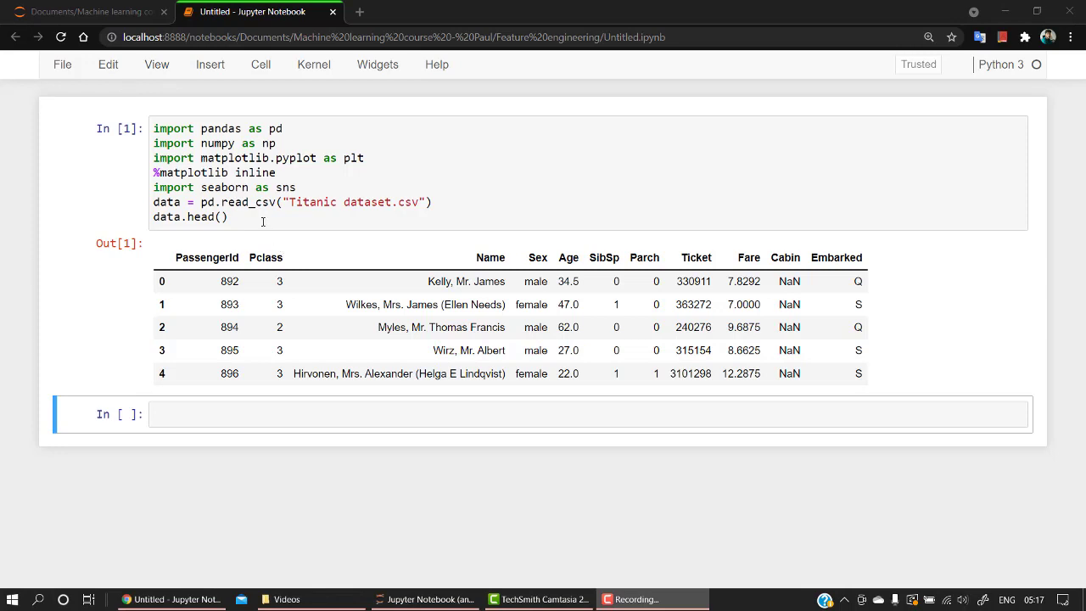
Paste the loop that caps Age outliers at lower 10 and upper 60 via np.where into the empty cell.
click(234, 202)
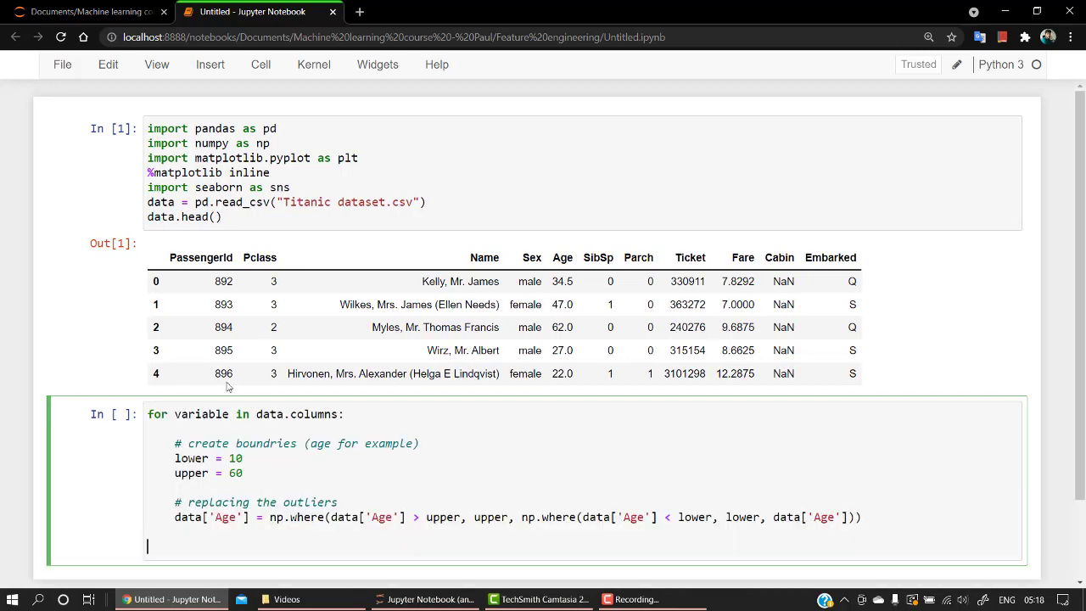
Plot data.boxplot("Age") of the 10–65 capped ages, correcting the 'bosplot' typo.
scroll(down, 3)
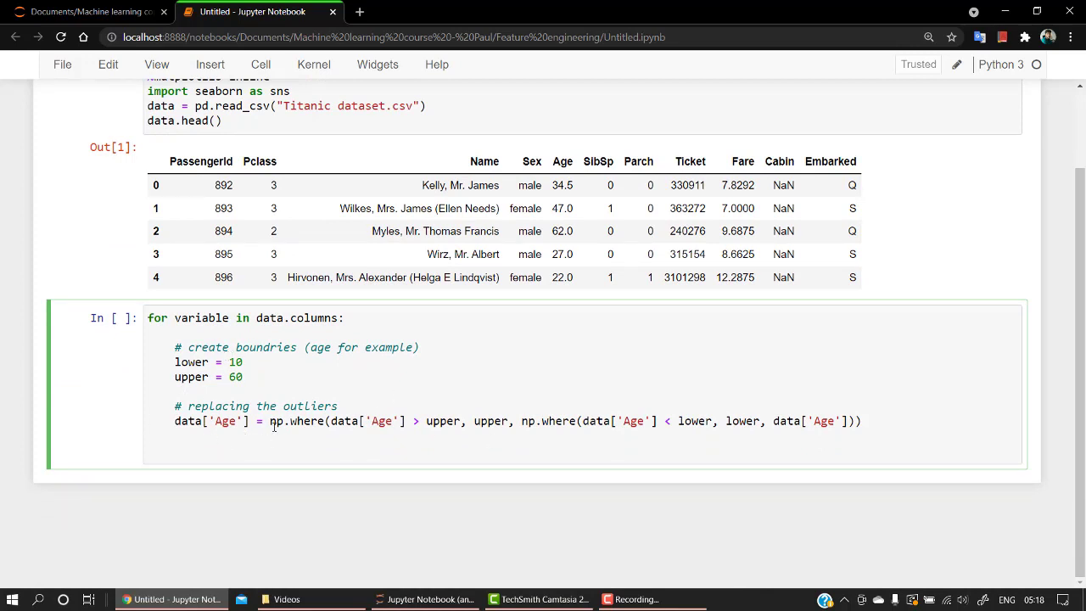
mouse_move(293, 379)
text(5)
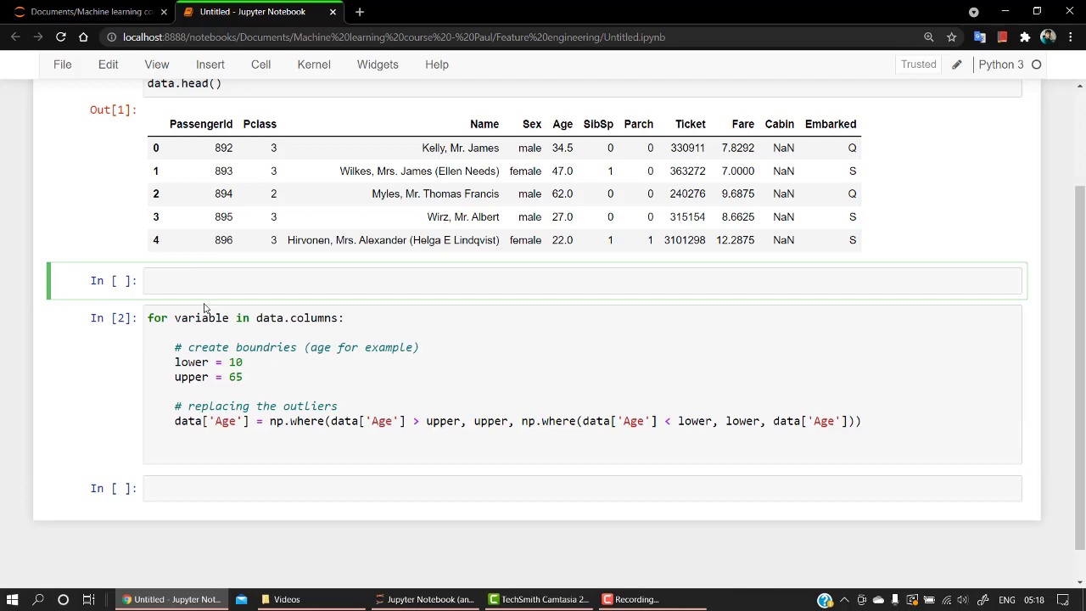
text(dat)
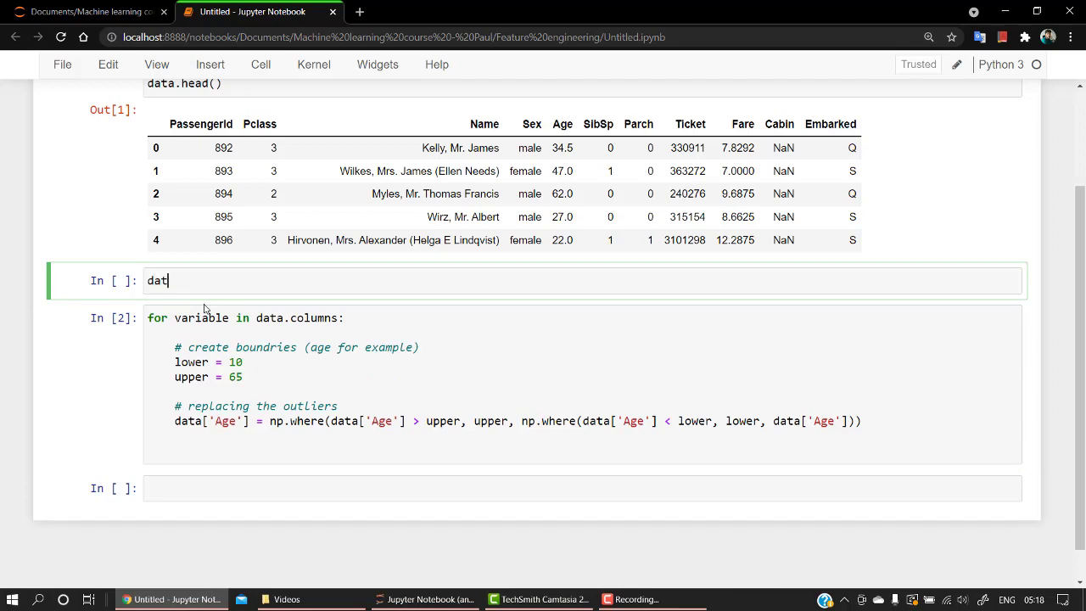
text(a.)
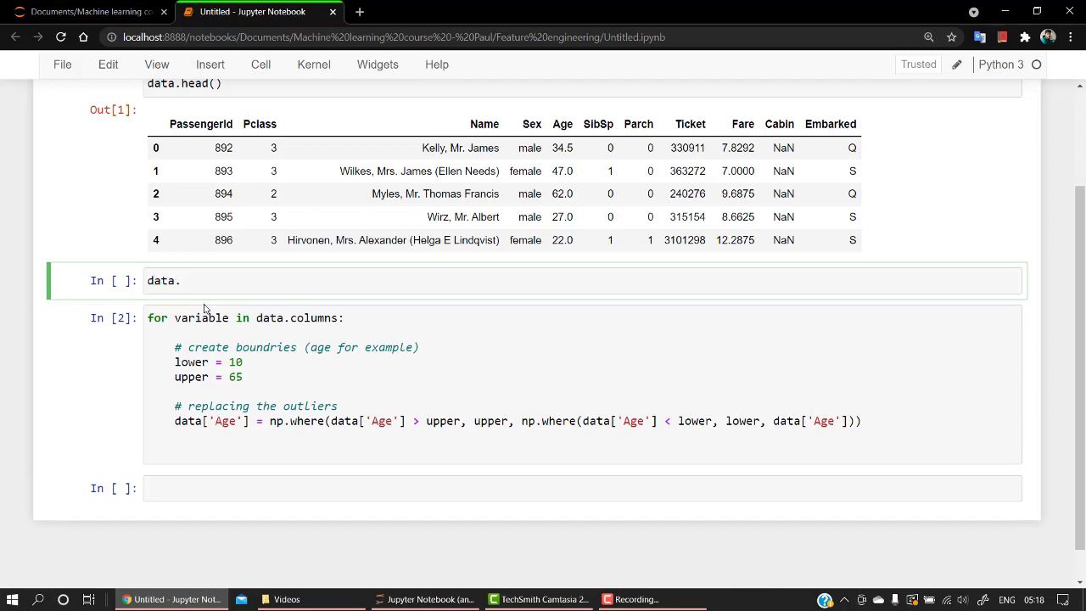
text(bosplot)
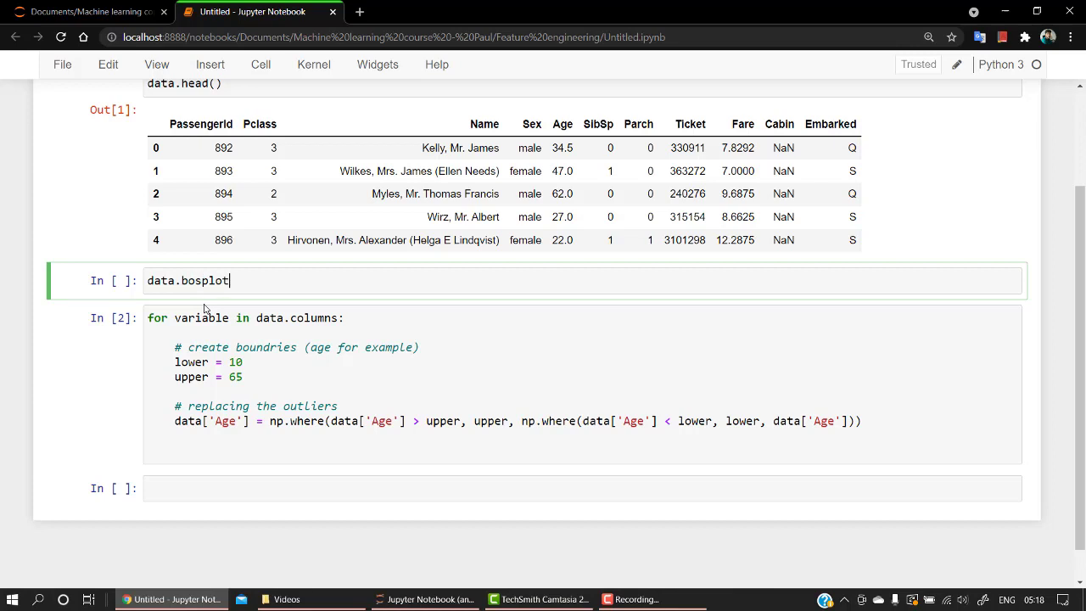
text(())
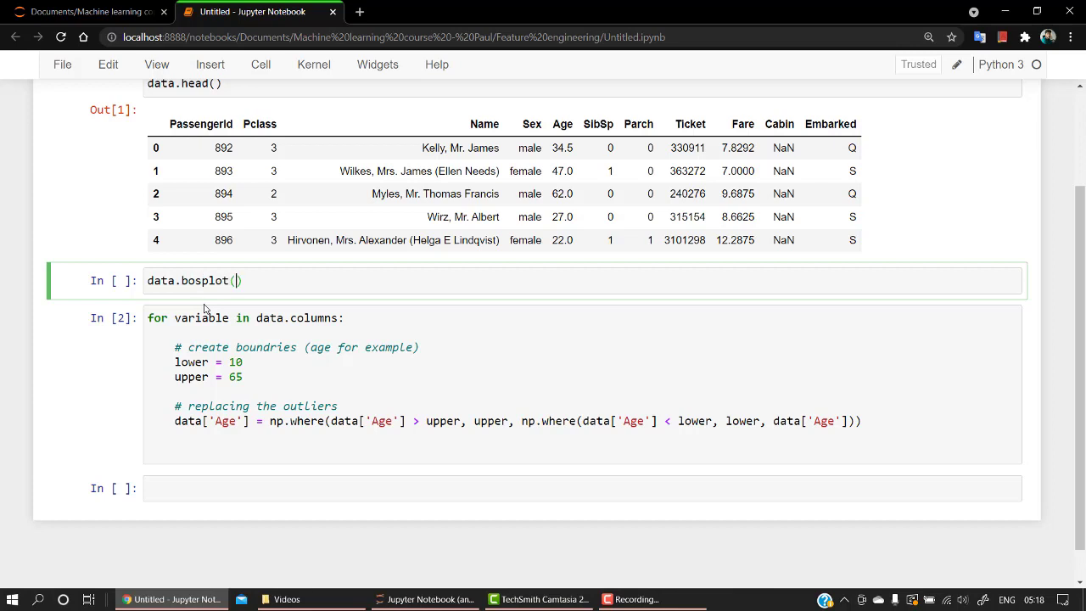
text("Age")
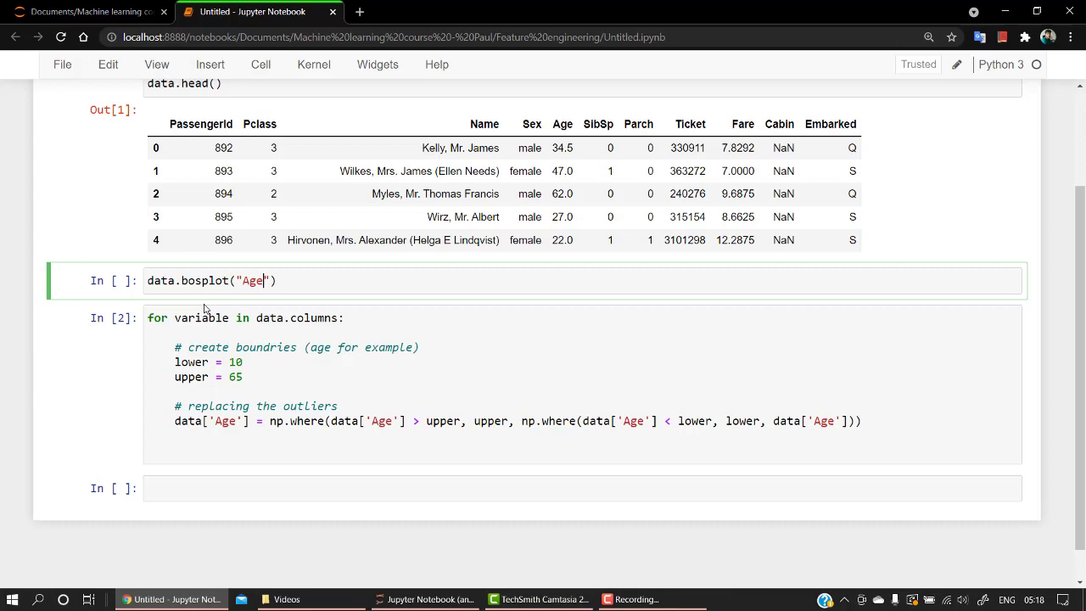
double_click(251, 281)
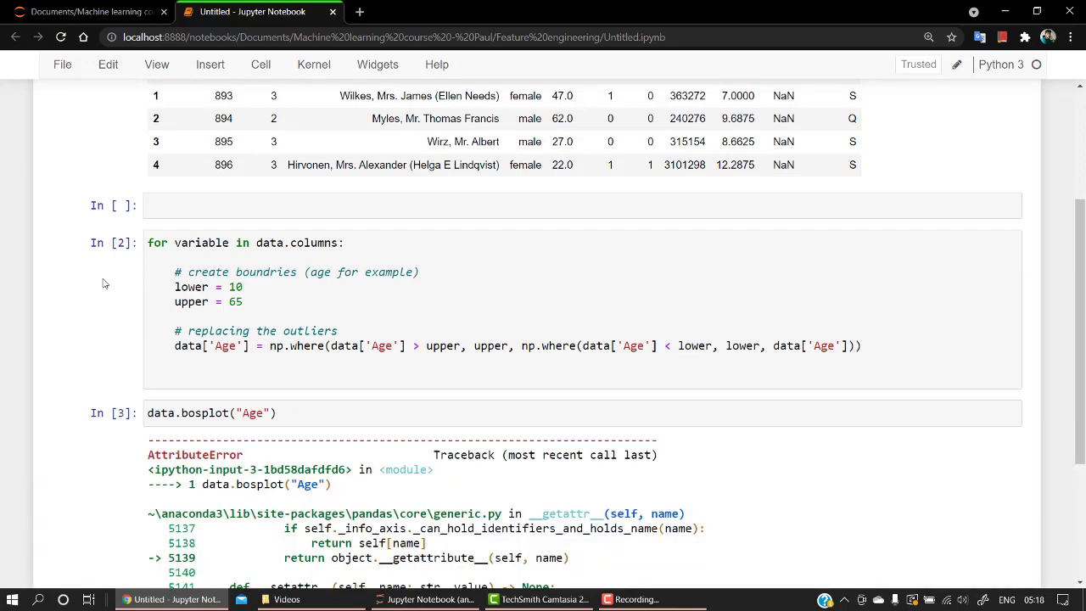
scroll(down, 3)
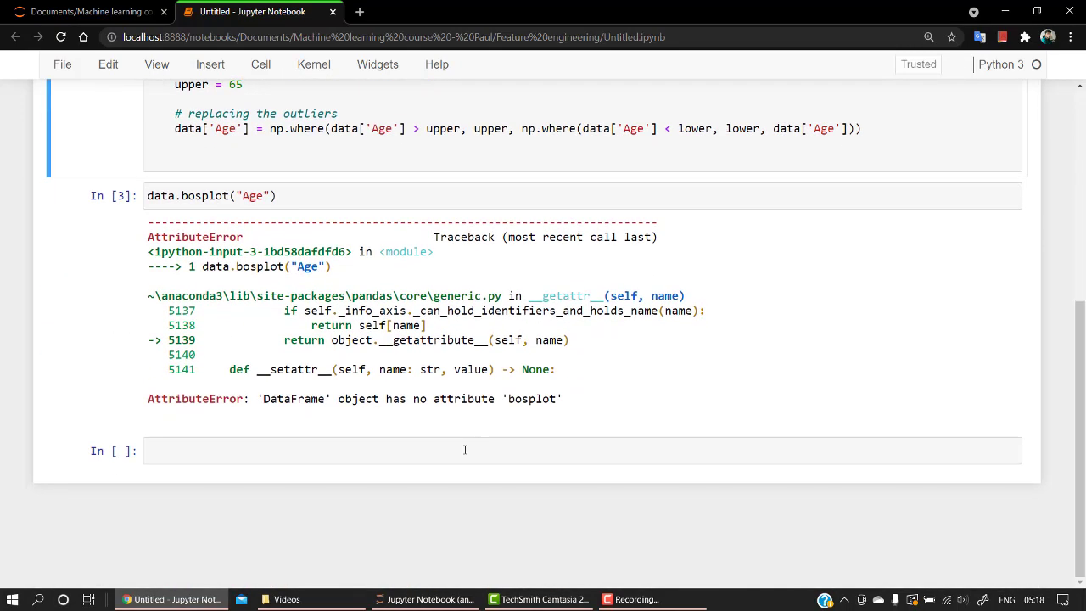
click(196, 196)
text(x)
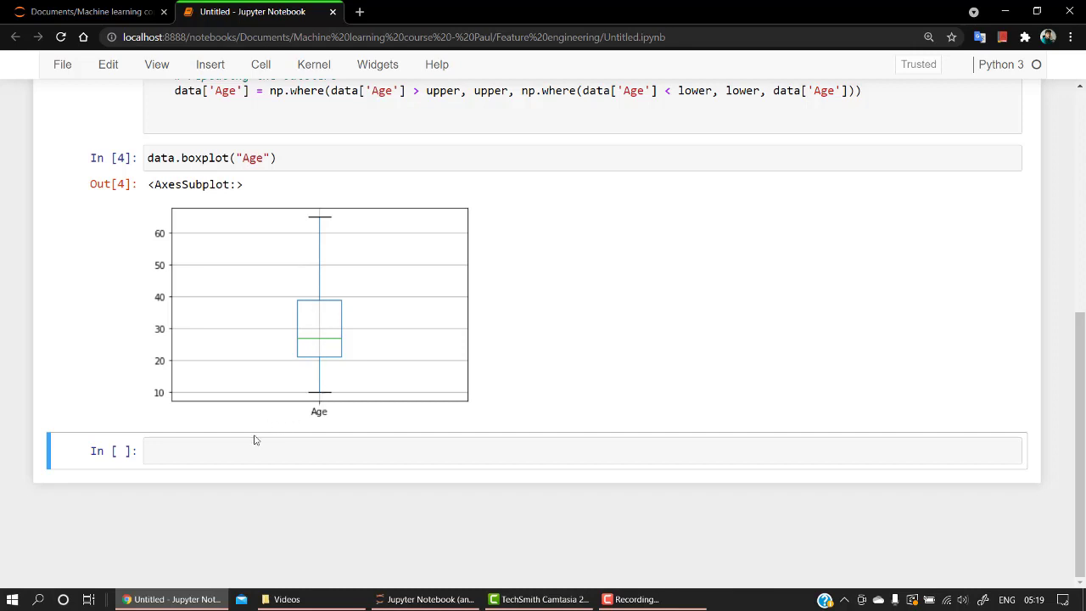
Import MinMaxScaler from sklearn.preprocessing, define norm = MinMaxScaler(), and run the cell.
text(fr)
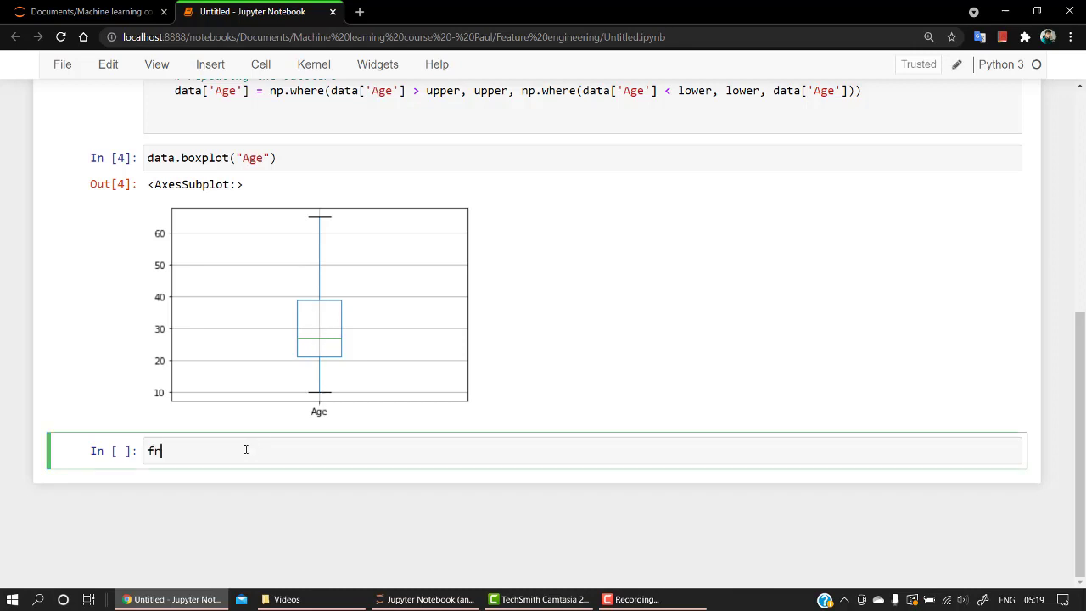
text(om sk)
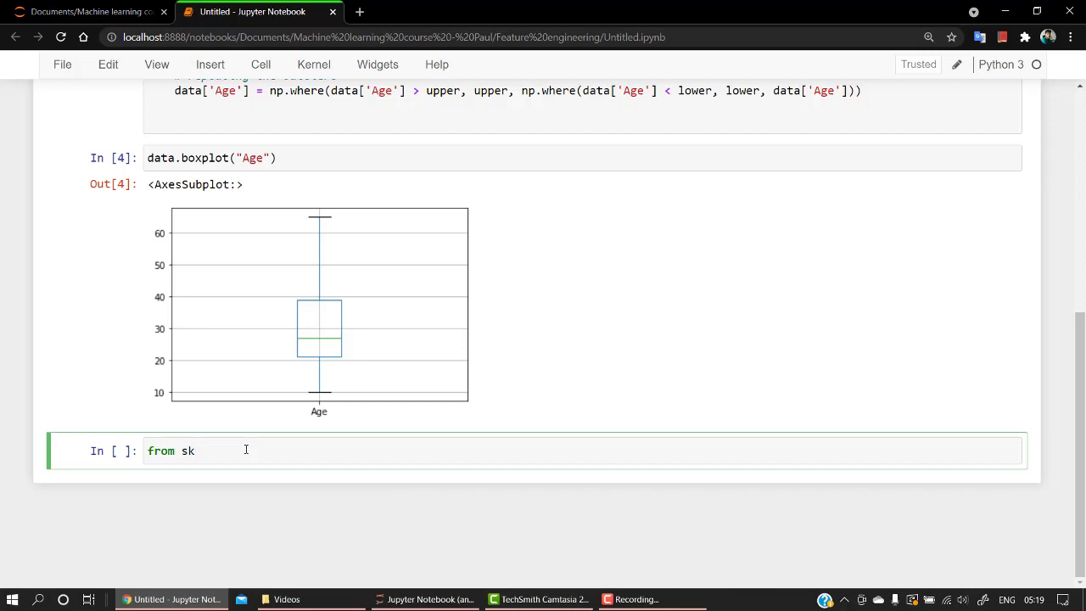
text(learn.pr)
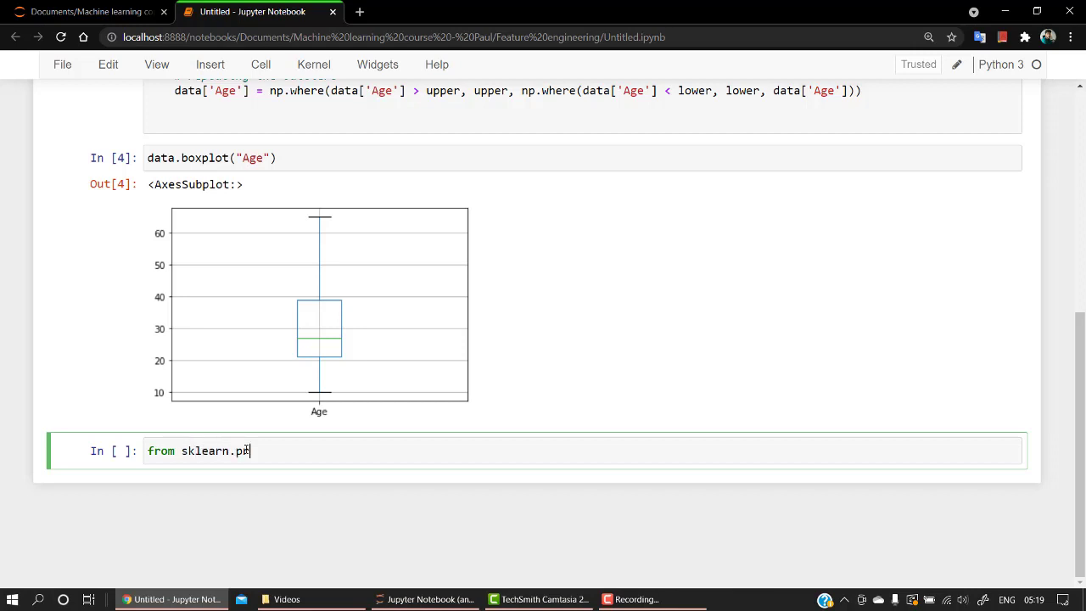
text(eprocessi)
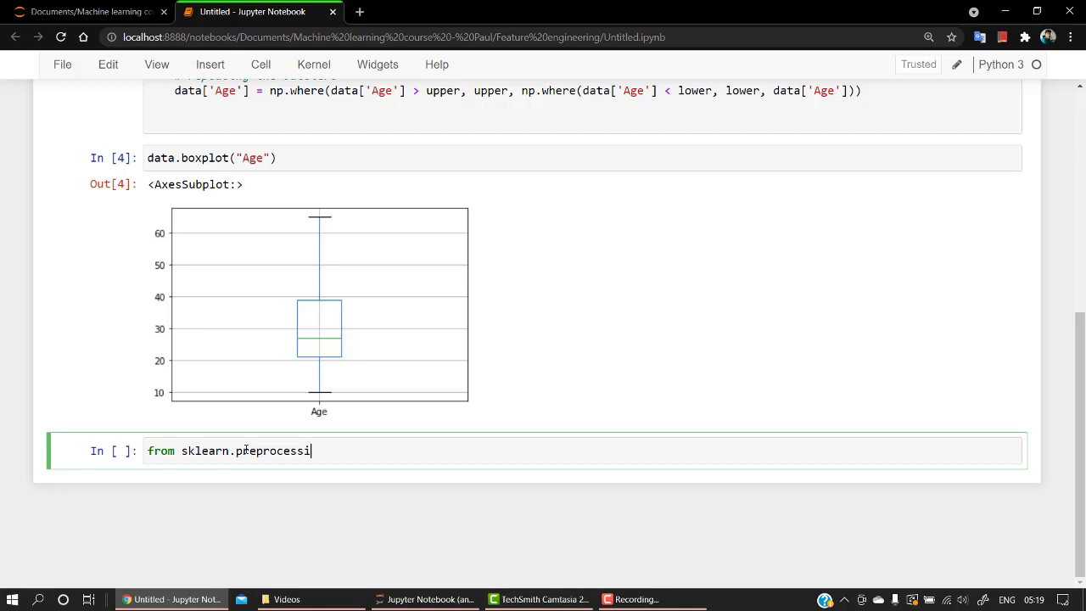
text(ng import)
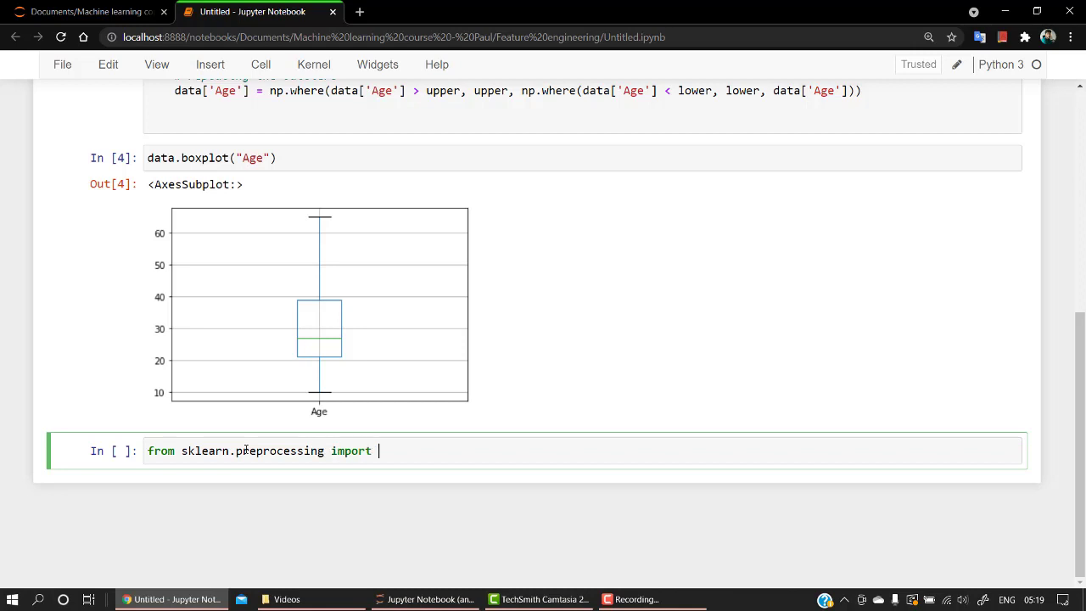
text(Min)
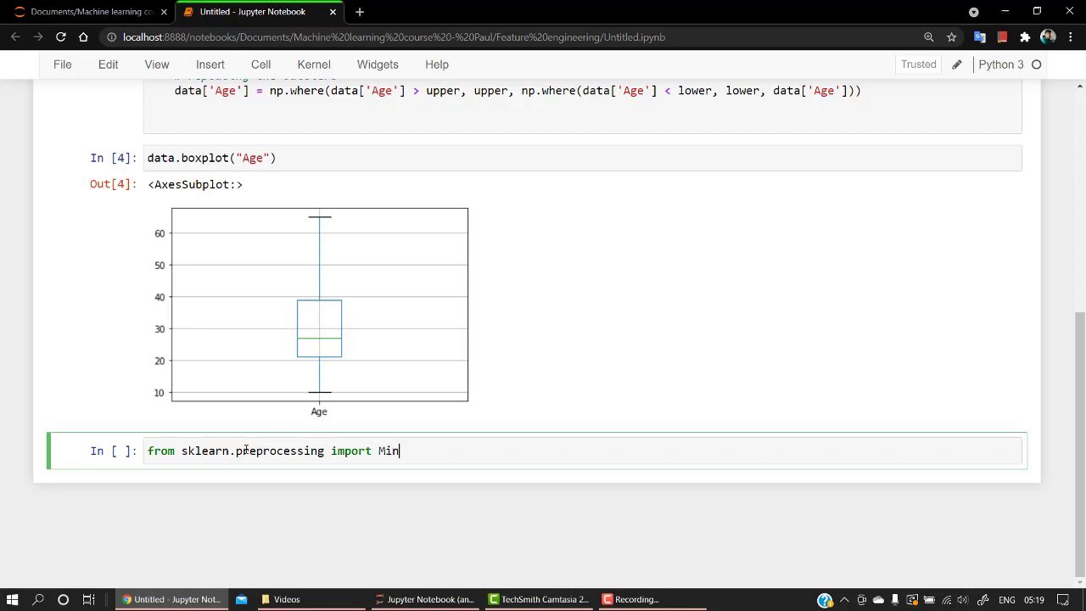
text(MaxS)
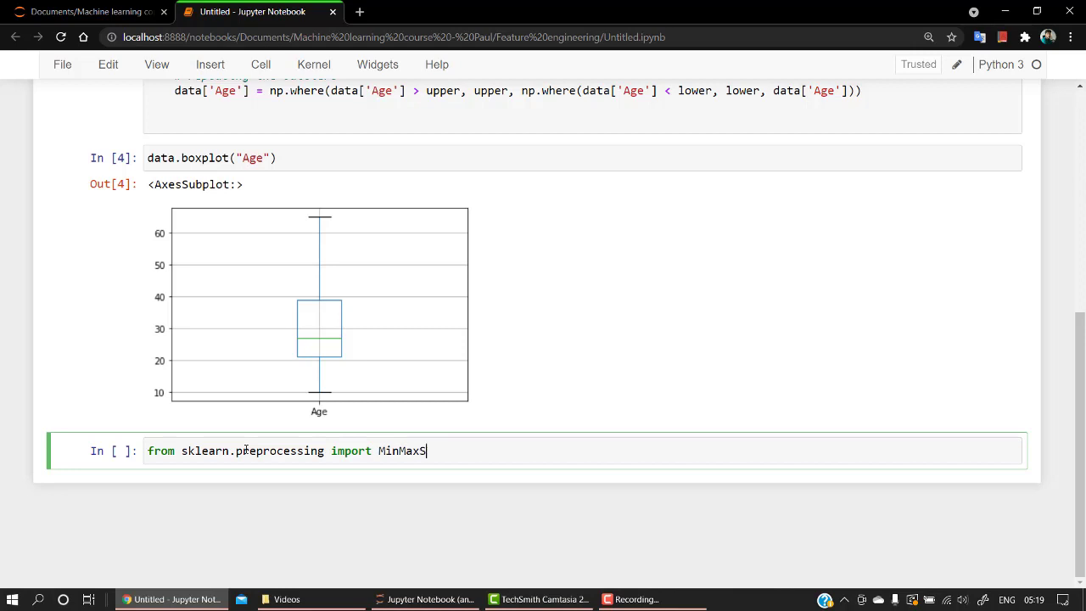
text(caler)
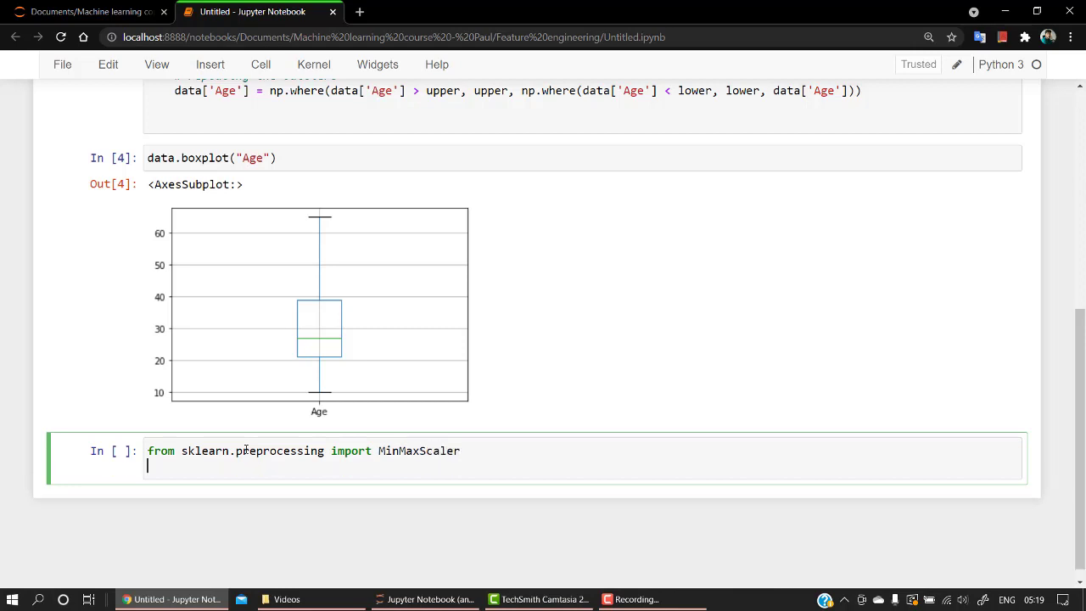
text(norm =)
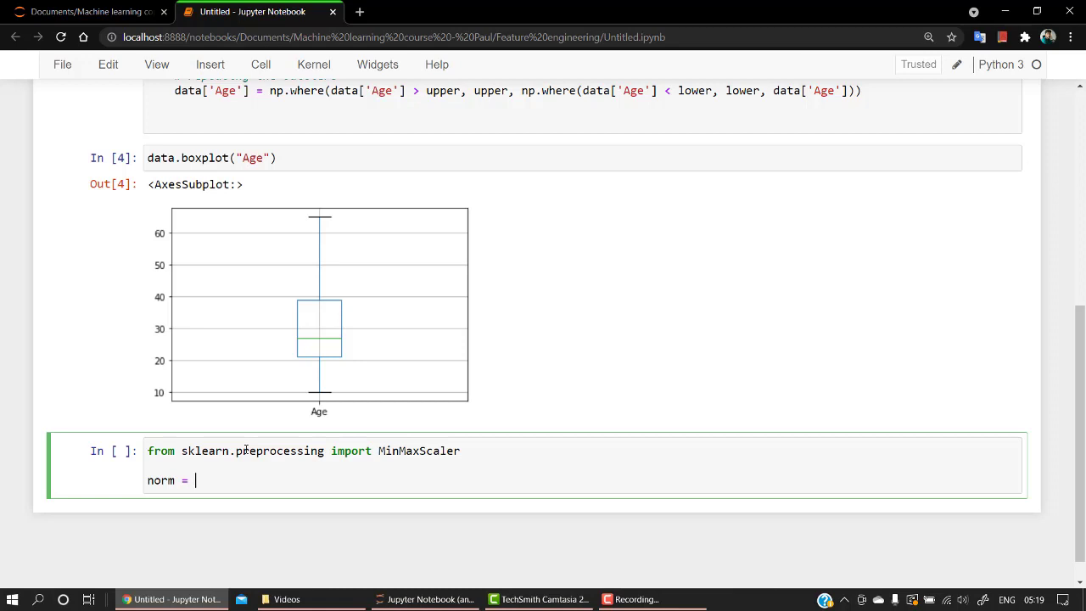
text(Min)
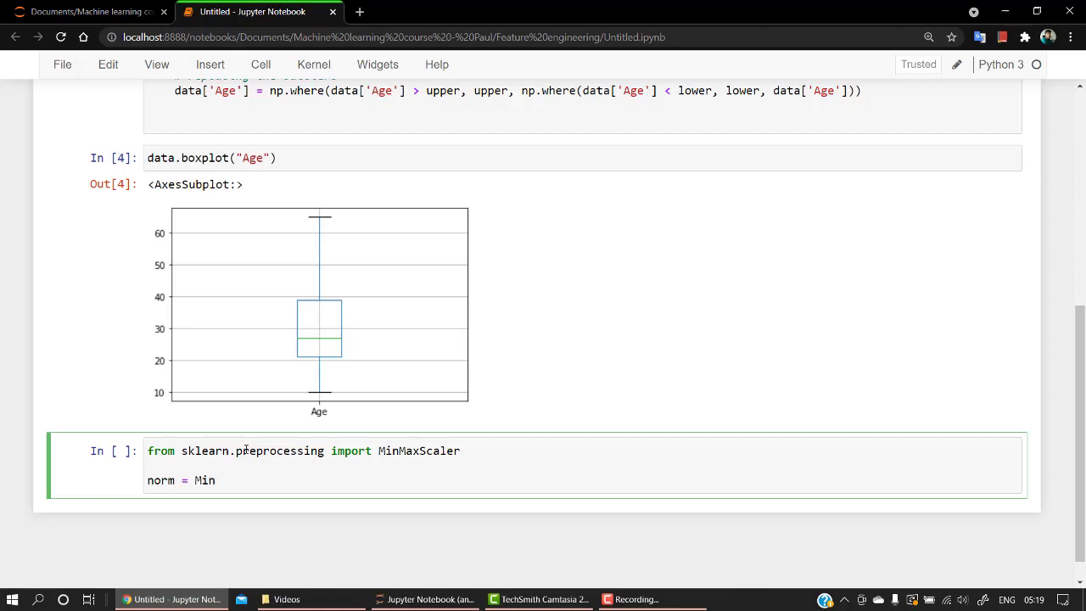
text(Max)
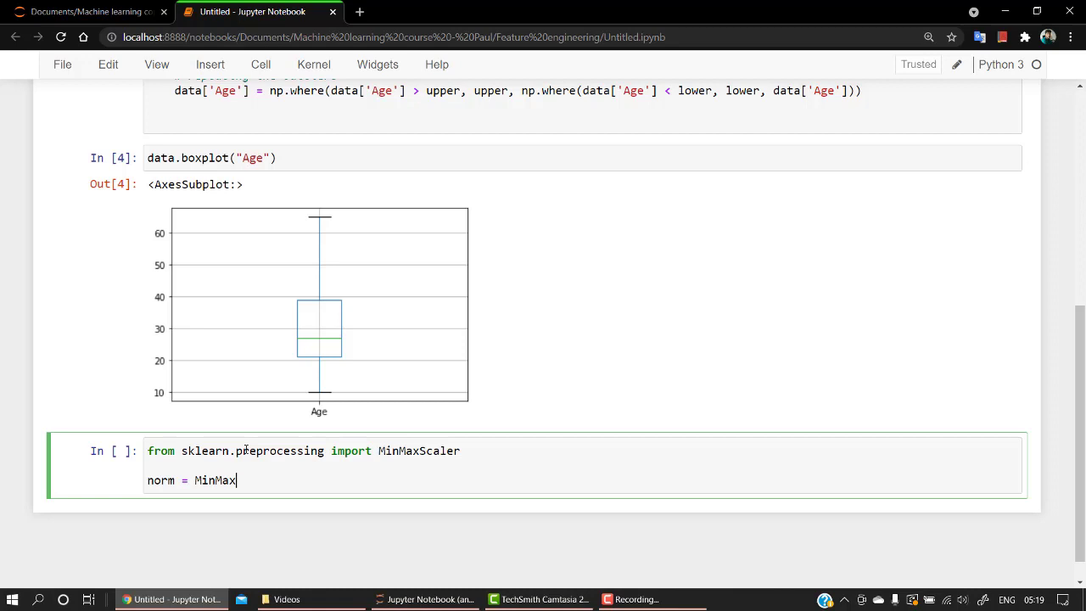
text(Scaler)
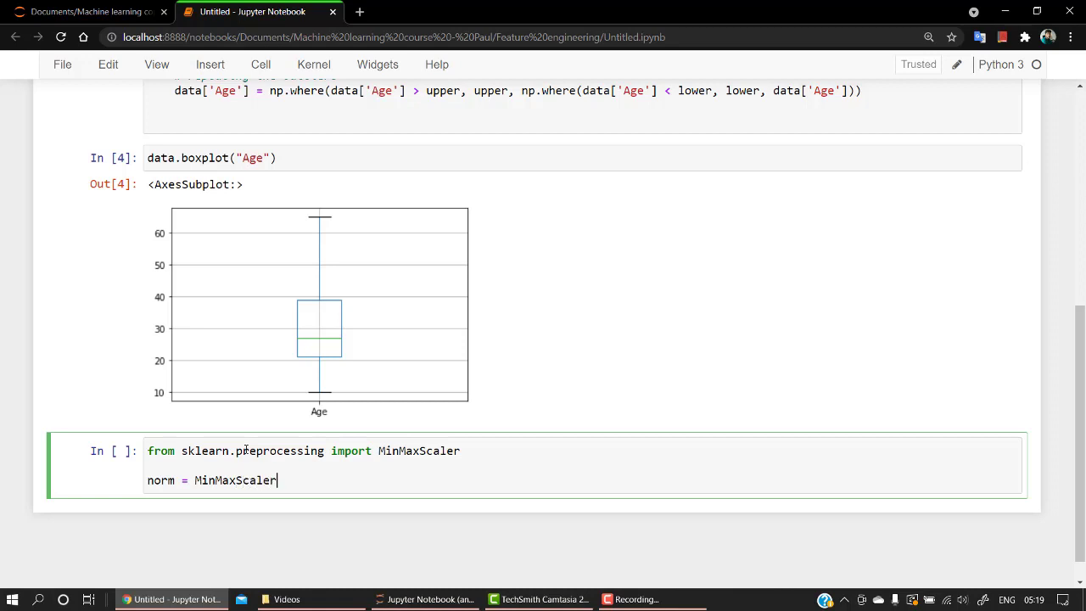
text(())
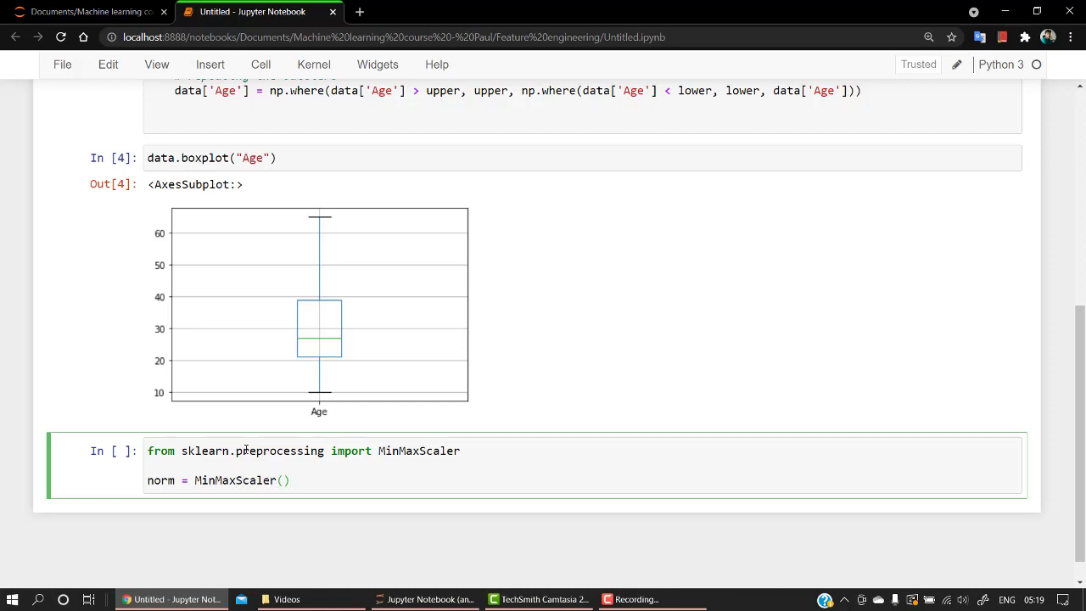
key(shift+enter)
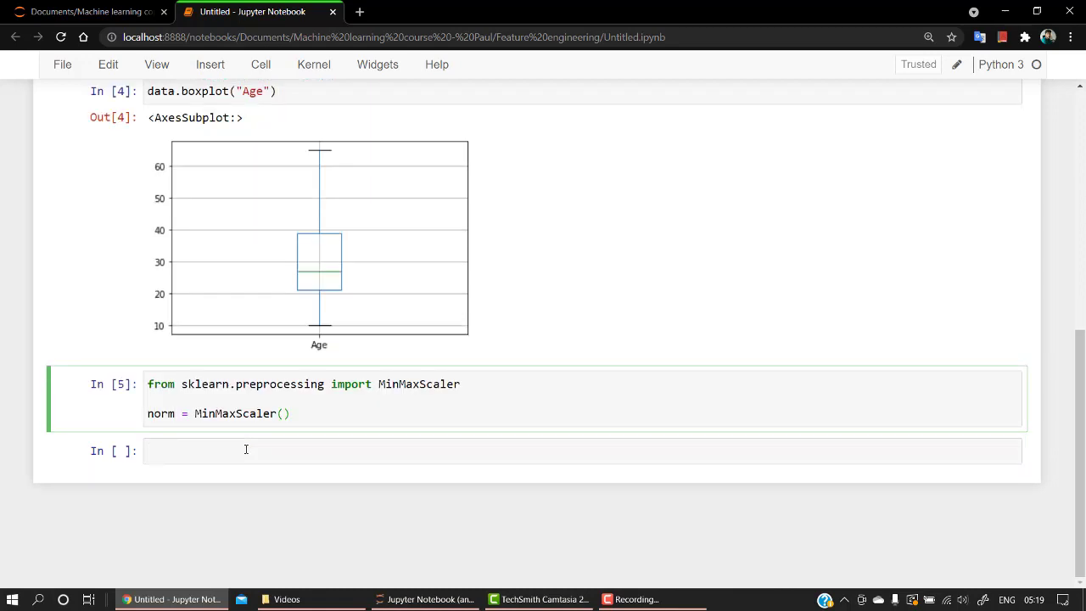
Append .fit() to the norm definition and remove the stray second line.
text(norm.)
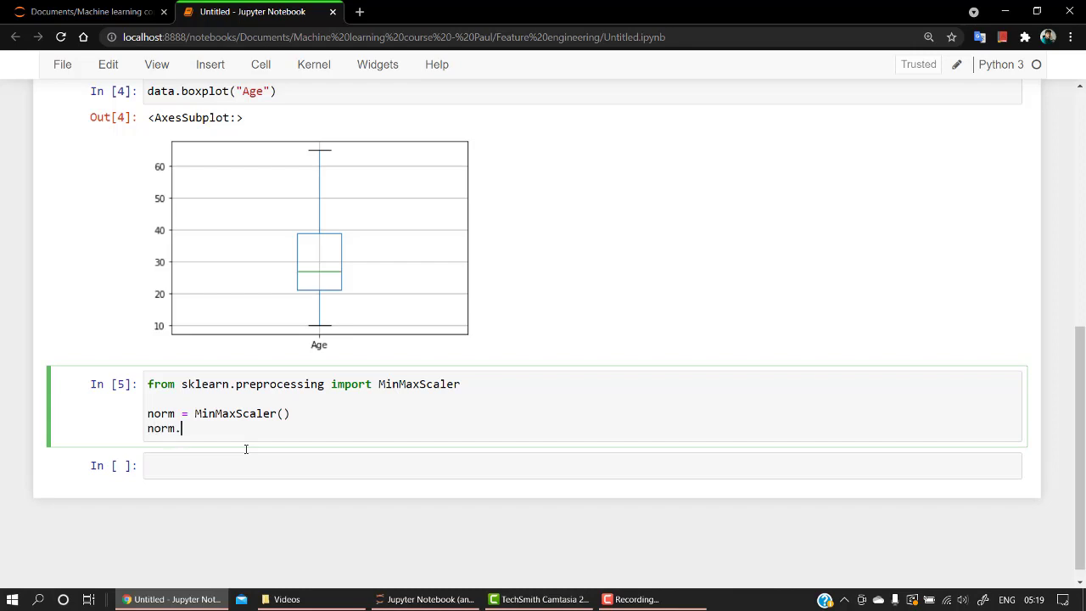
key(Backspace)
text(.f)
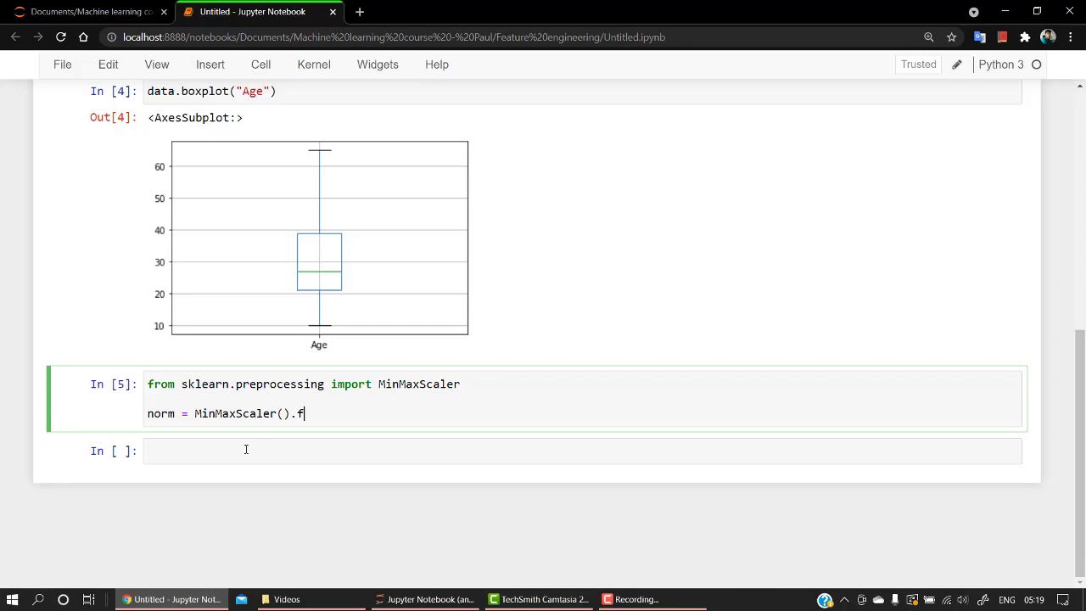
text(it())
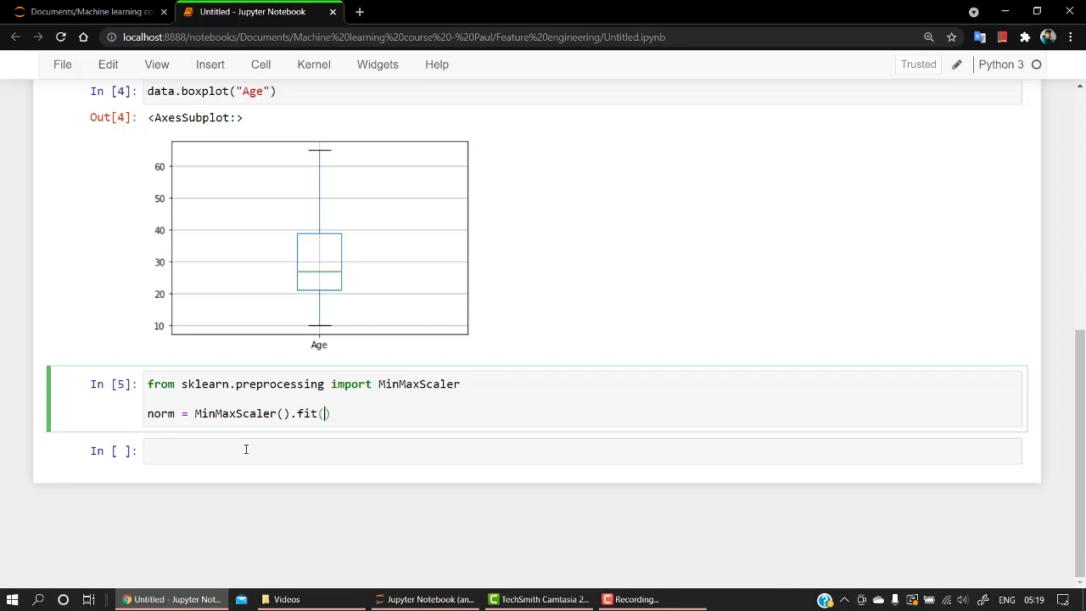
text(()
text(d)
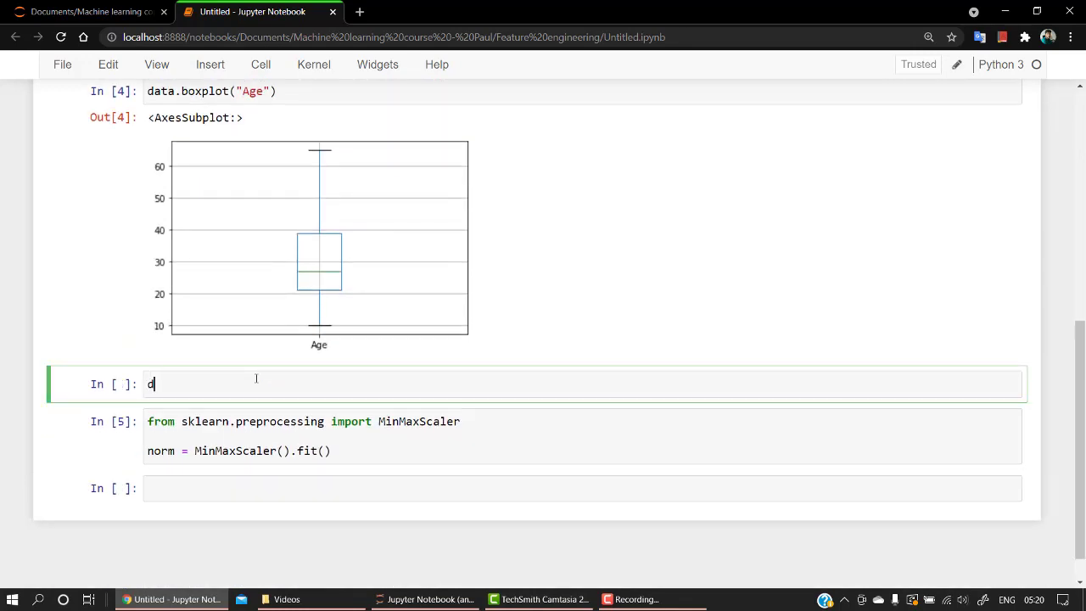
Display data['Age'] and data.Age.values.reshape(-1,1) in new cells.
text(ata[])
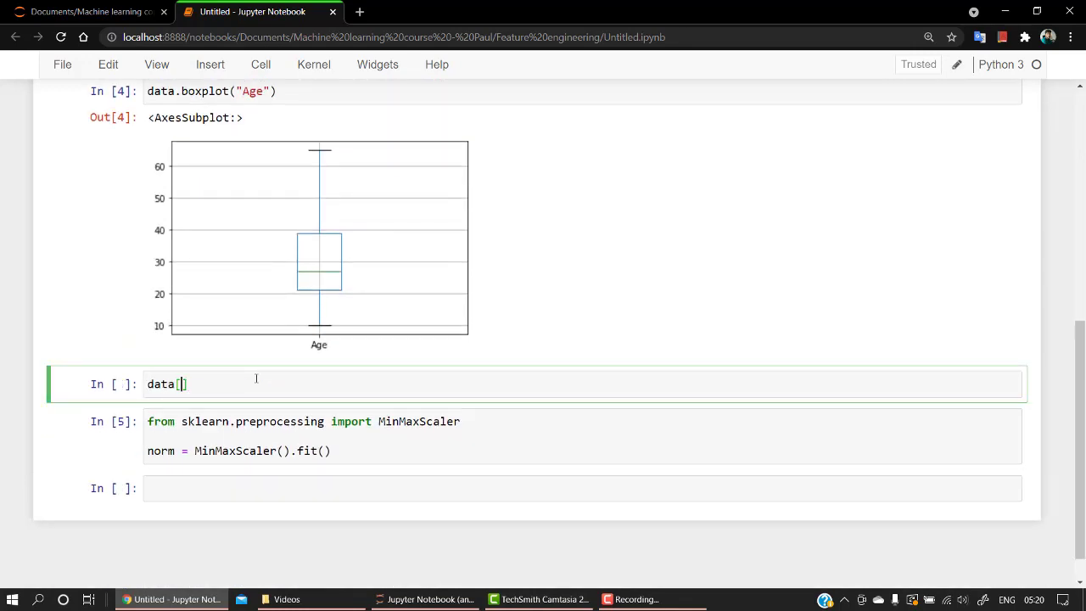
text('Ah')
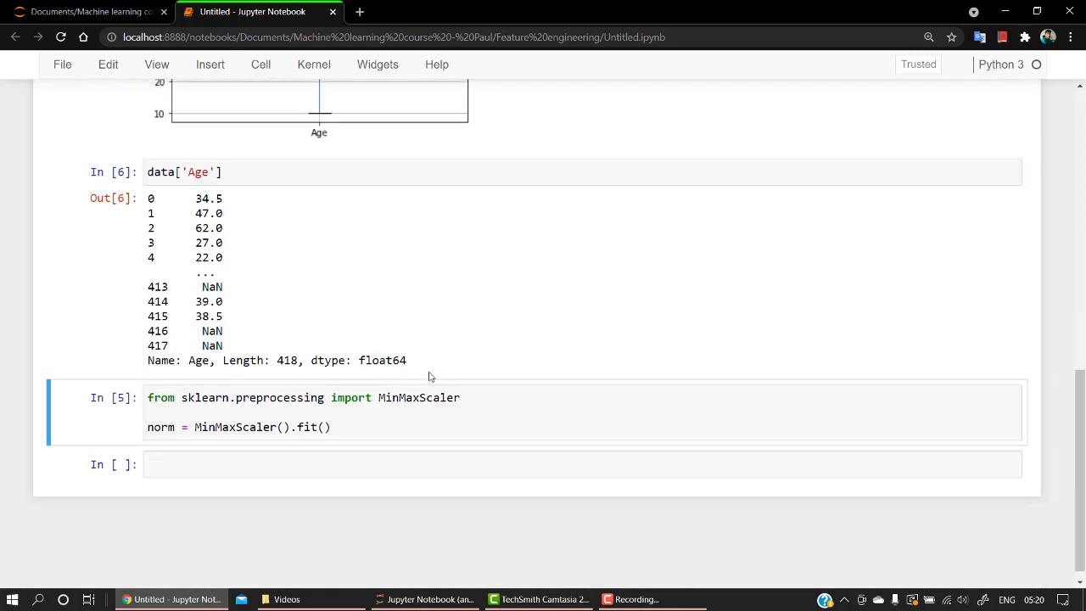
mouse_move(110, 414)
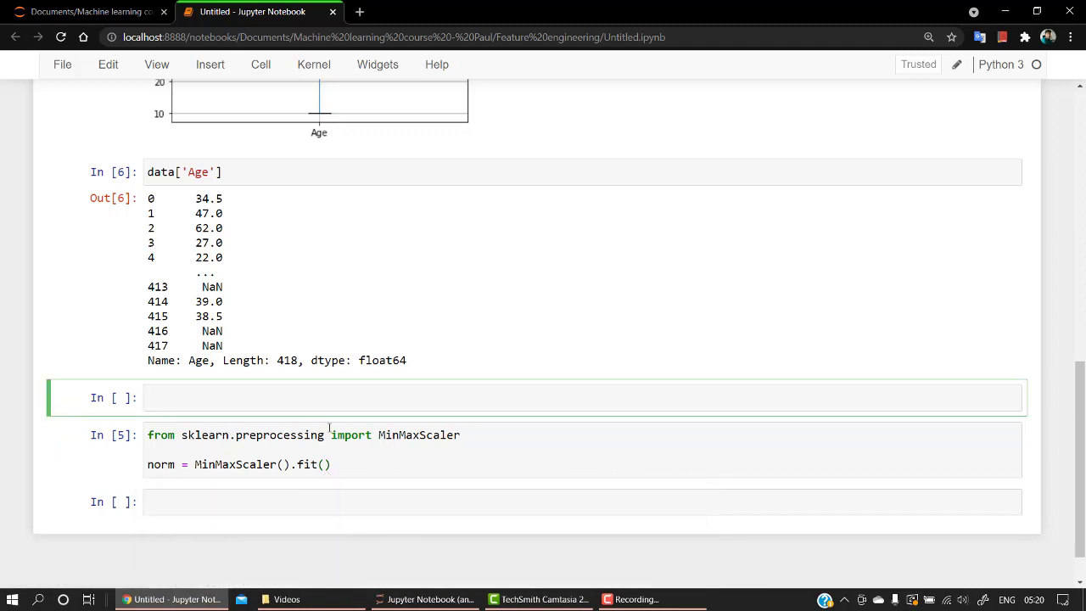
text(data)
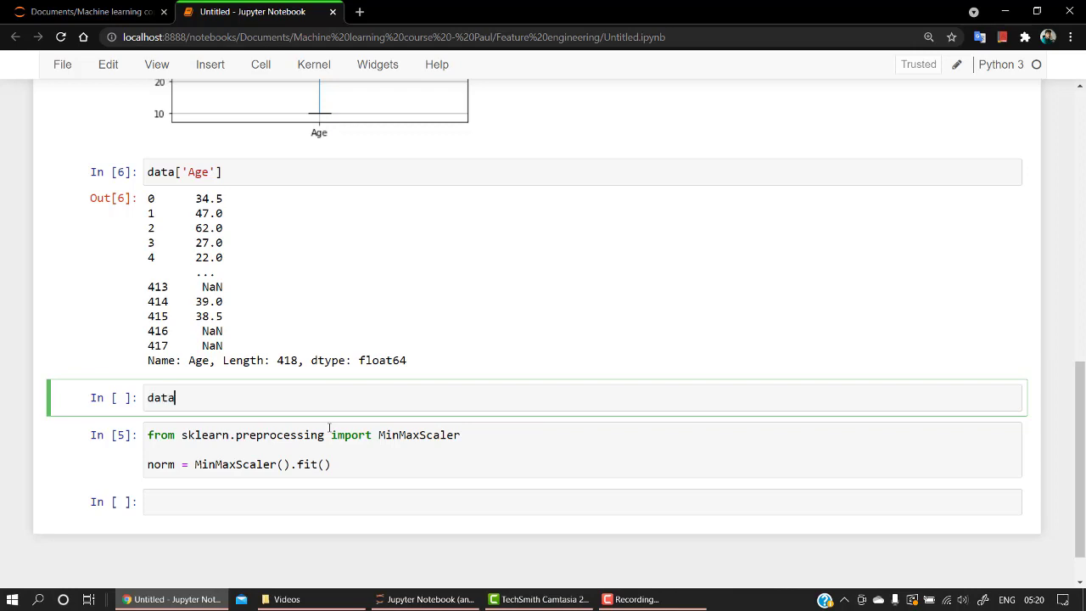
text(.Age)
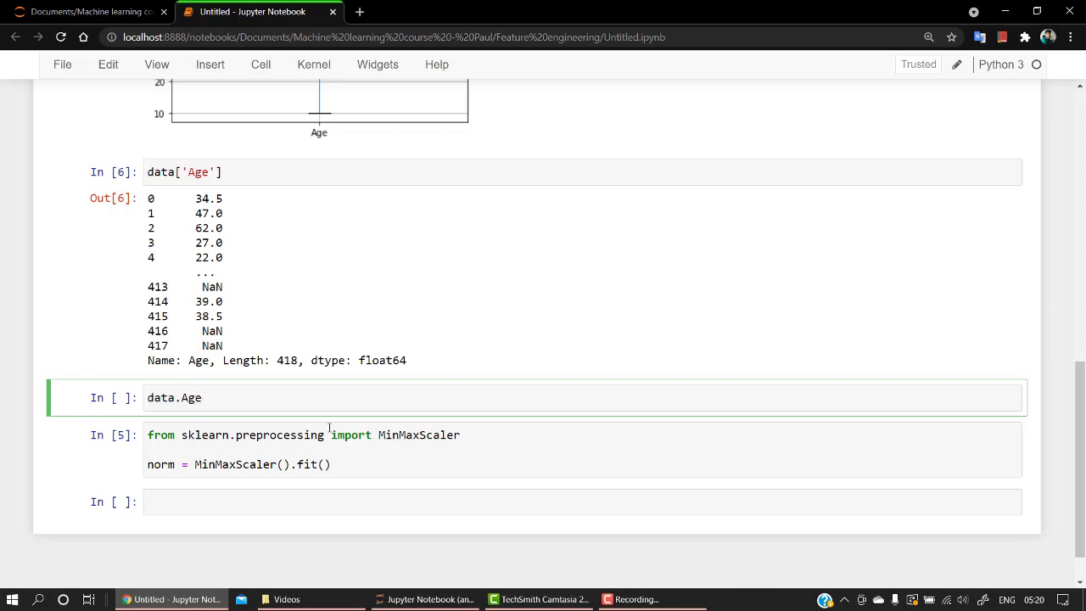
click(204, 397)
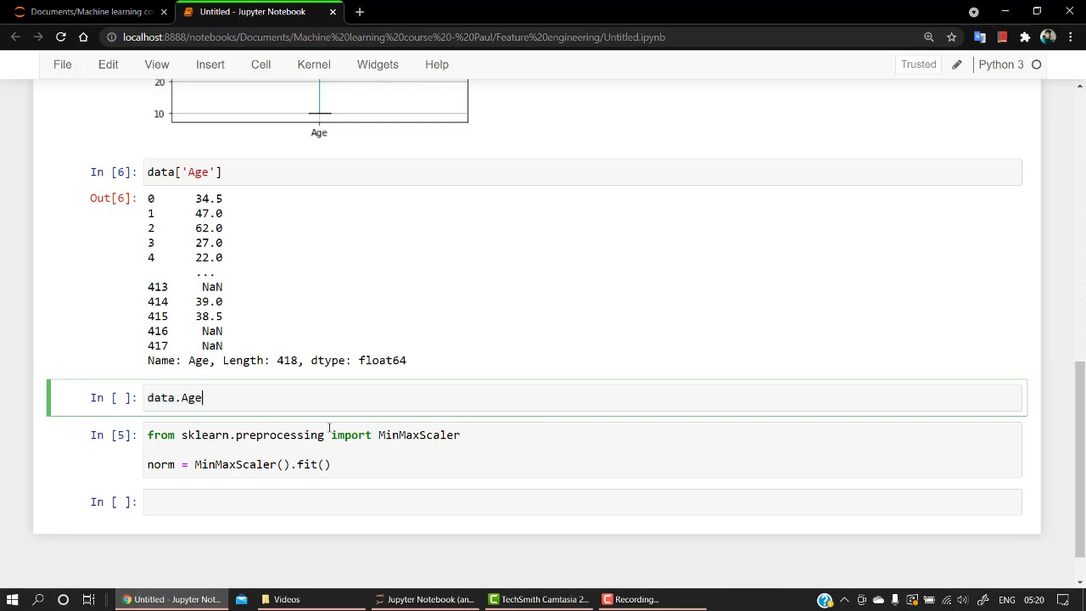
text(.values)
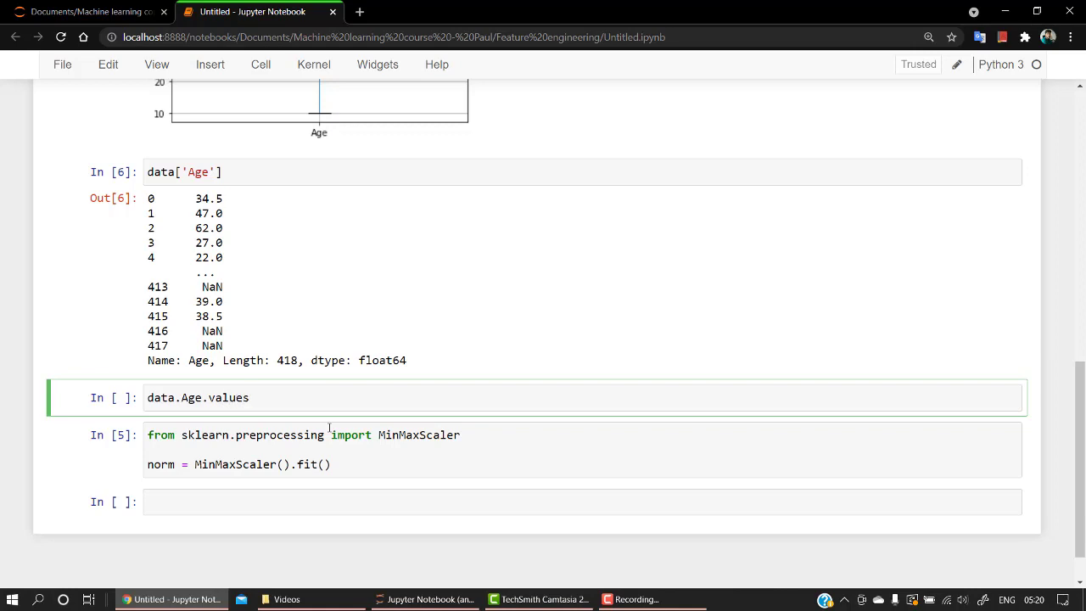
text(.re)
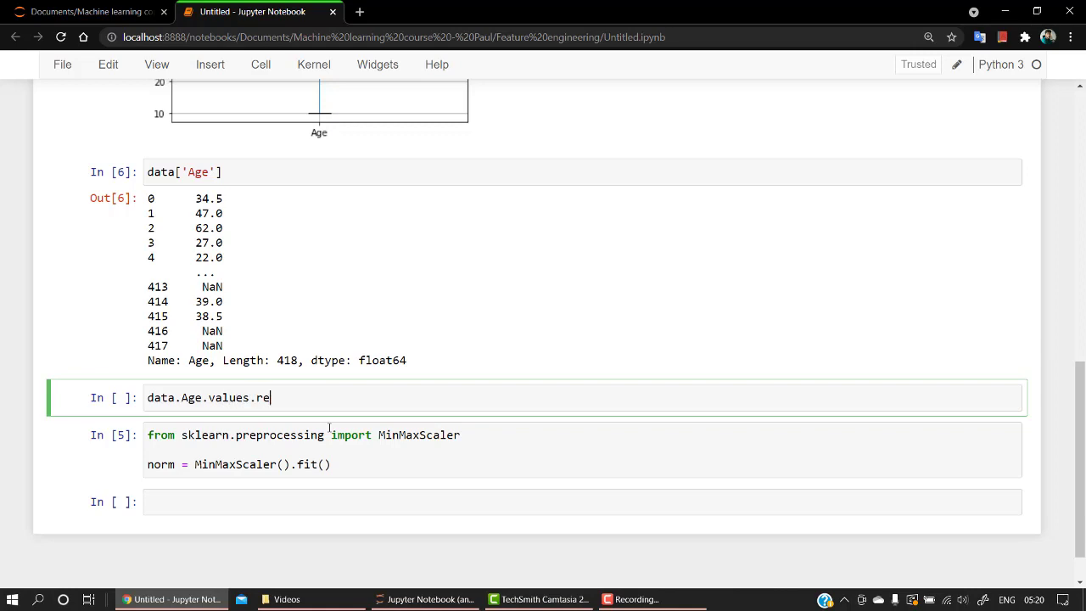
text(shape)
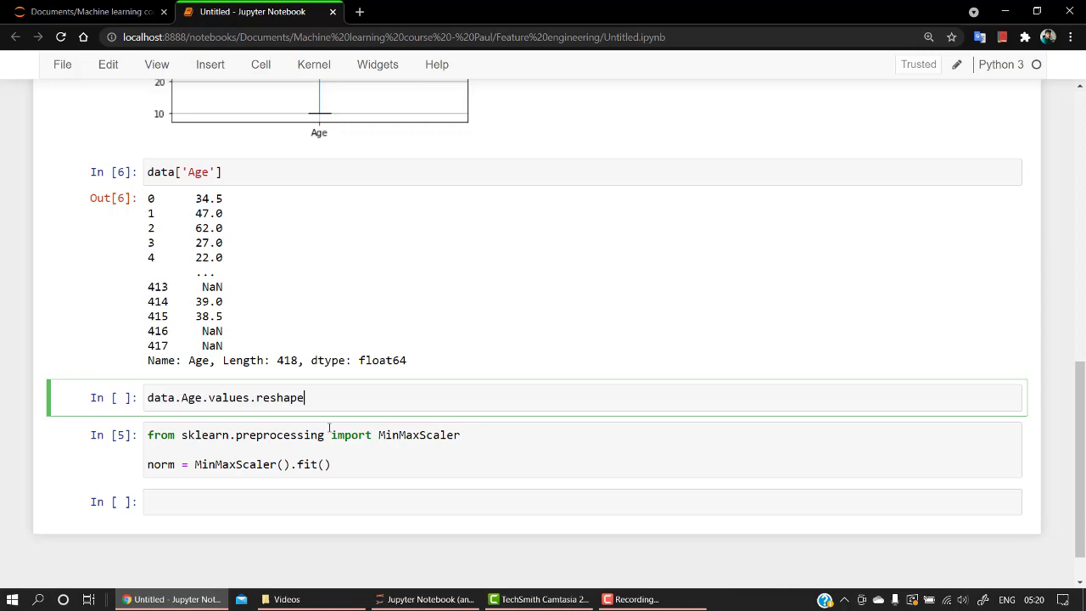
text(())
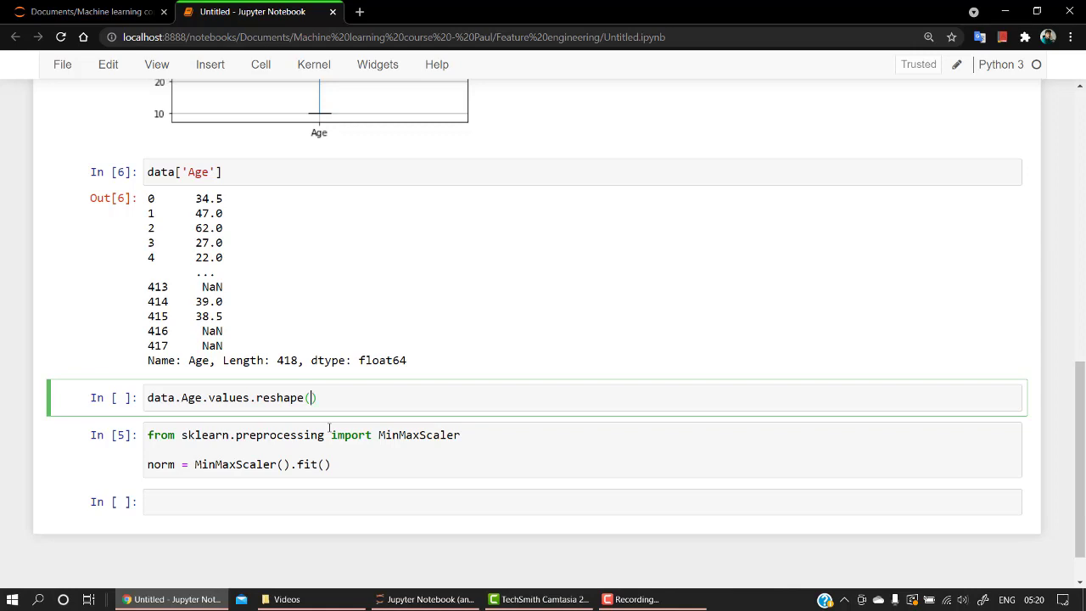
text(-1,1)
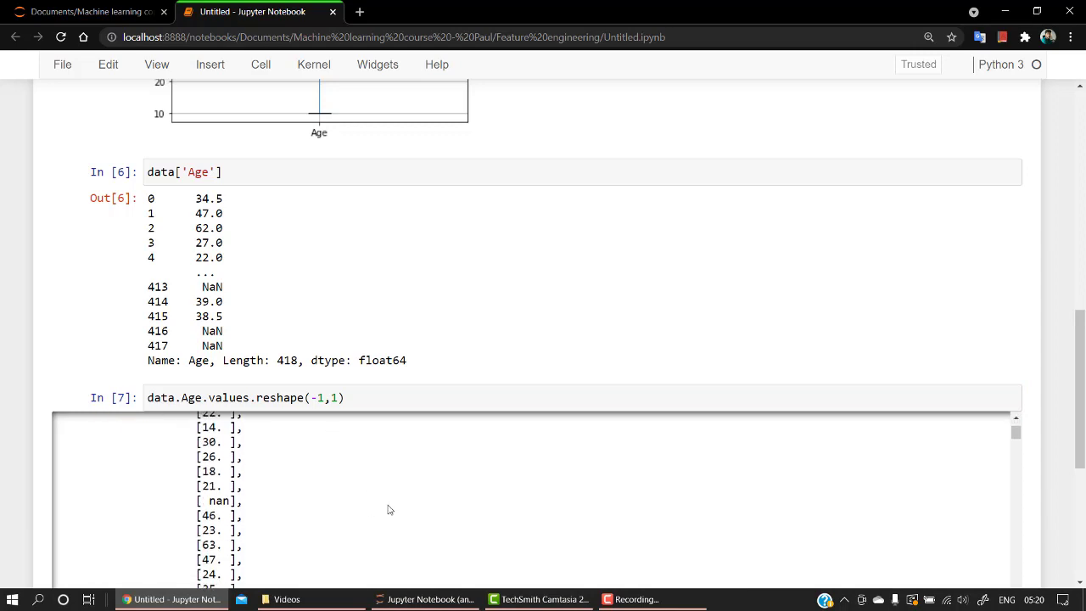
Paste data.Age.values.reshape(-1,1) into norm's fit() call and rerun it.
scroll(down, 3)
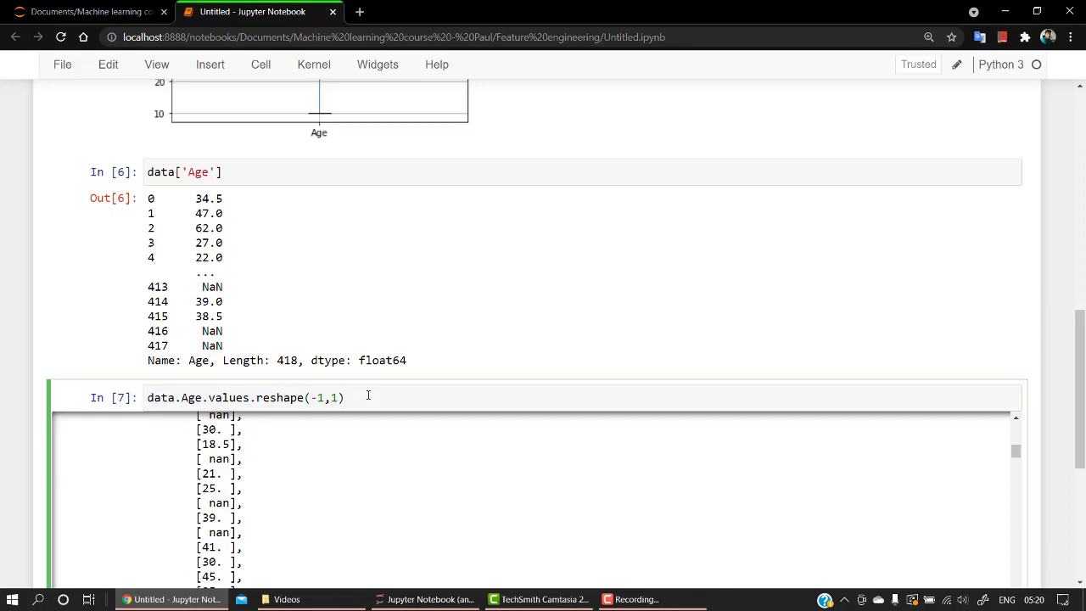
scroll(down, 3)
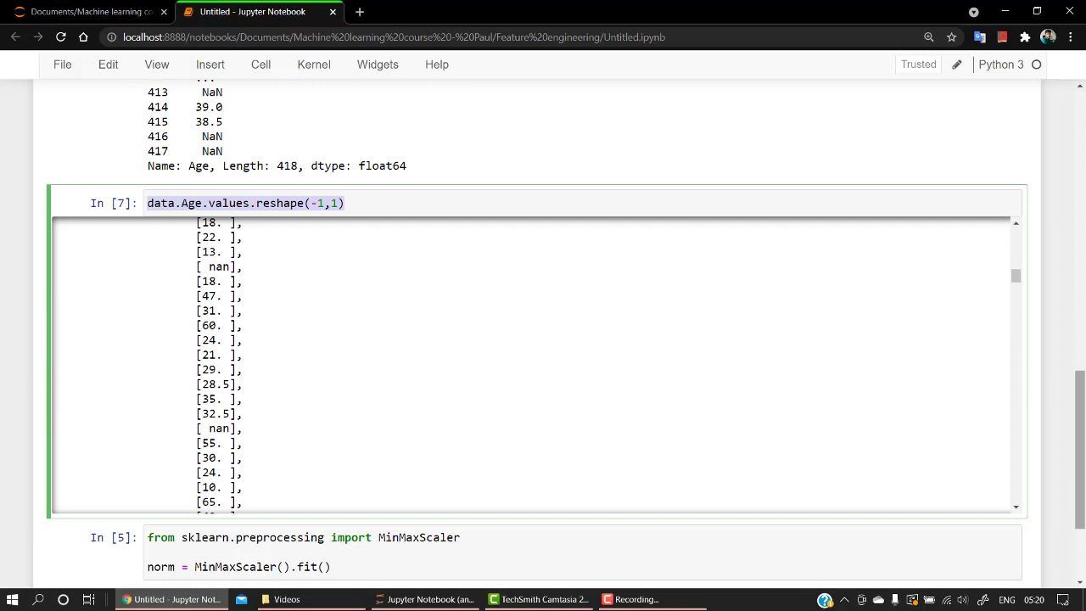
text(data.Age.values.reshape(-1,1))
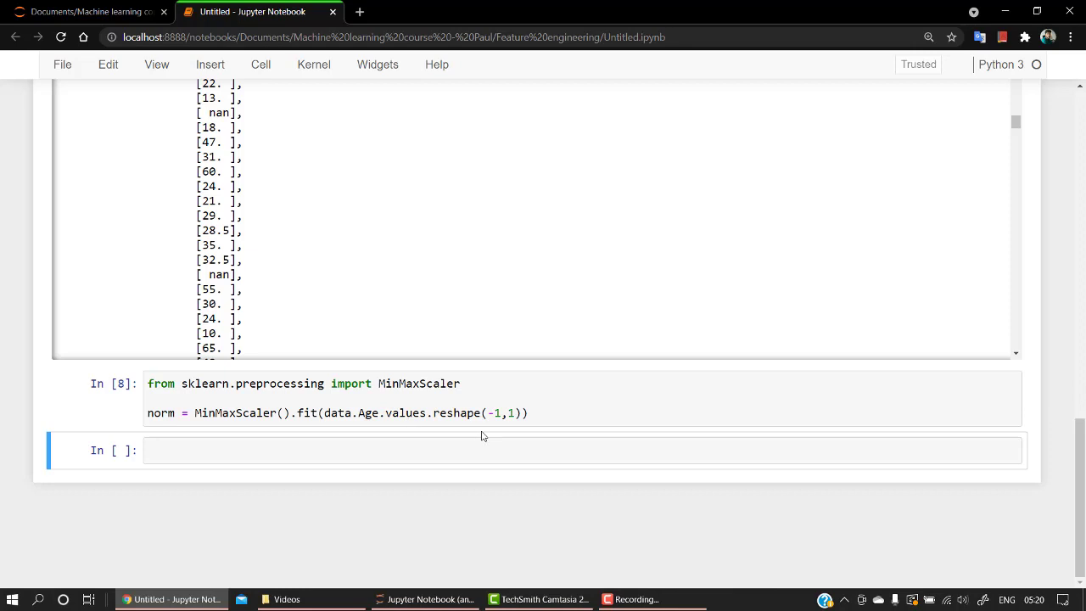
Write data.Age = norm.transform(data.Age.values.reshape(-1,1)) in the last cell.
click(339, 450)
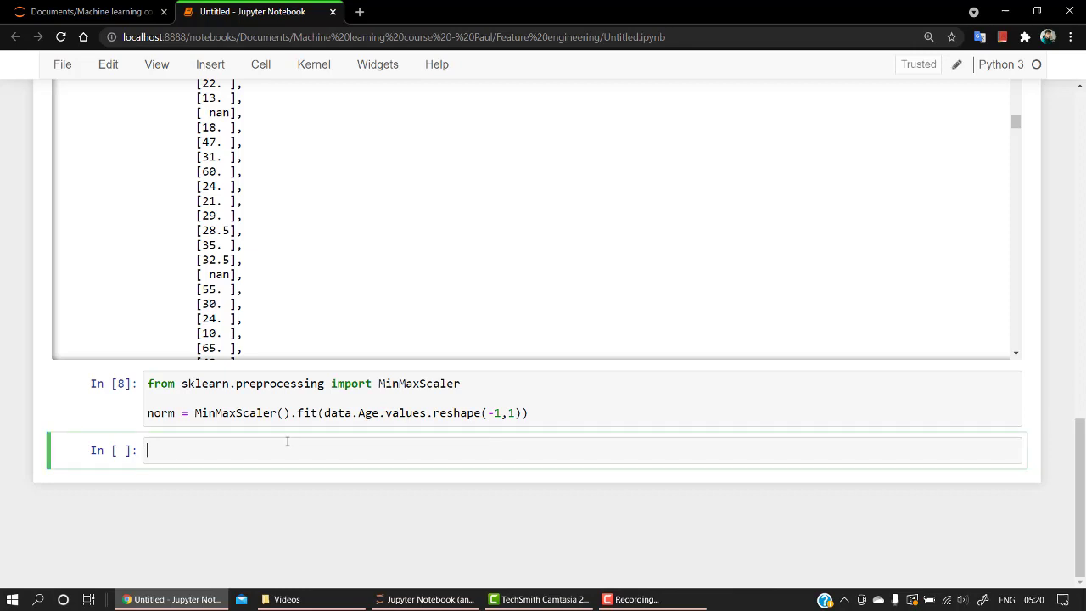
text(data)
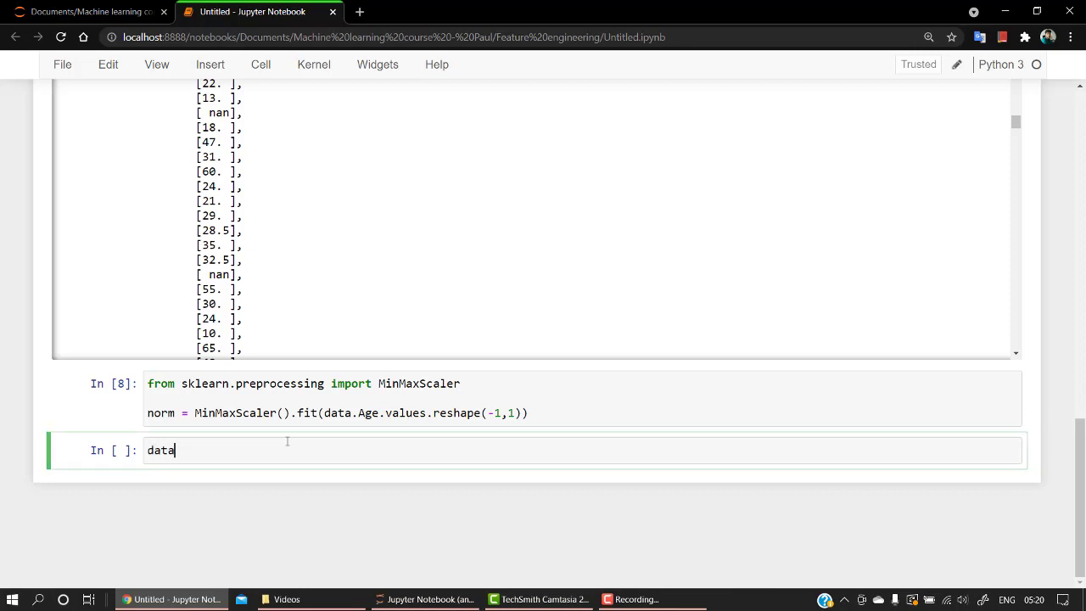
text(.)
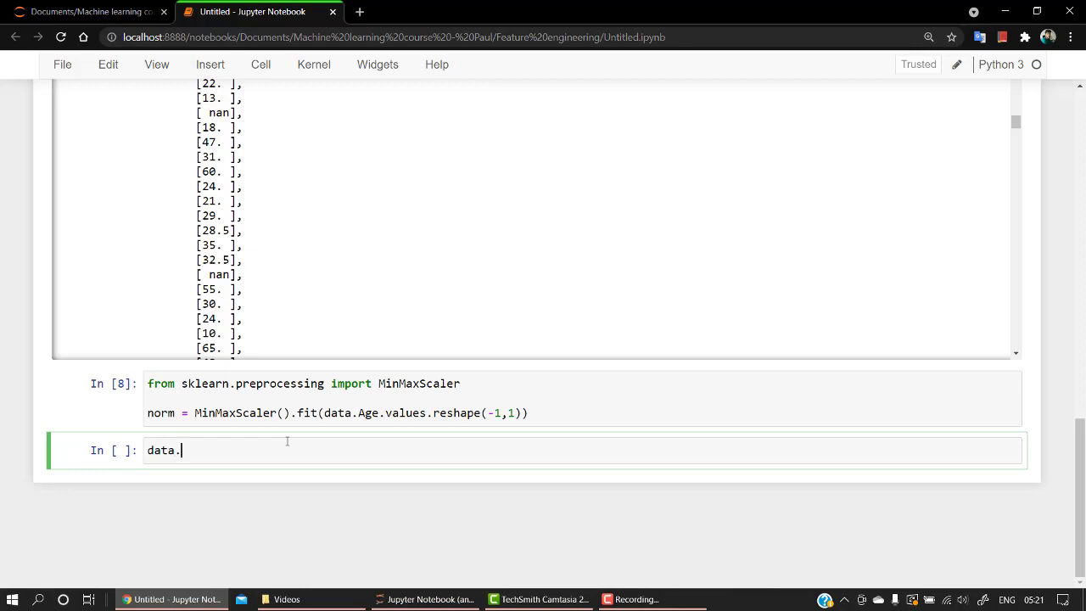
text(Age =)
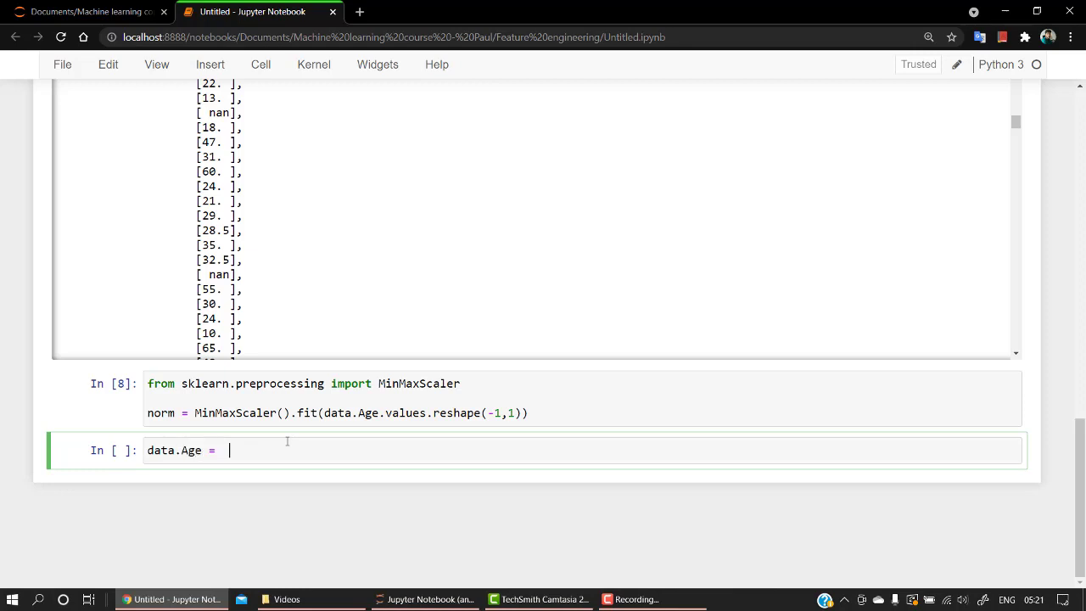
text(norm)
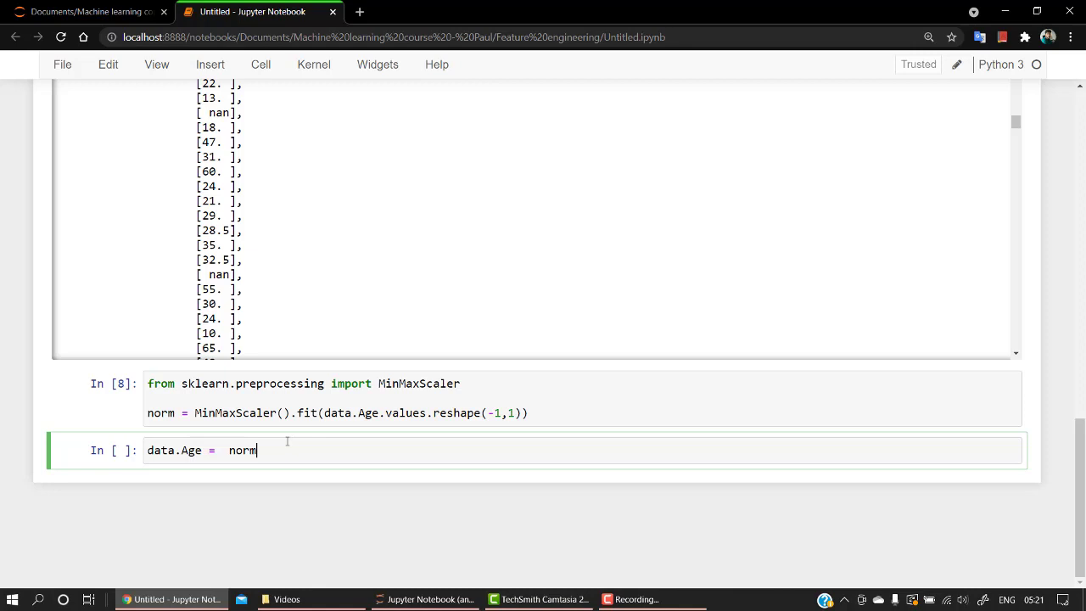
text(.tran)
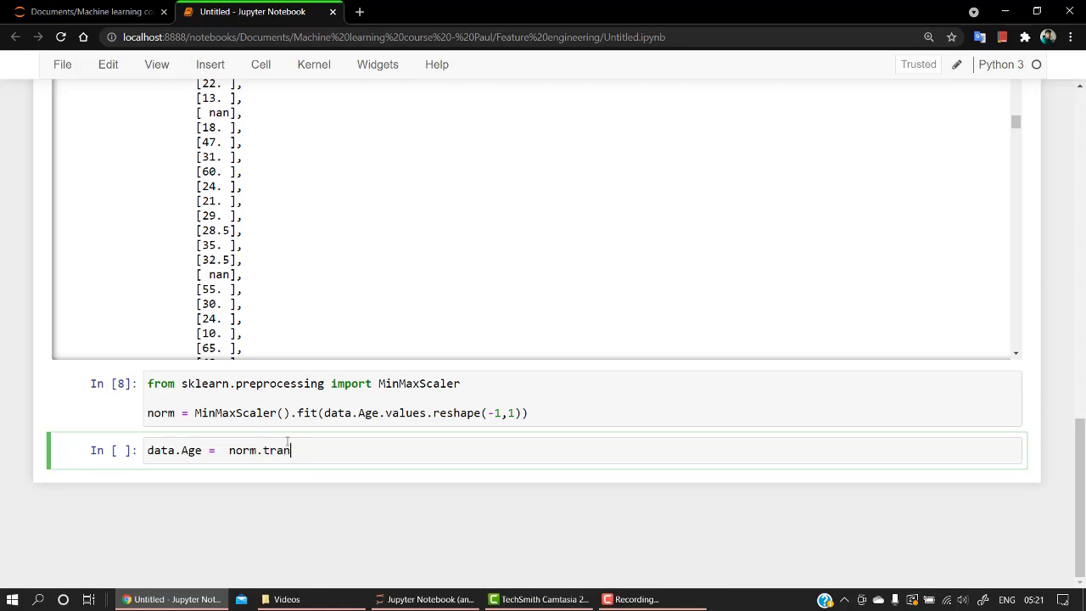
text(sform)
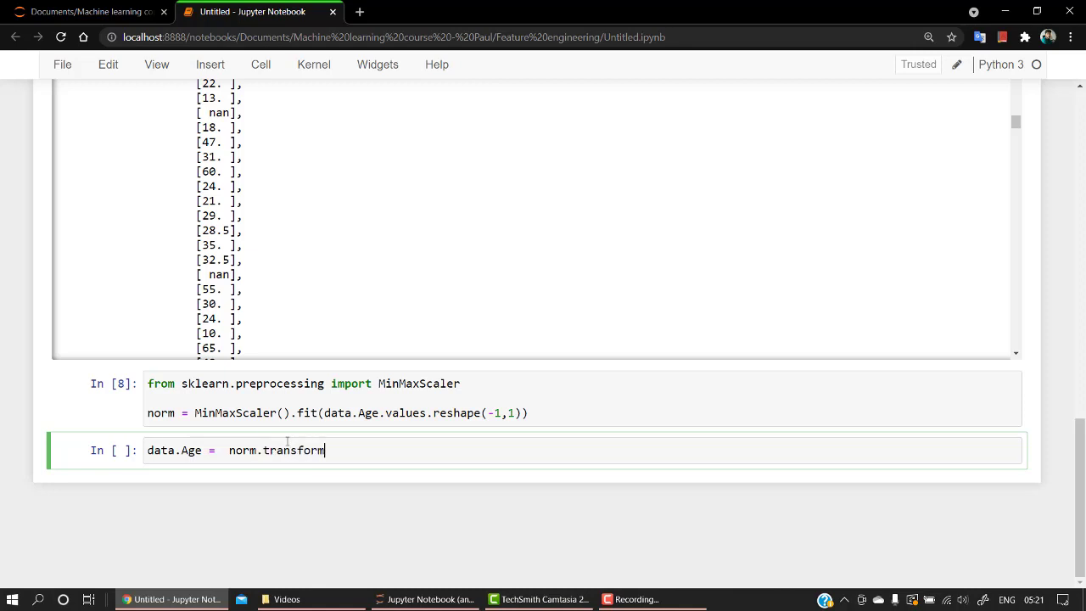
text((data)
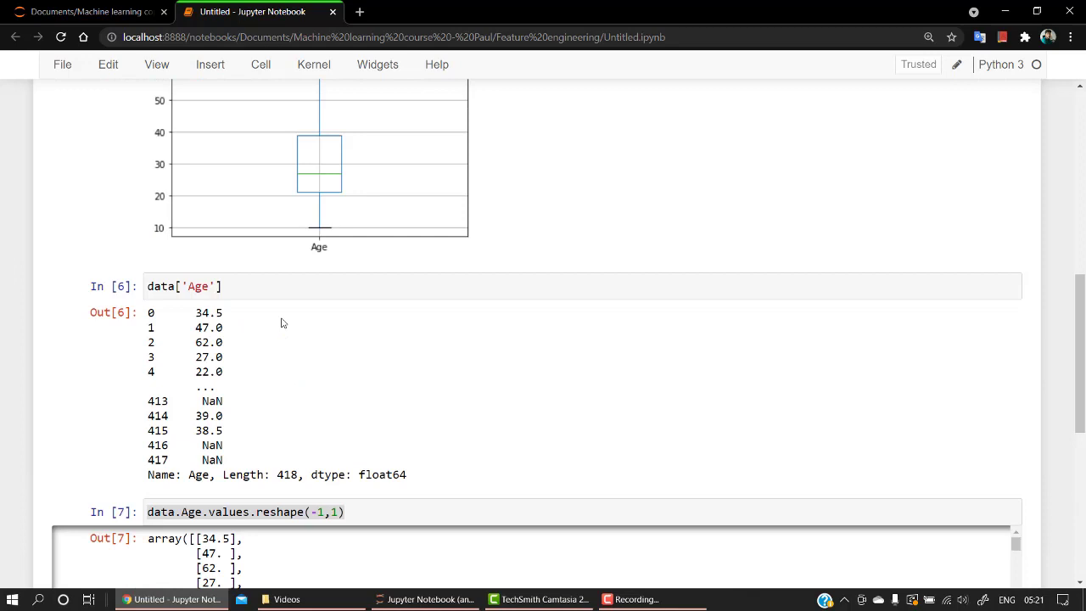
scroll(down, 3)
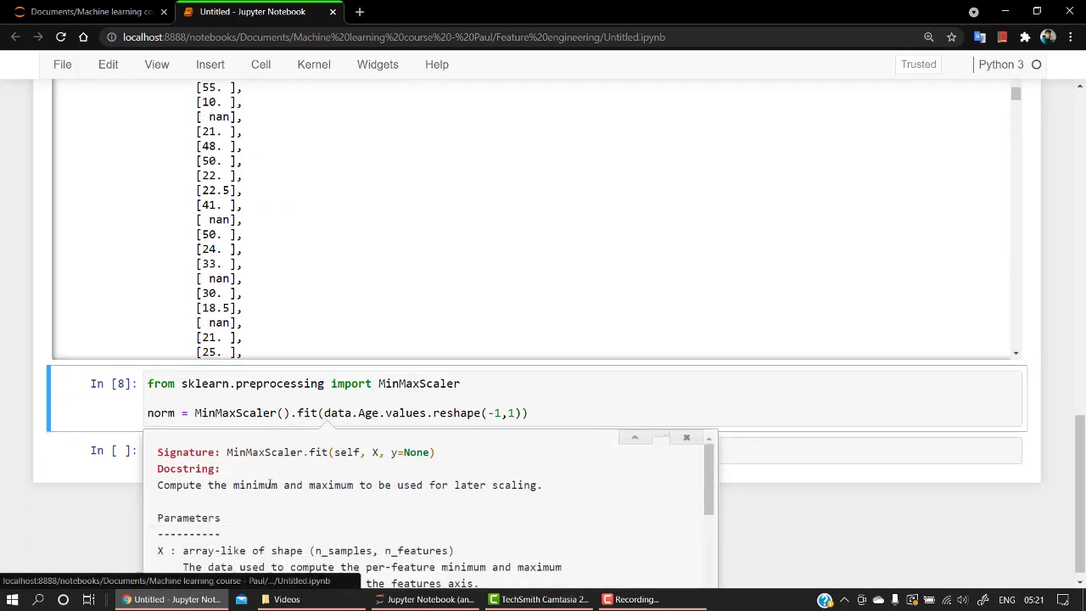
scroll(down, 3)
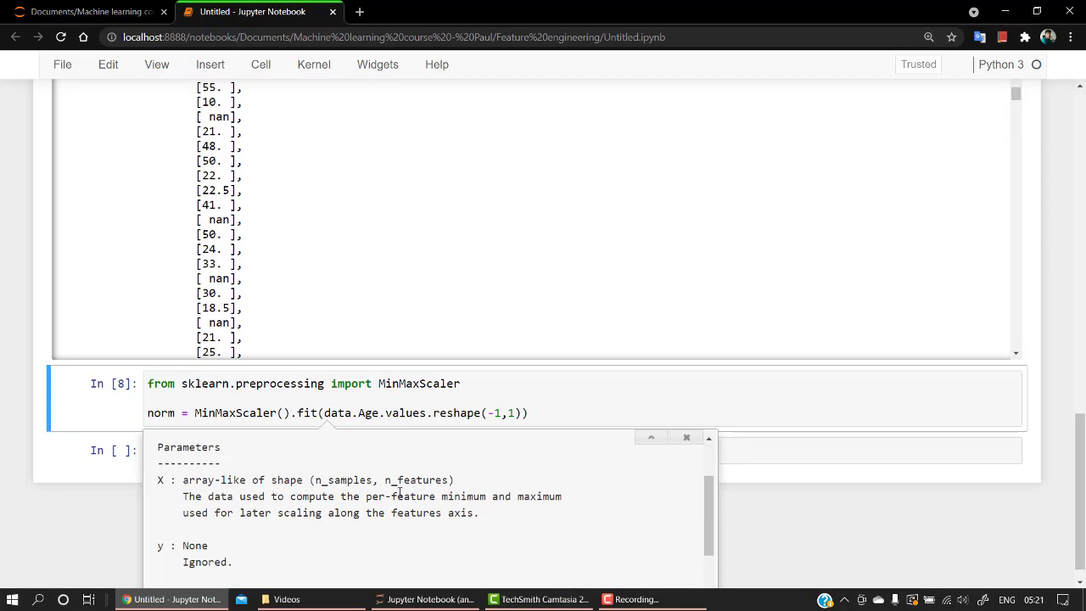
mouse_move(473, 441)
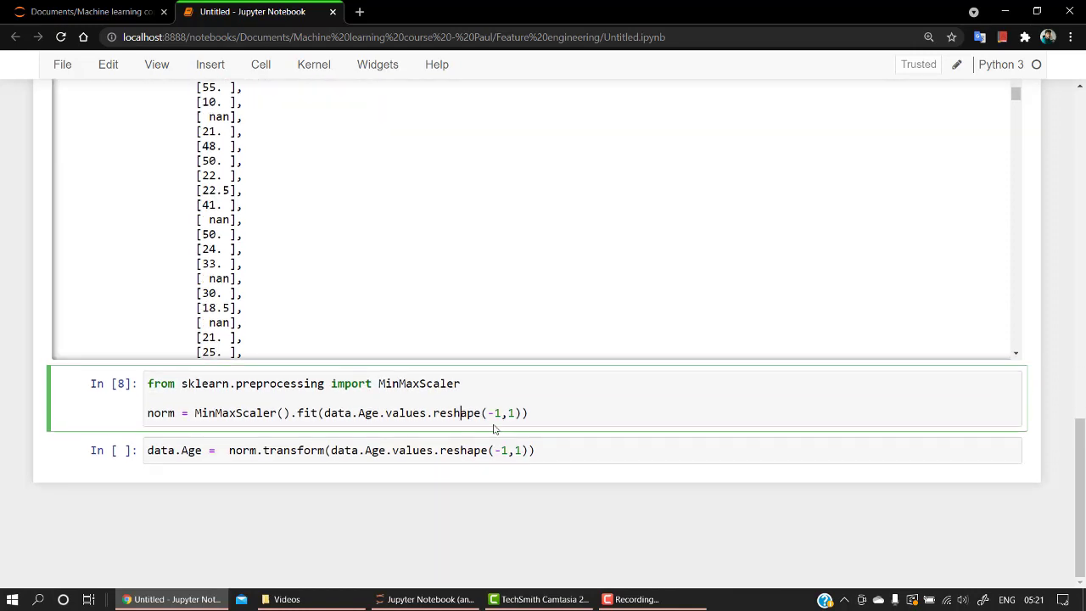
click(339, 450)
text(data)
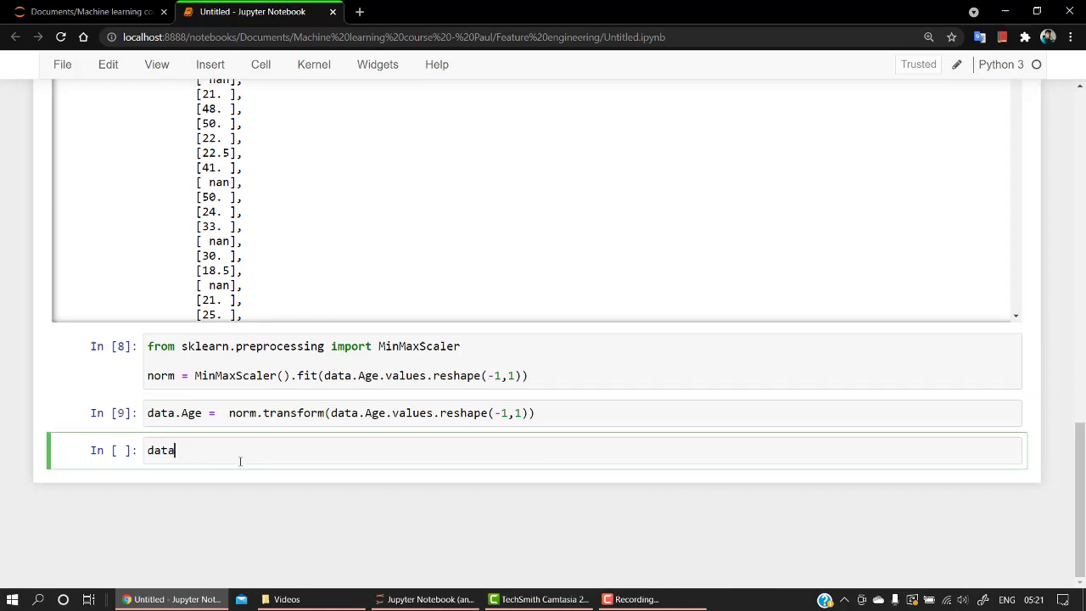
text(.Age)
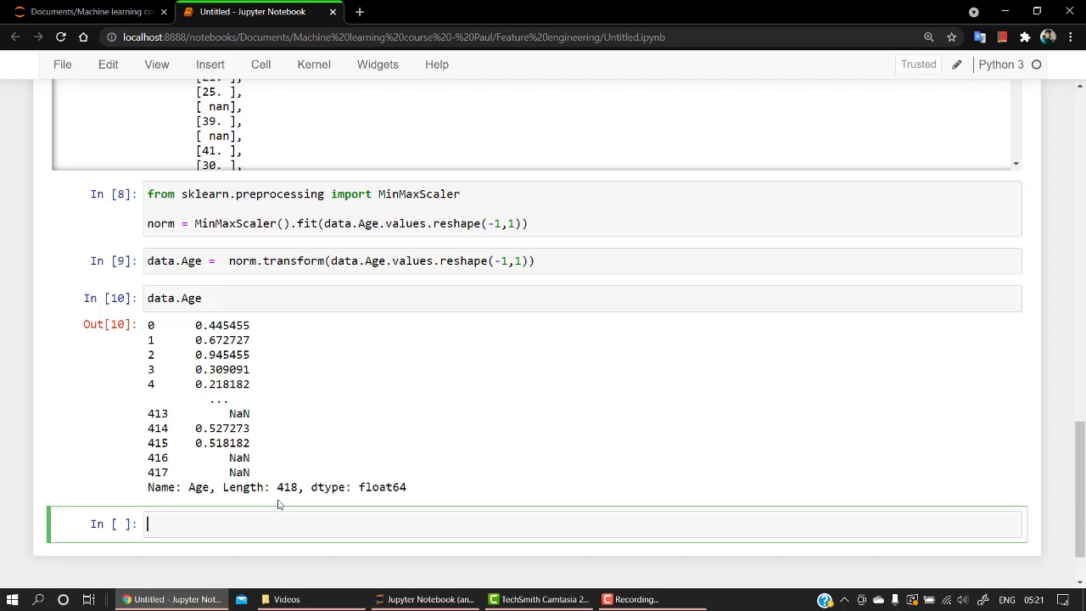
scroll(down, 3)
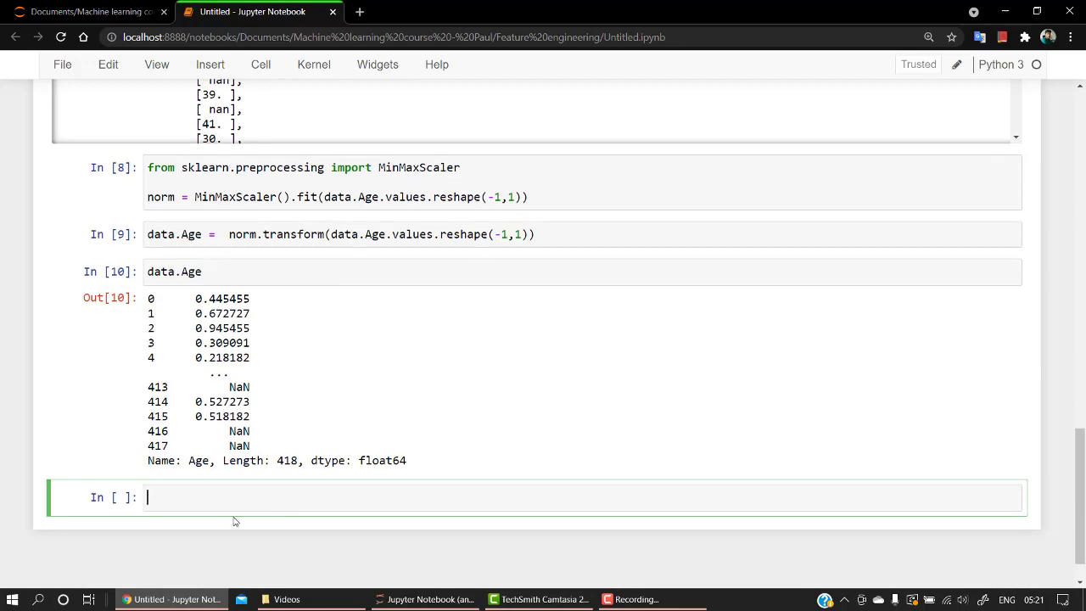
mouse_move(225, 522)
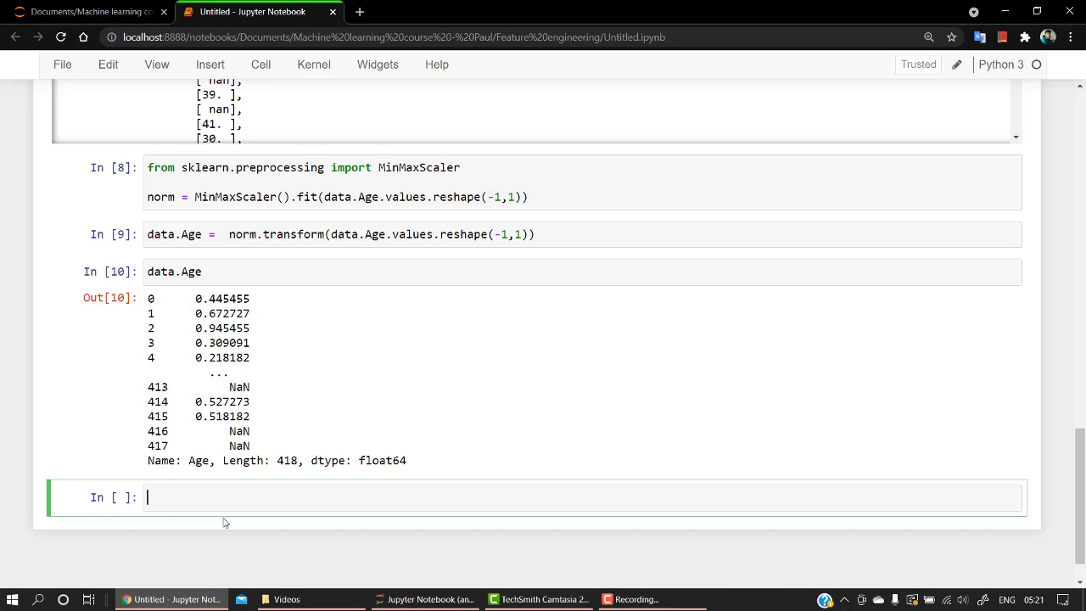
Run plt.hist(data["Age"]) to show the normalized Age histogram across 0 to 1.
text(plt)
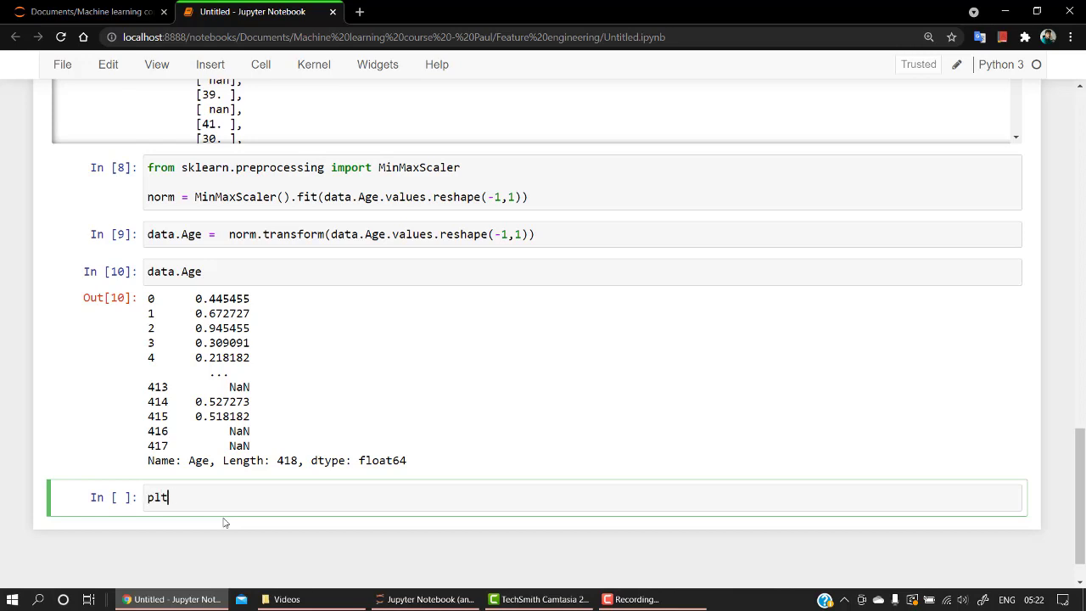
text(.h)
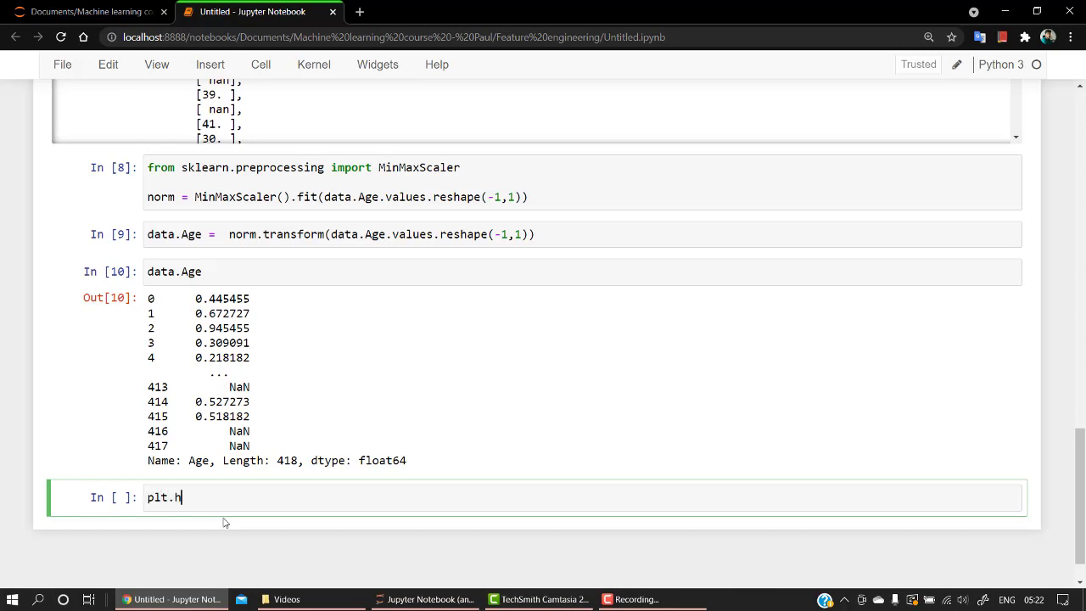
text(ist(data))
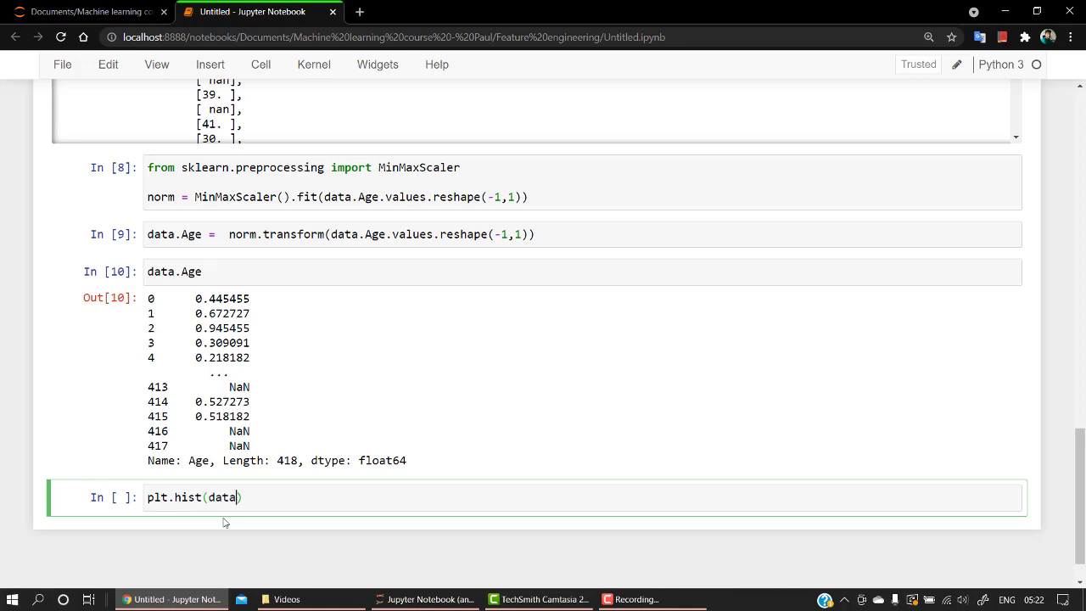
text([])
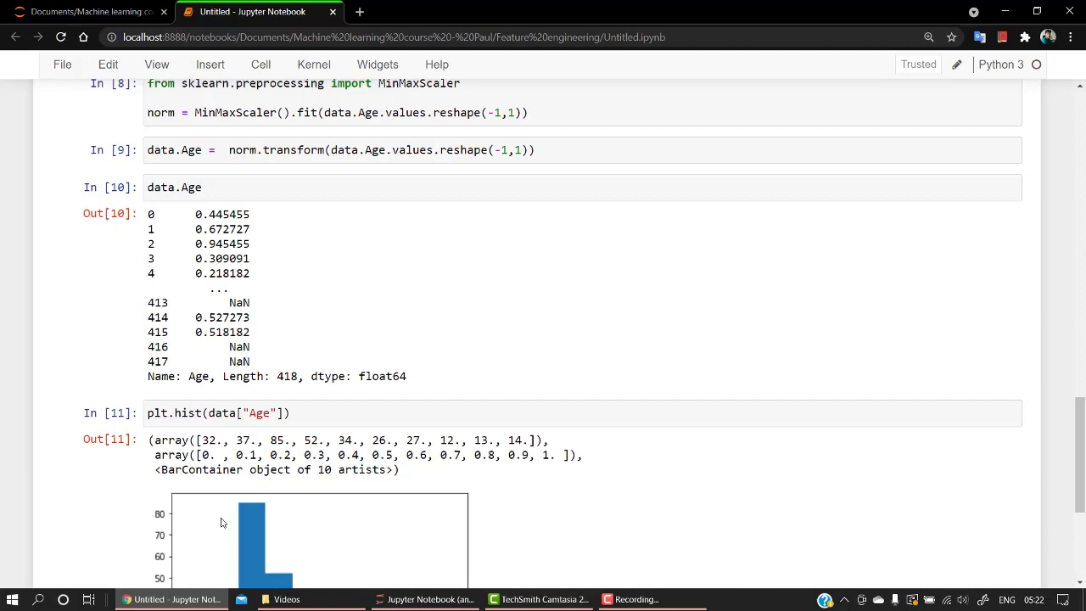
scroll(down, 3)
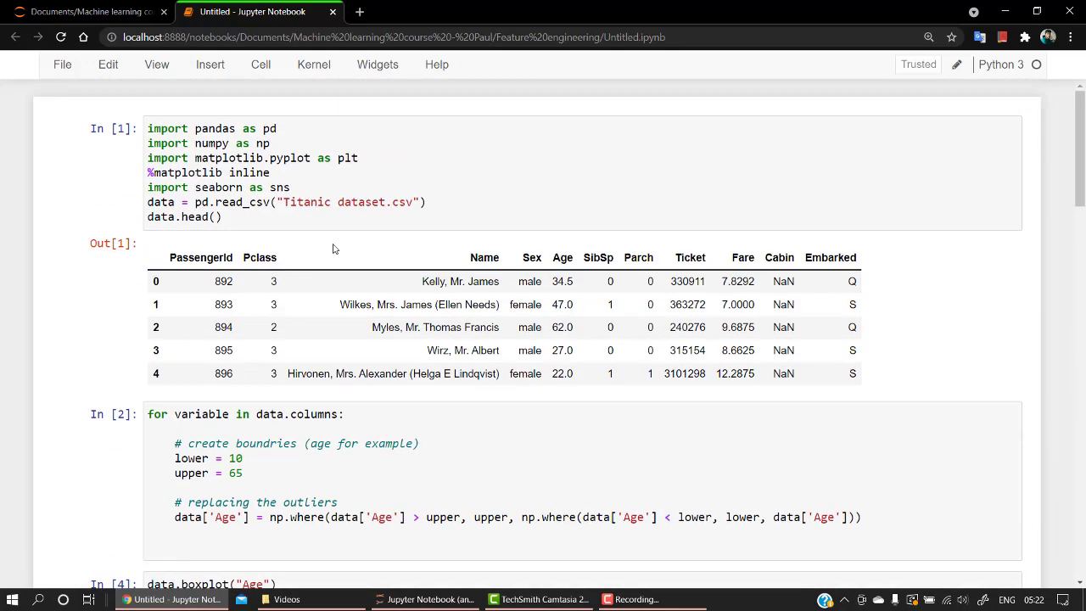
Run the copied histogram cell before scaling, showing raw Age spanning 10 to 65.
scroll(down, 3)
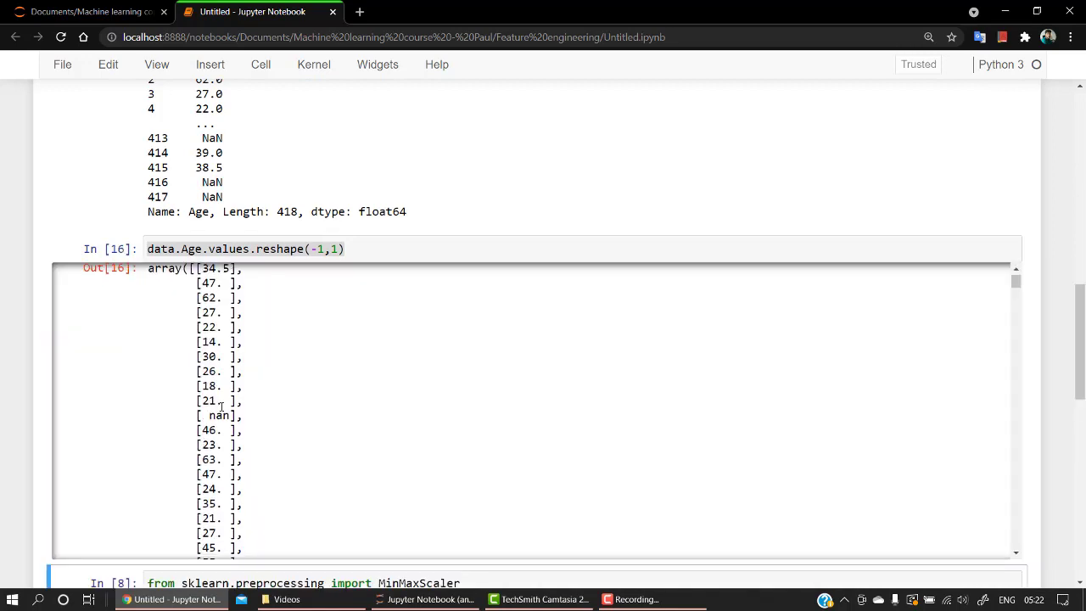
scroll(down, 3)
text(plt.hist(data["Age"]))
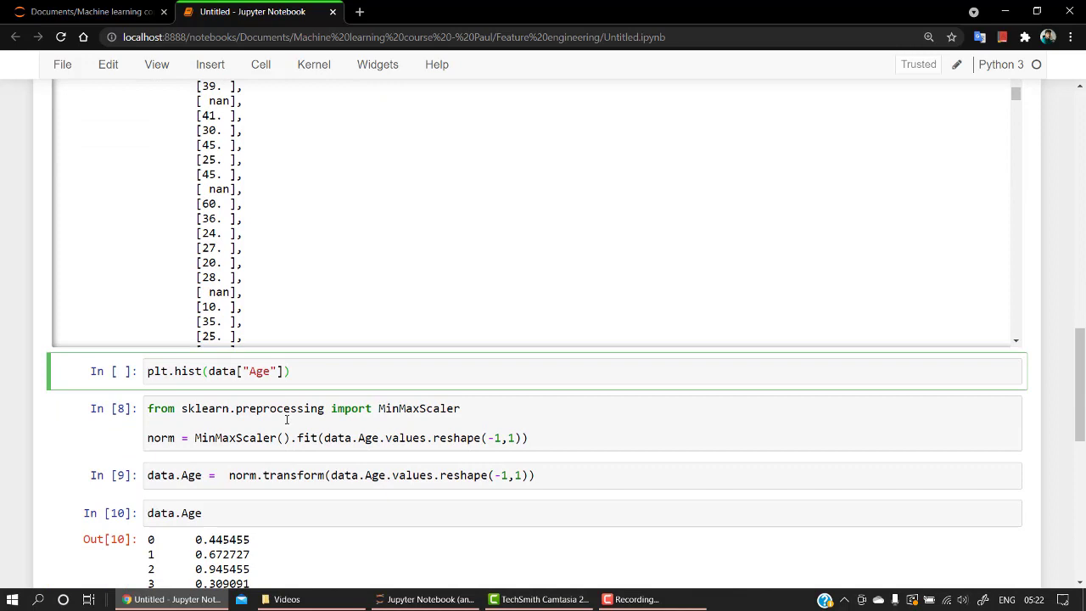
key(shift+enter)
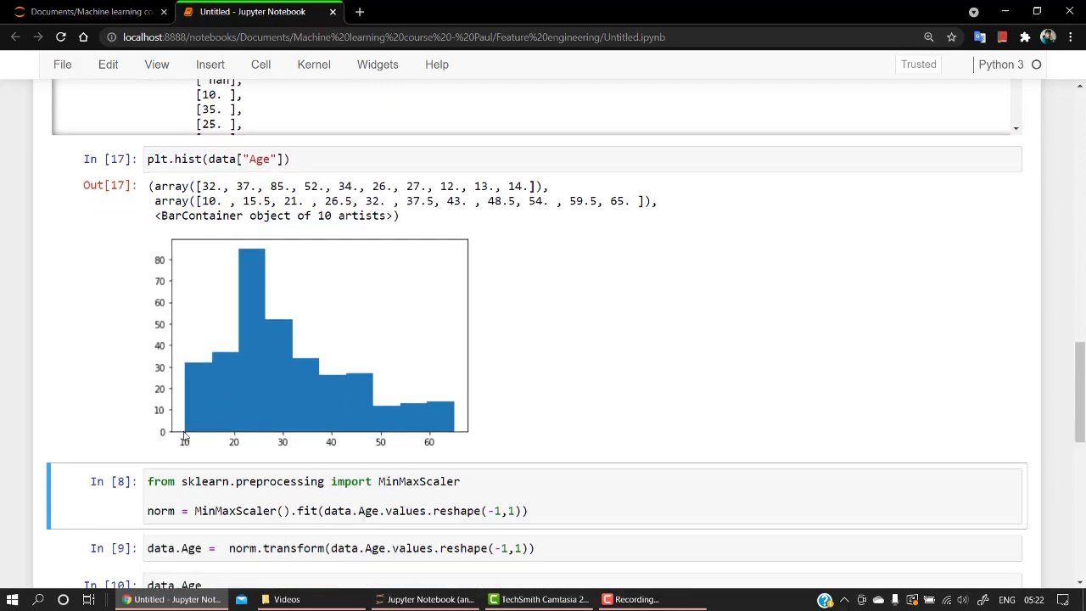
mouse_move(476, 448)
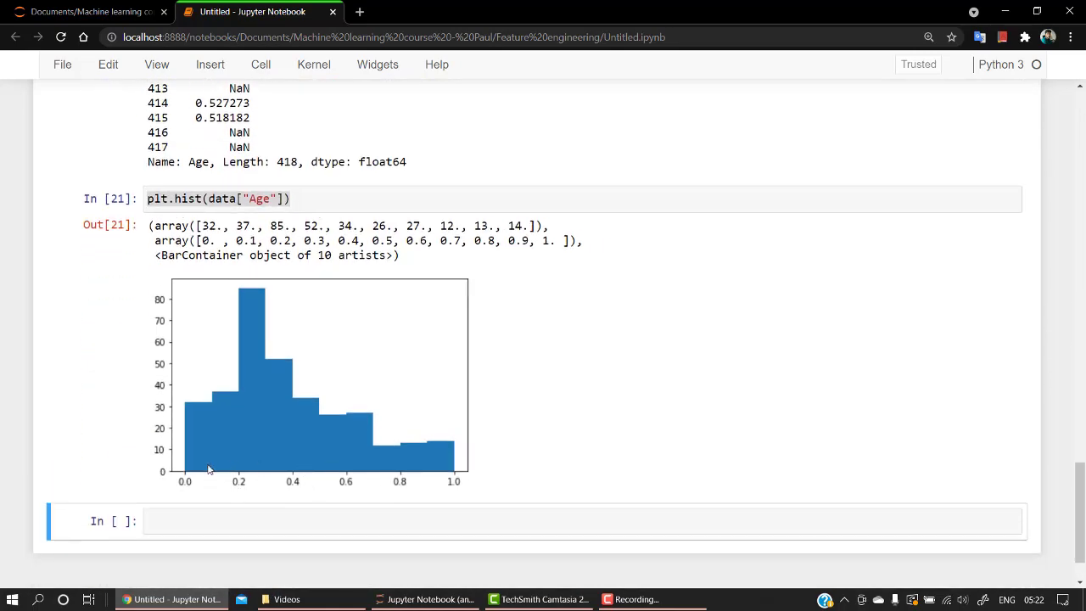
mouse_move(434, 487)
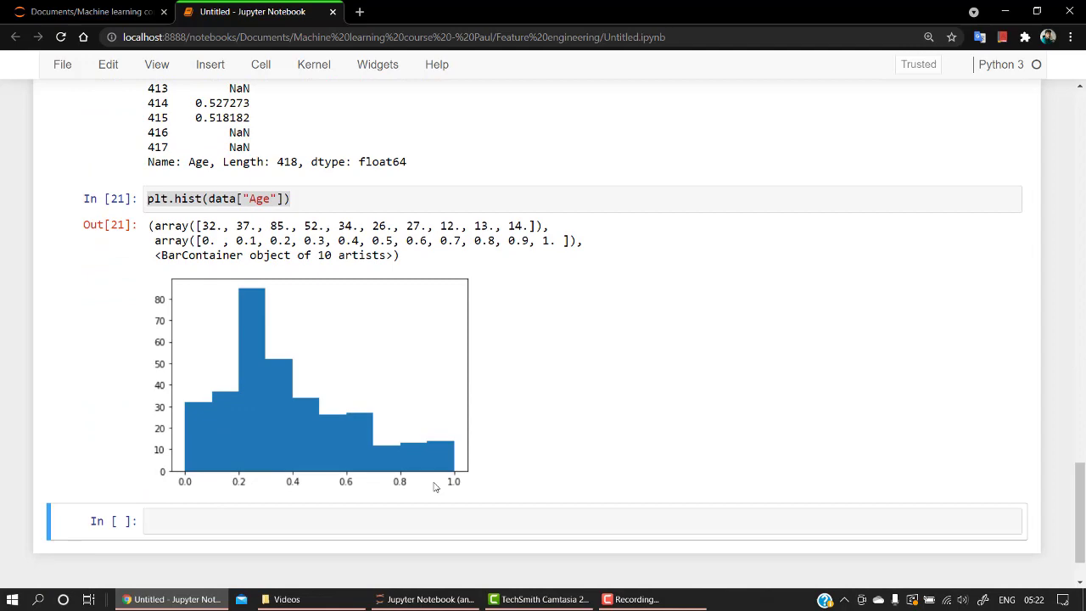
scroll(down, 3)
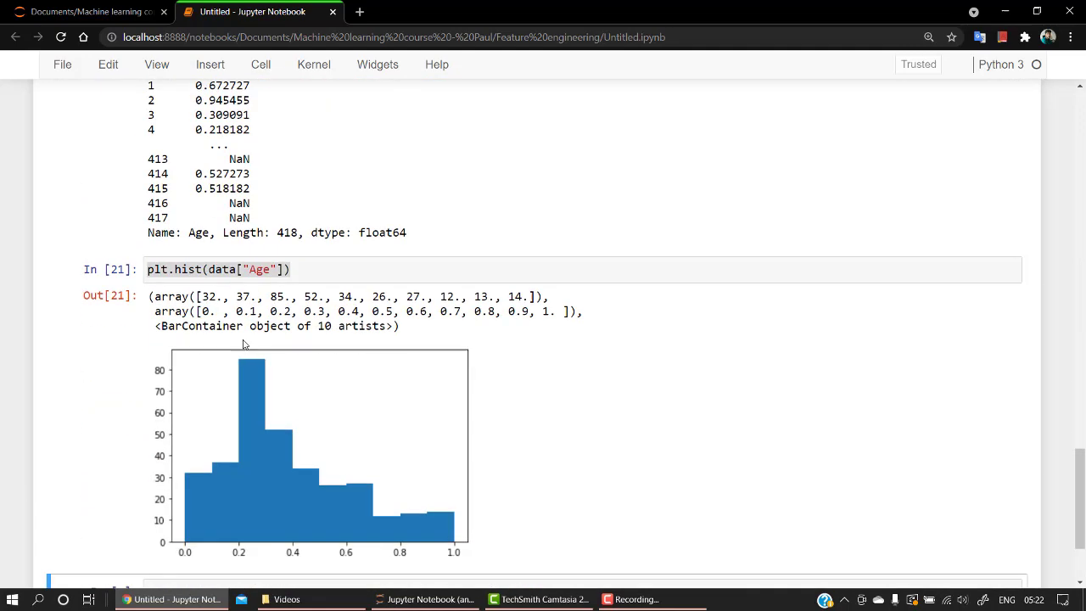
scroll(down, 3)
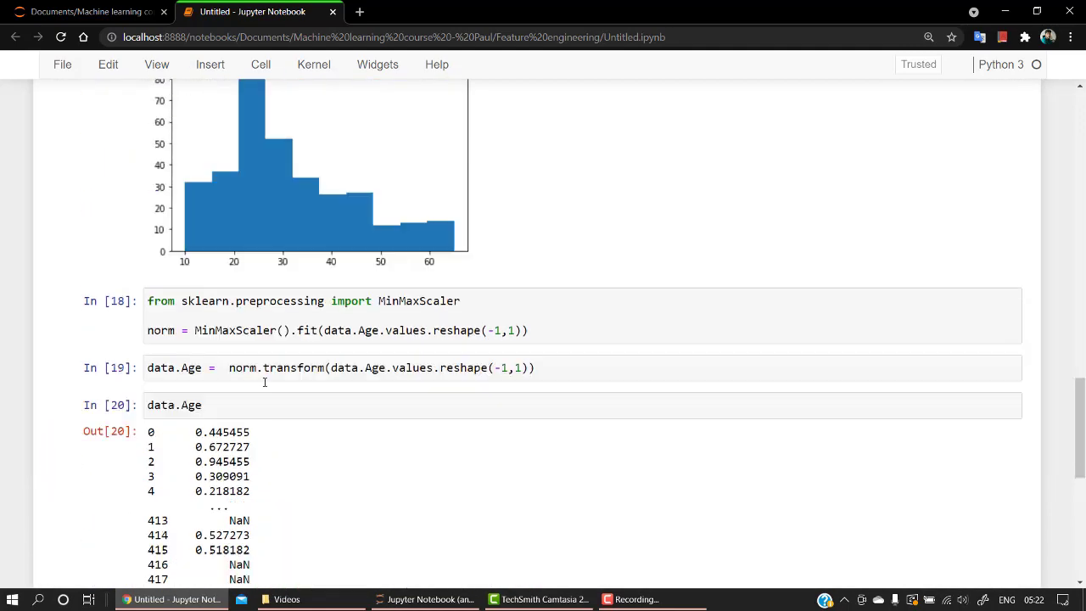
scroll(down, 3)
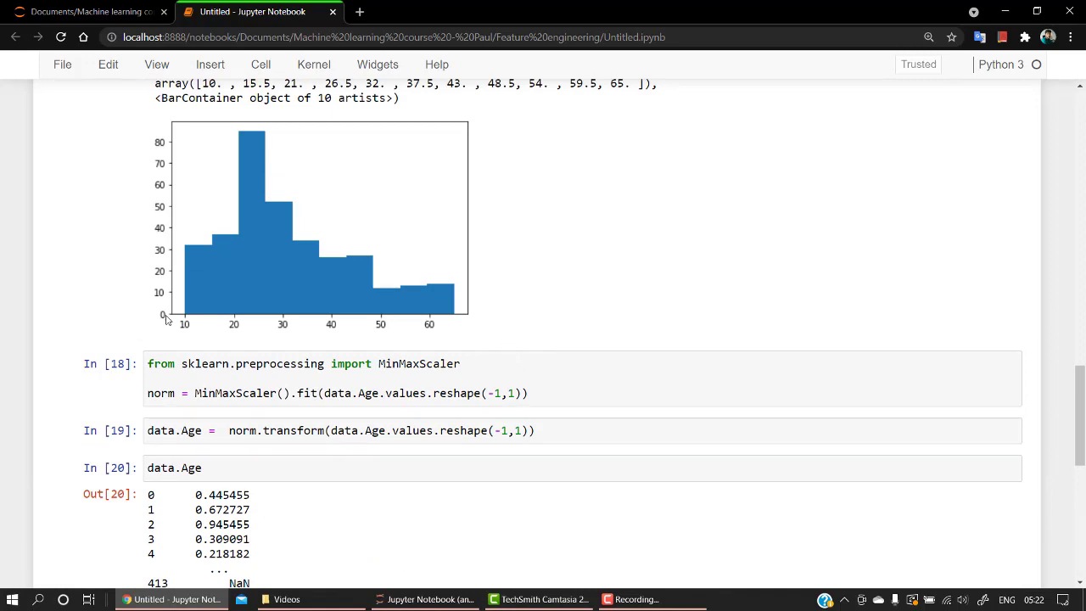
mouse_move(452, 313)
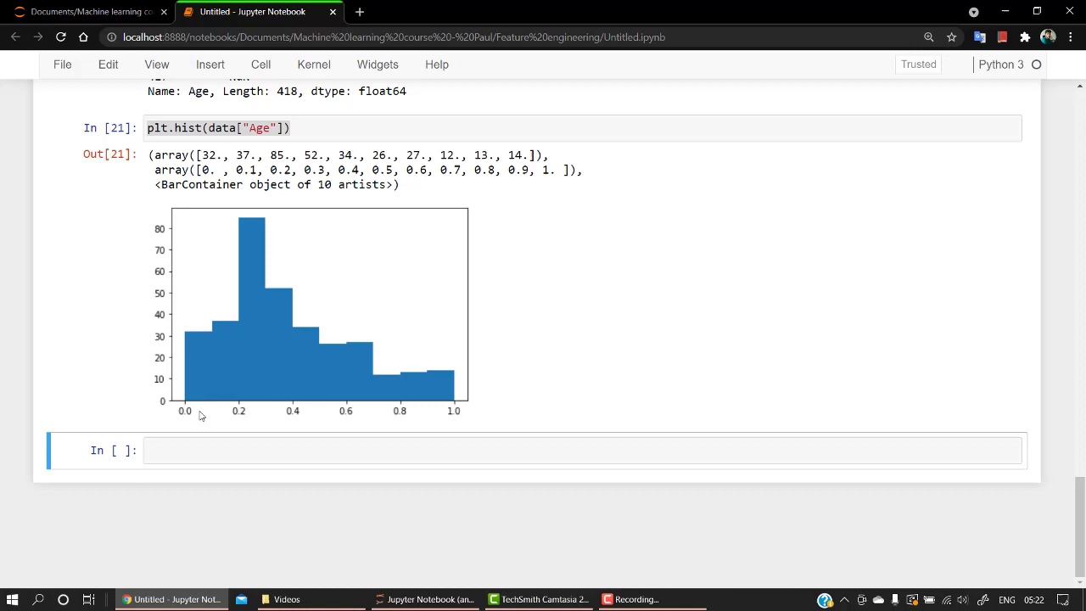
mouse_move(482, 404)
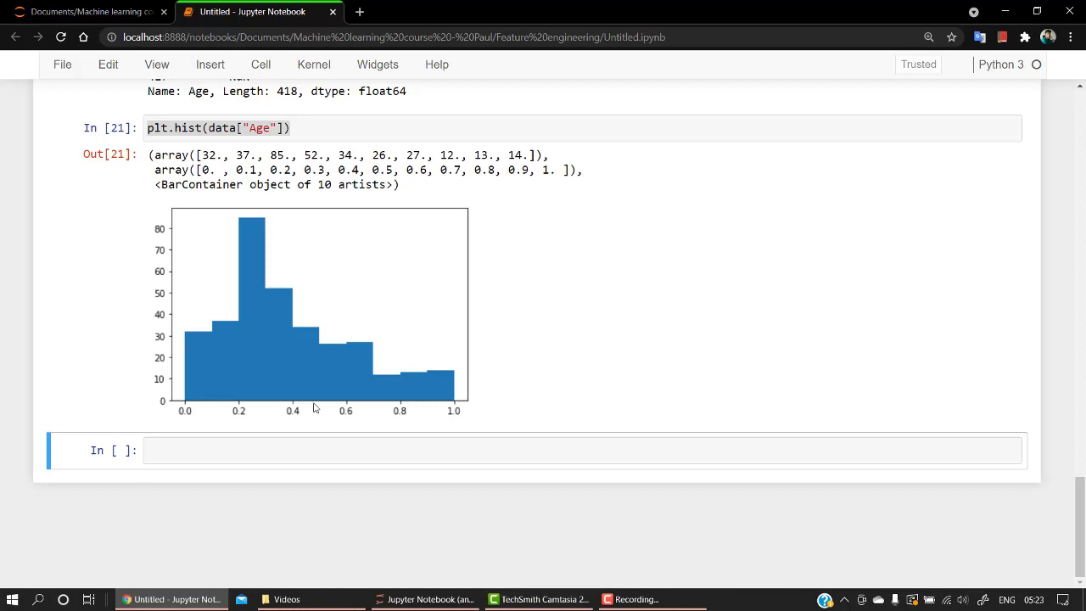
mouse_move(323, 406)
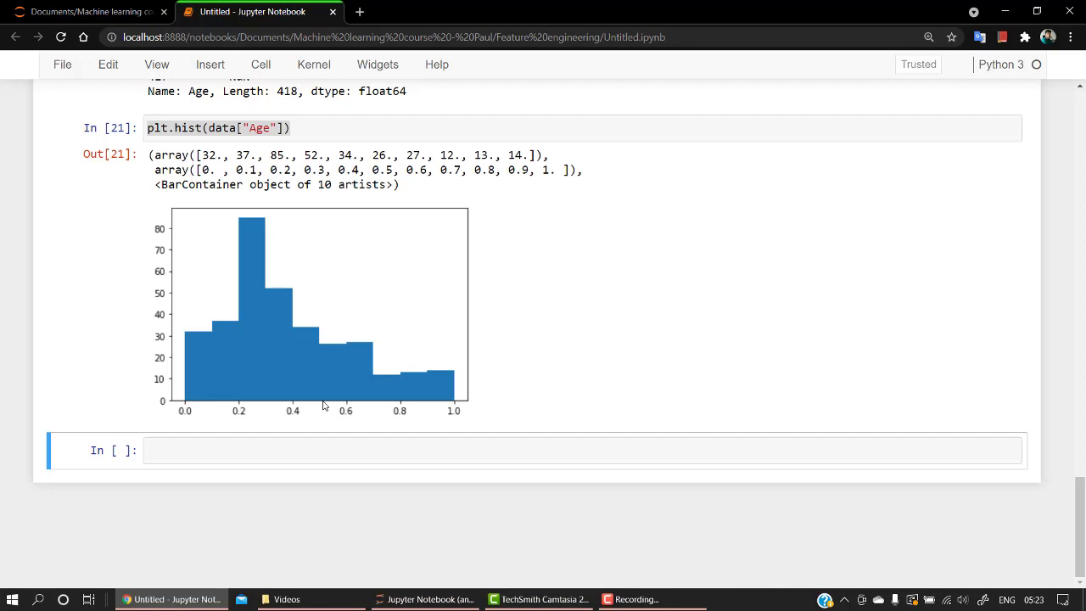
key(ctrl+s)
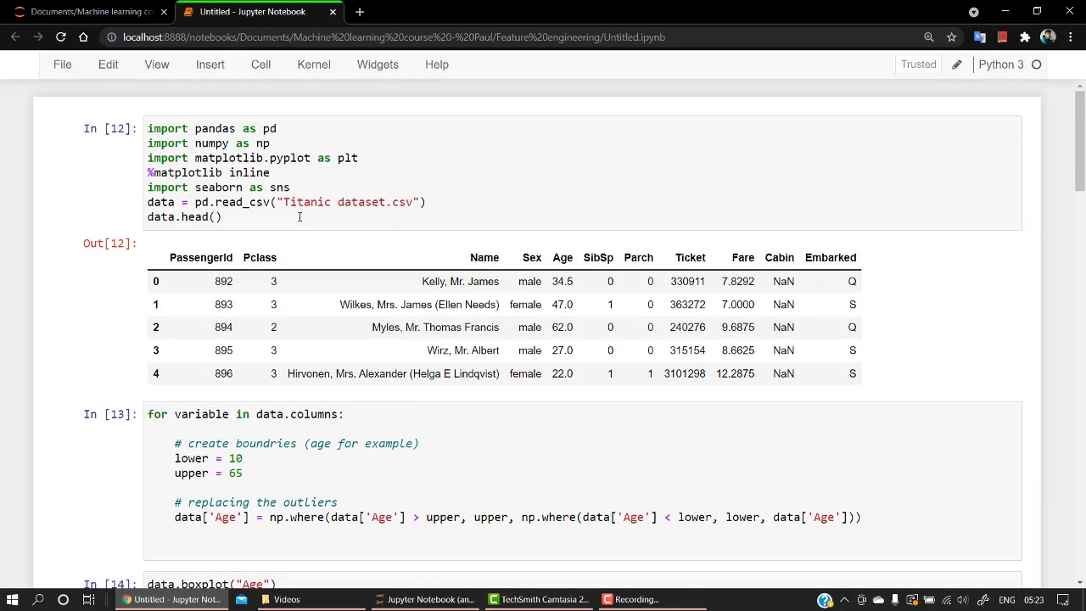
Type the sklearn.preprocessing StandardScaler import and scaler = StandardScaler() in a new cell.
scroll(down, 3)
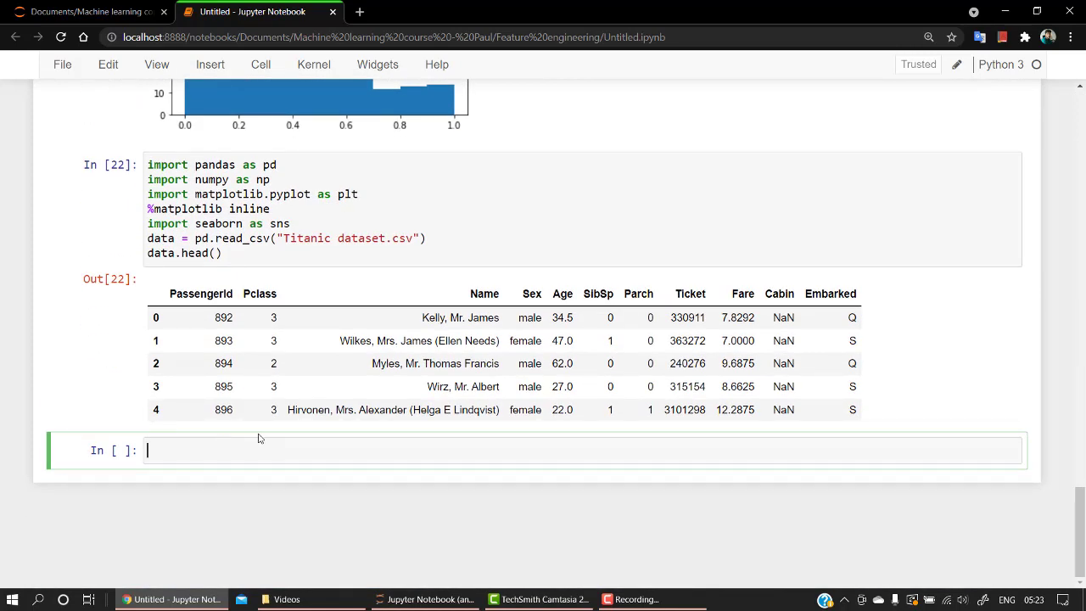
text(from s)
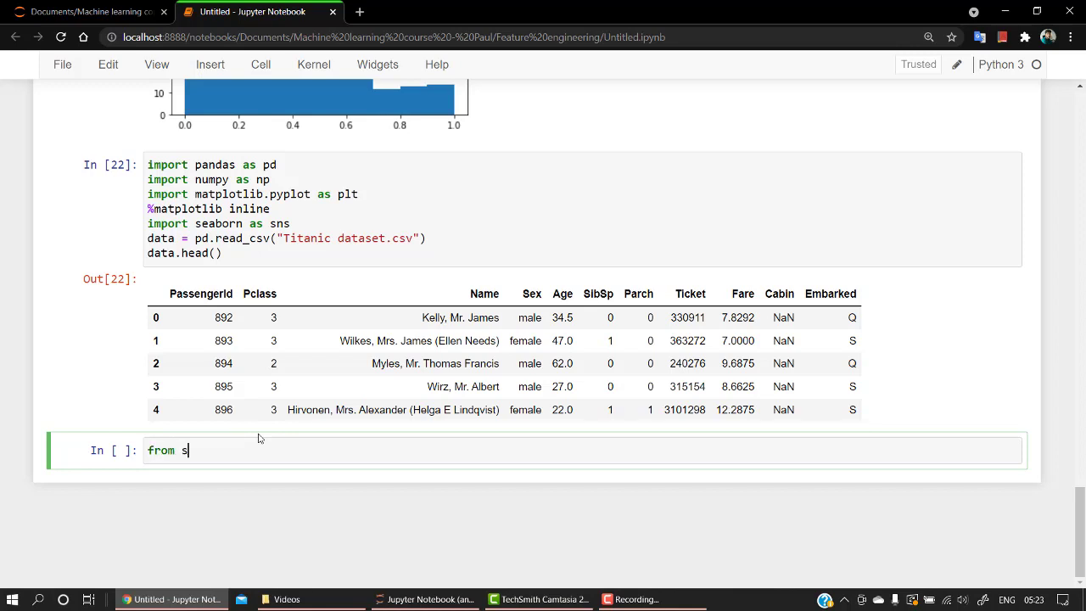
text(klearn.)
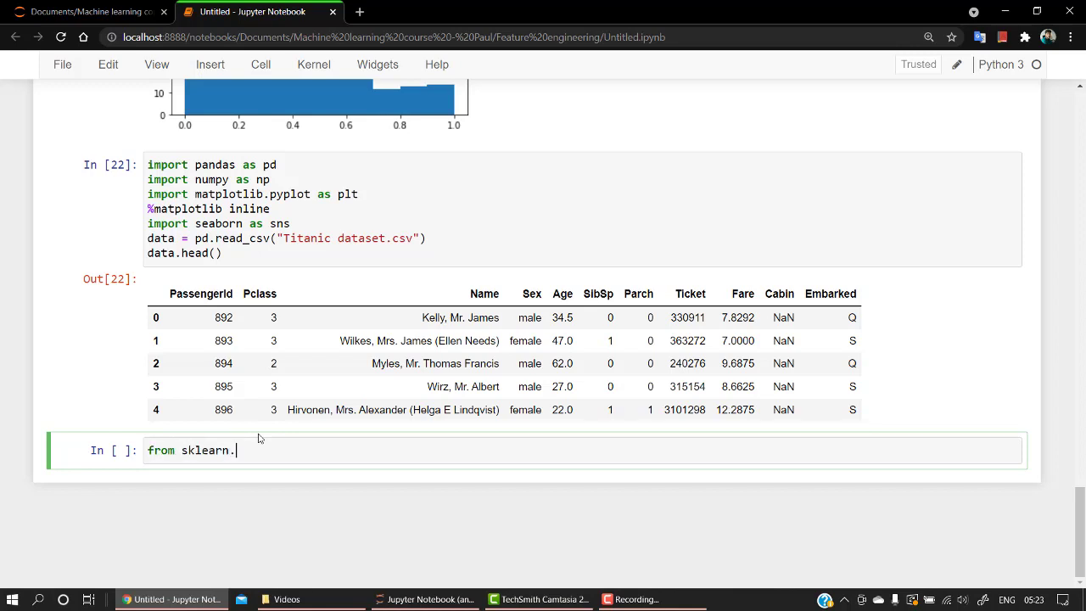
text(preprocessing import)
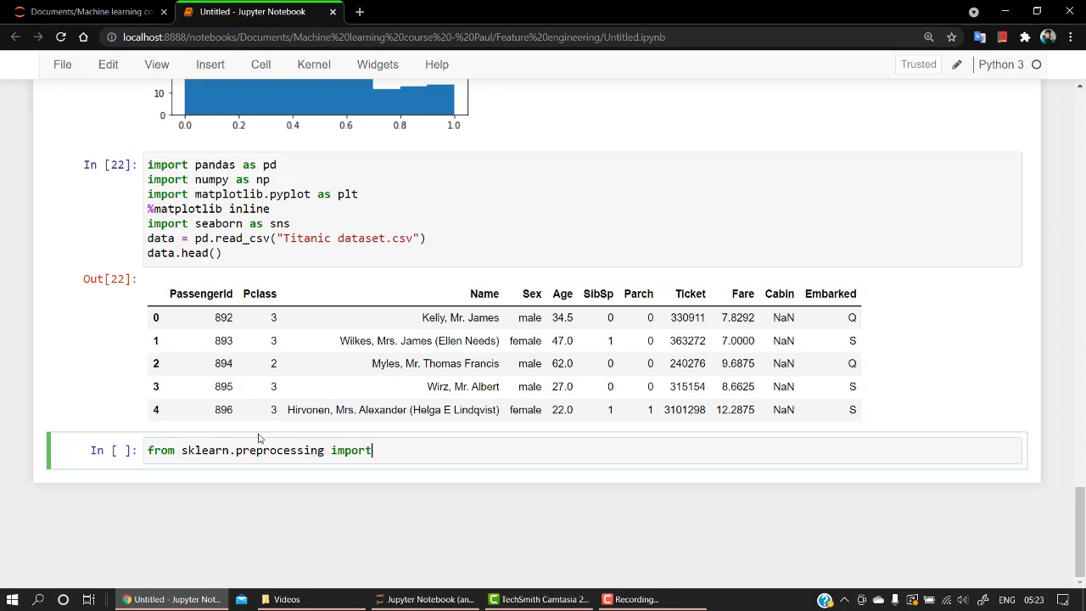
text(Standa)
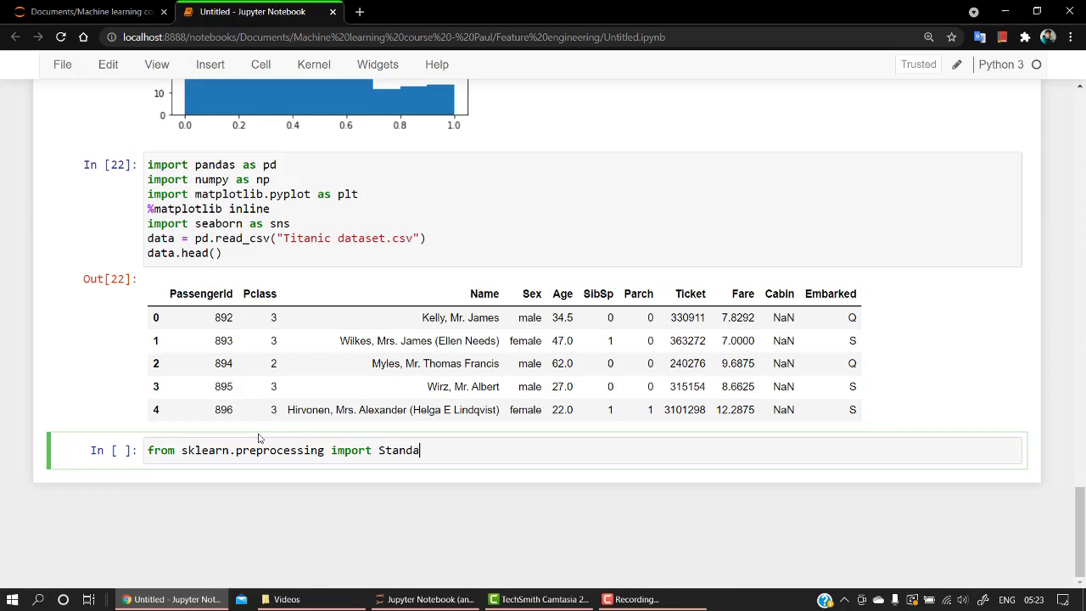
text(rdScaler)
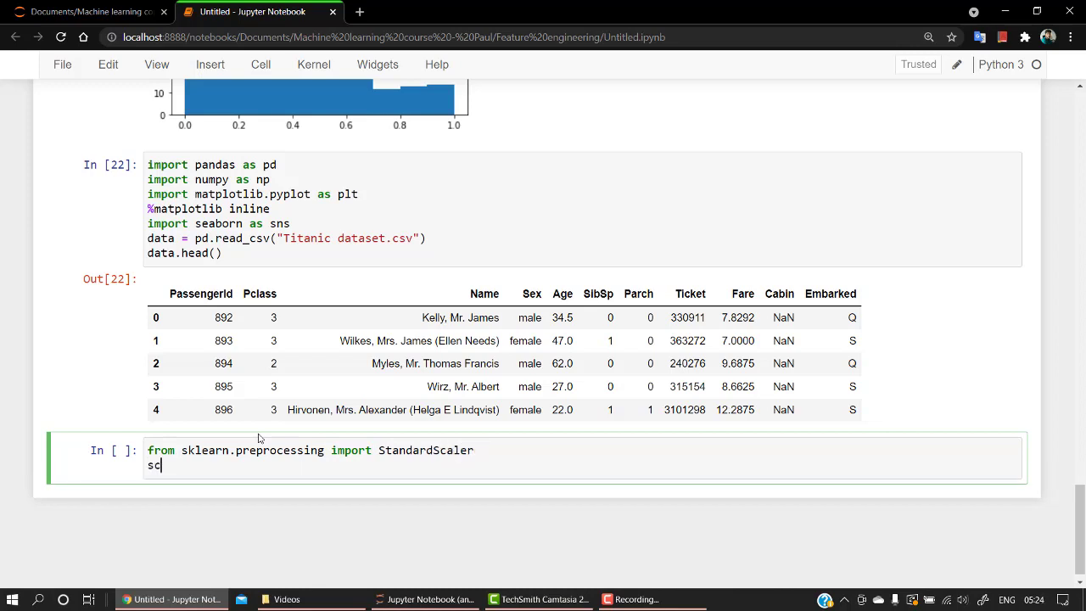
text(aler =)
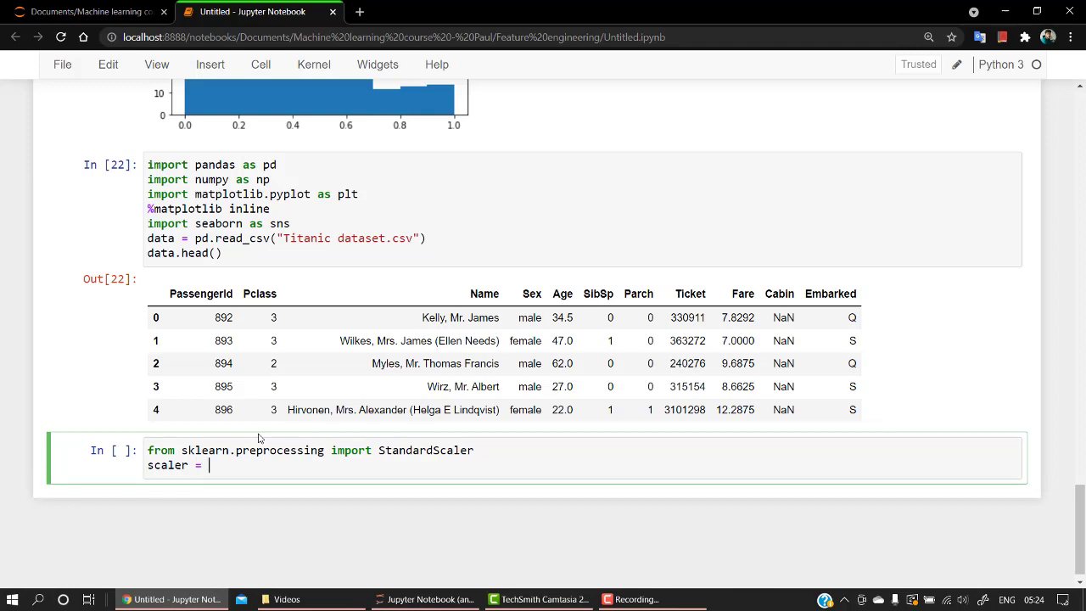
text(Stand)
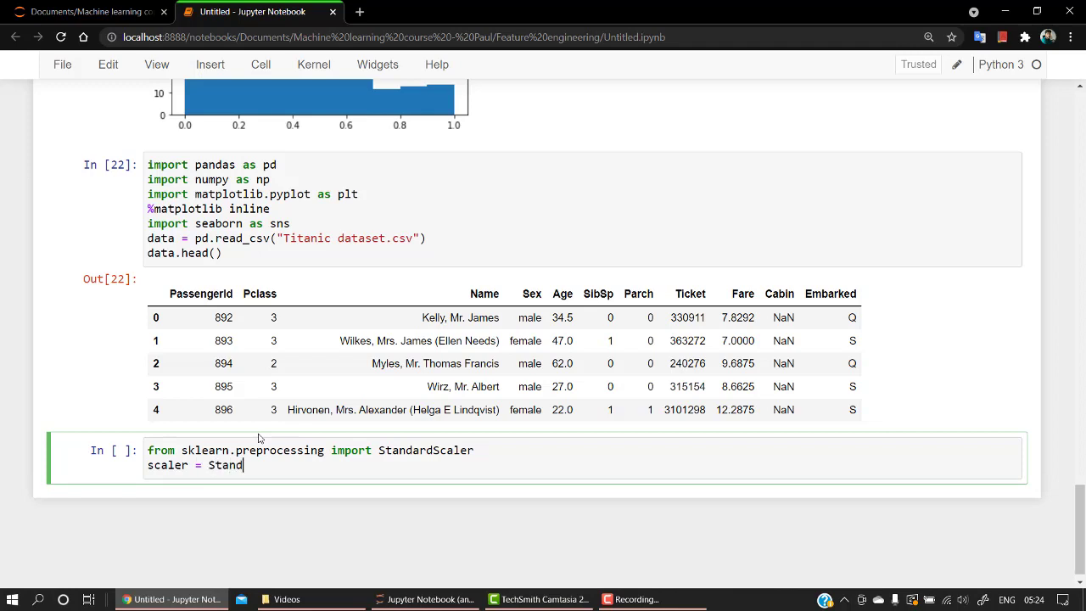
text(ard)
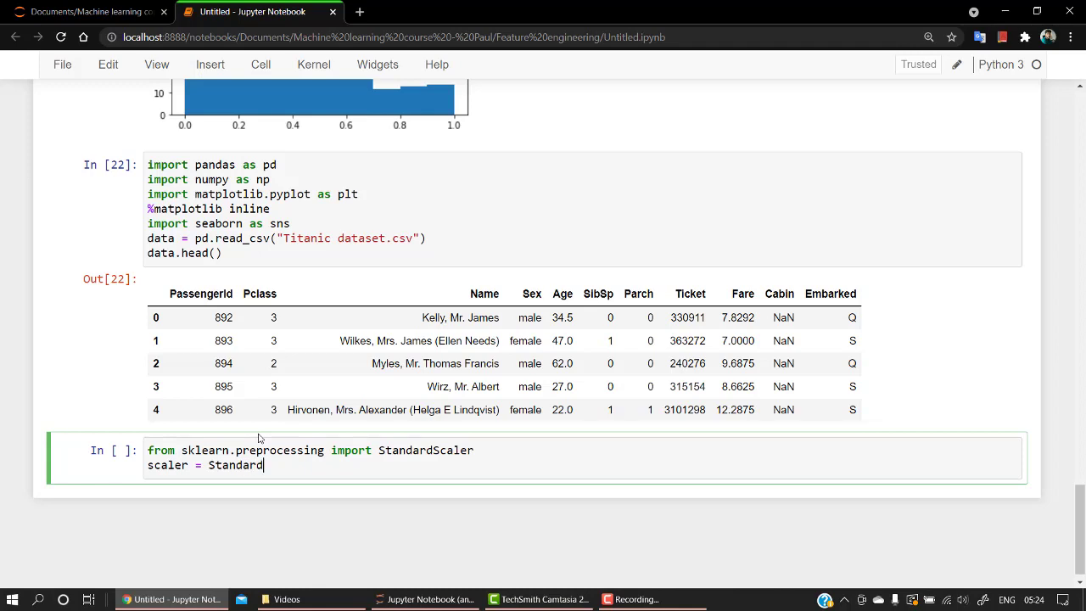
text(Scaler)
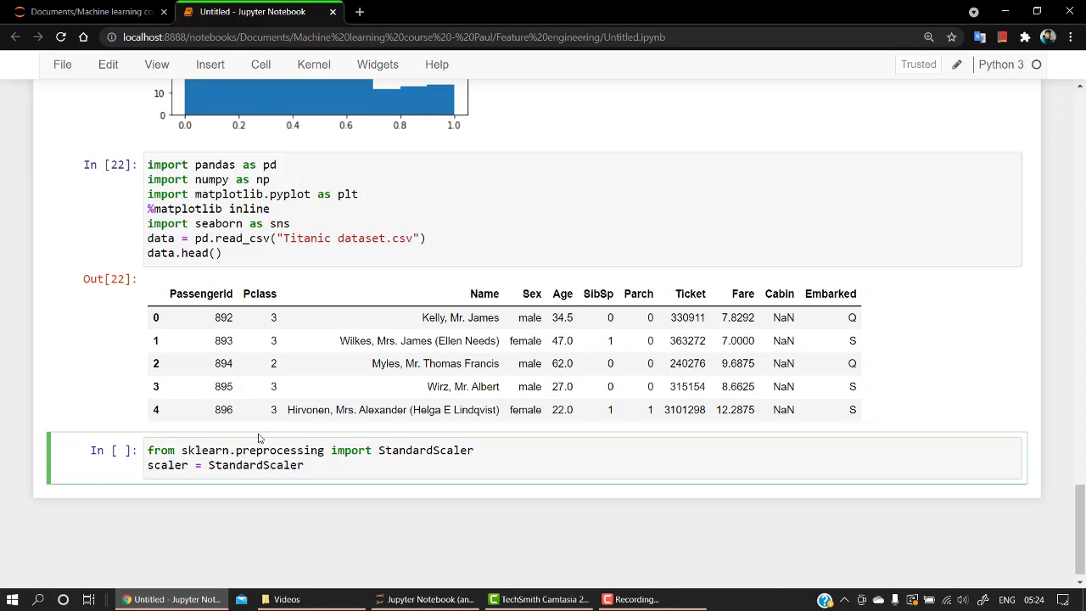
text(.f)
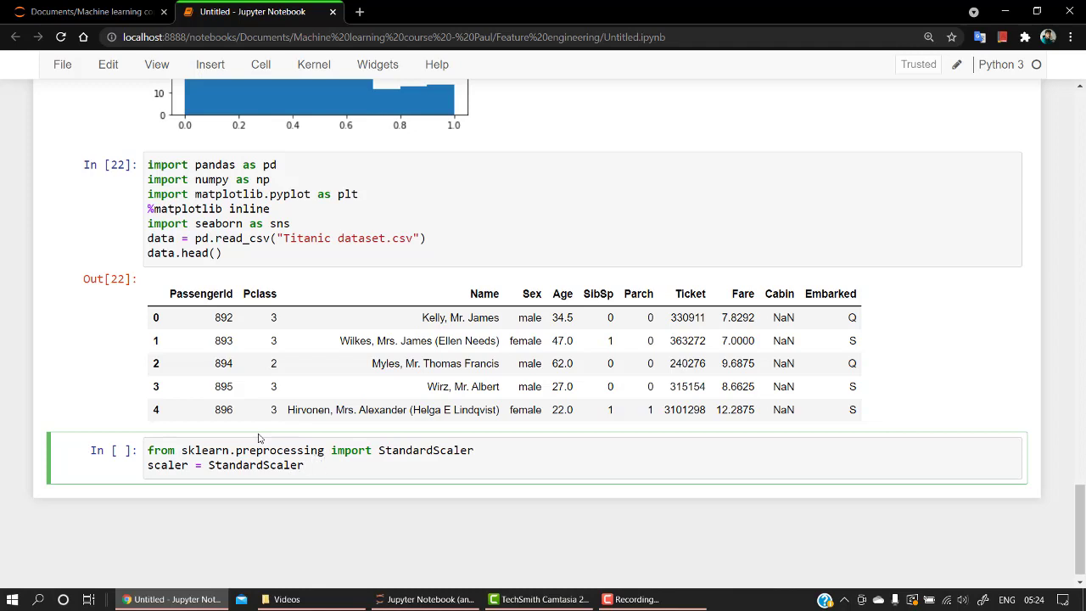
text(())
text(scaler)
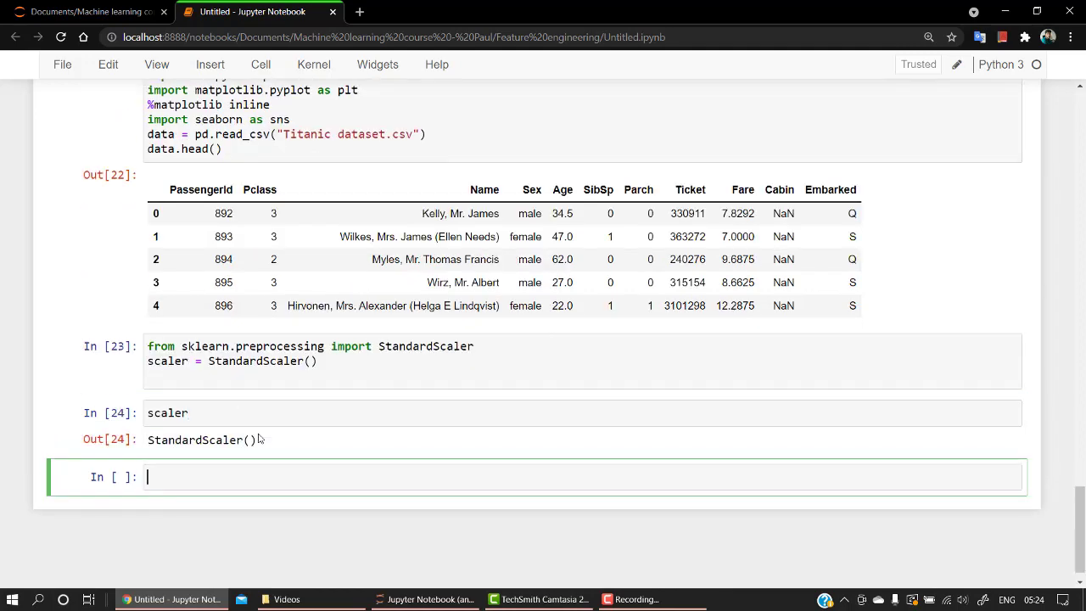
Write data.Age = scaler.fit_transform(data.Age.values.reshape(-1,1)), fixing the typos.
scroll(down, 3)
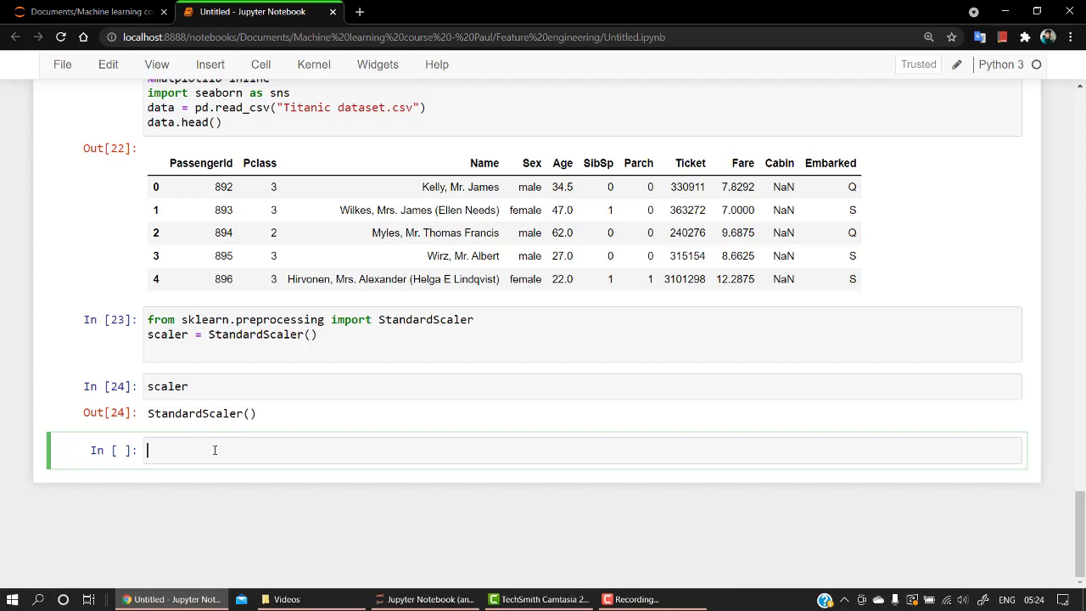
text(data,Age)
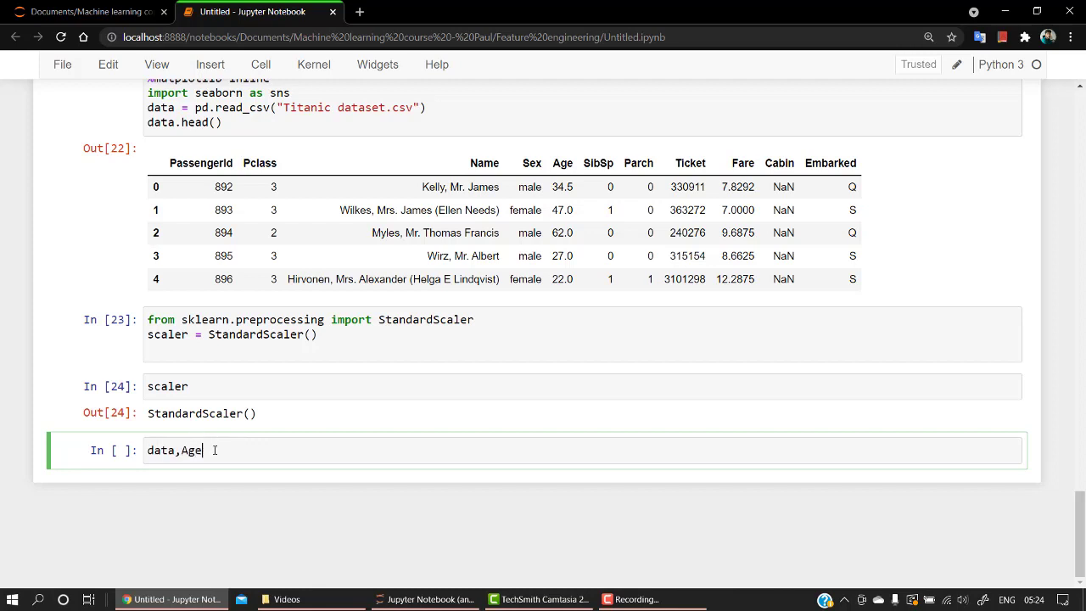
key(BackSpace)
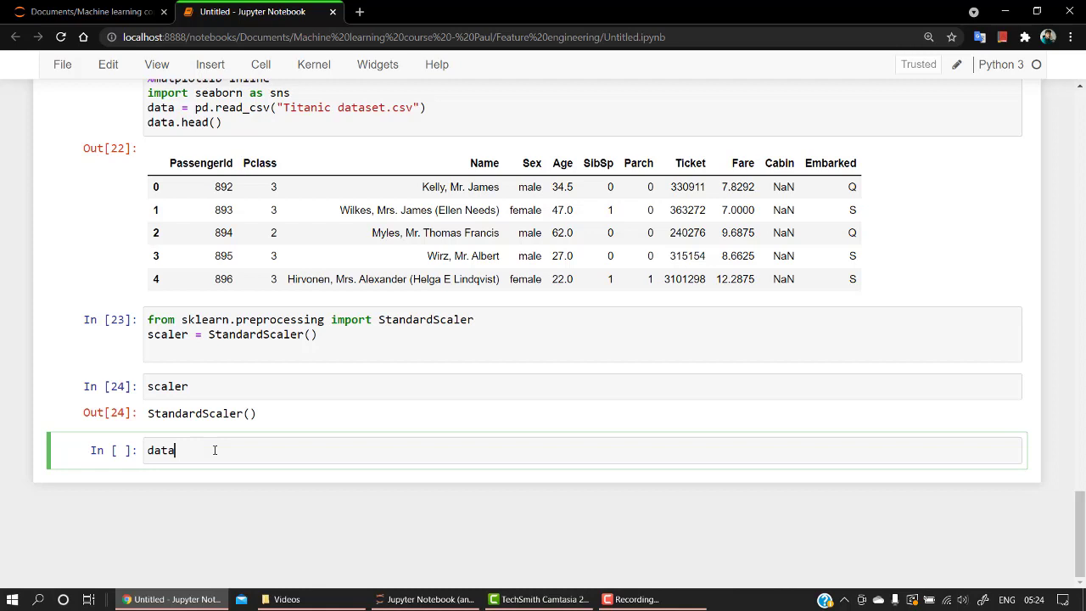
text(.Age =)
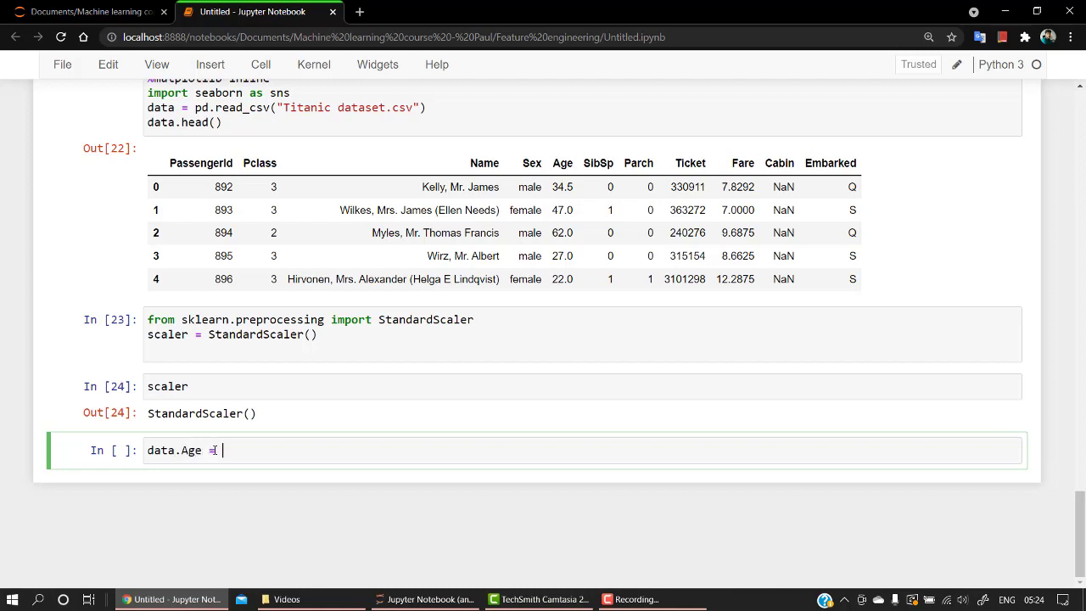
text(scaler)
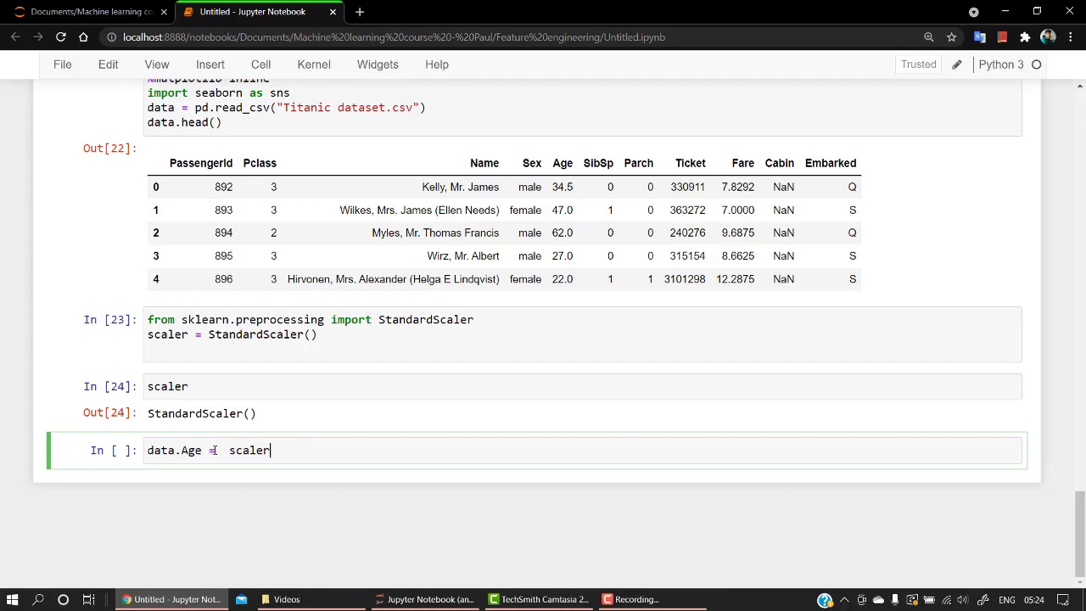
text(.fit)
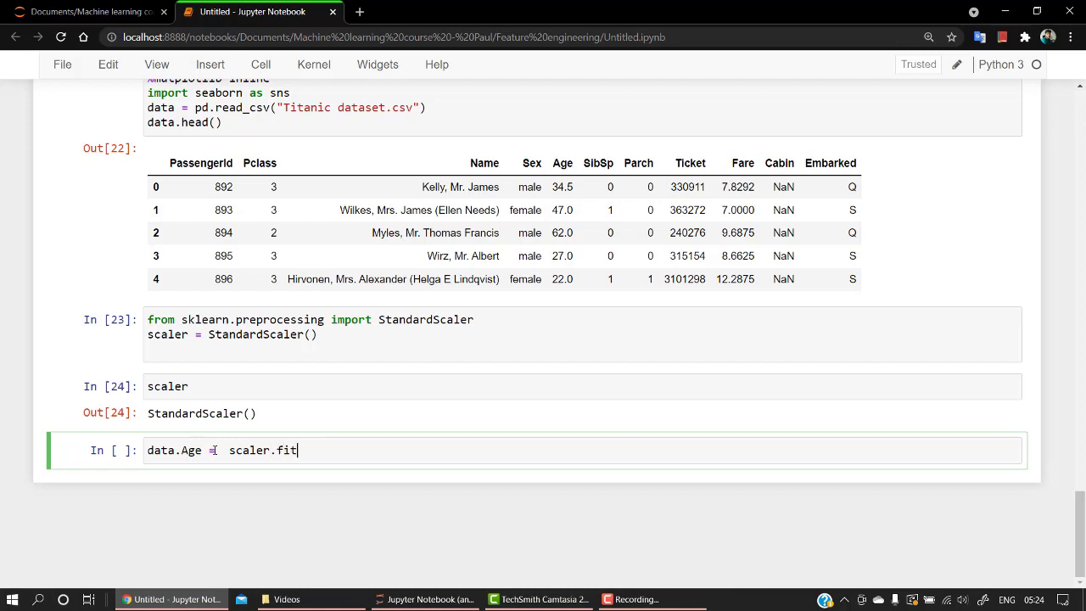
text(_tranf)
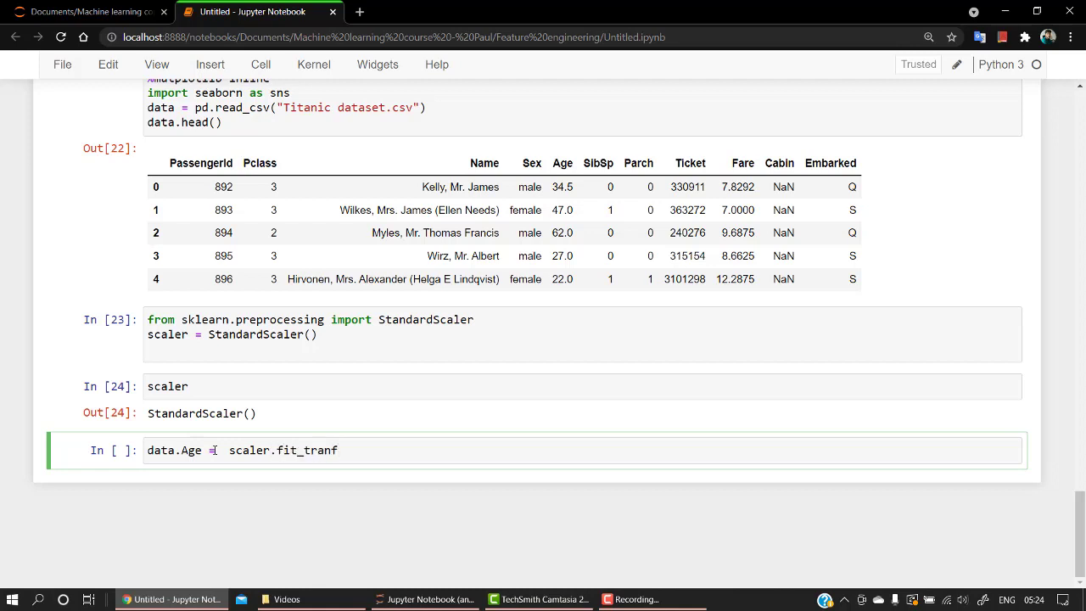
text(rom)
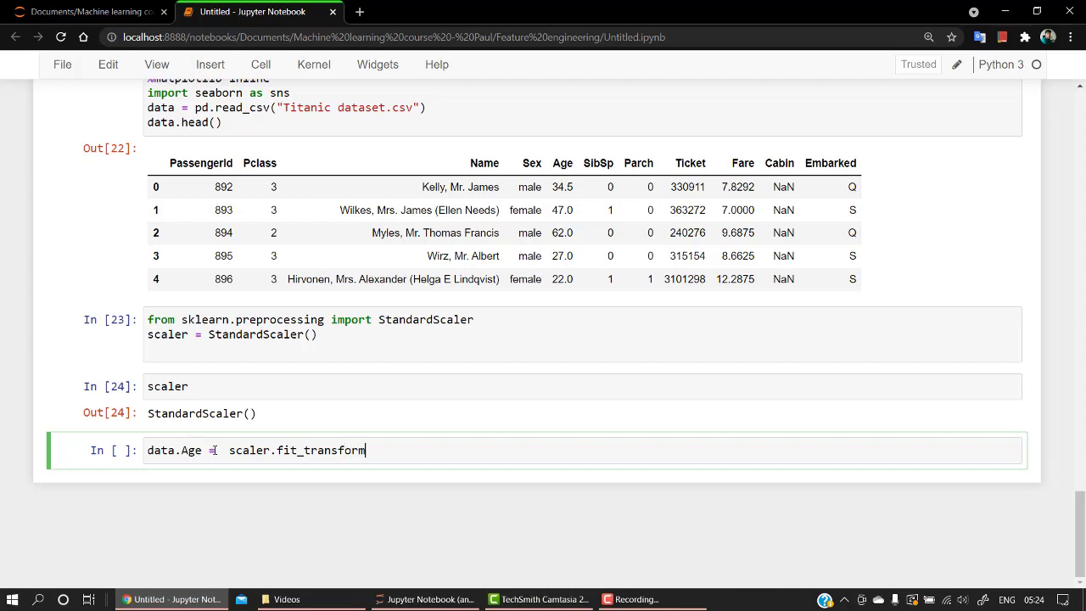
text(())
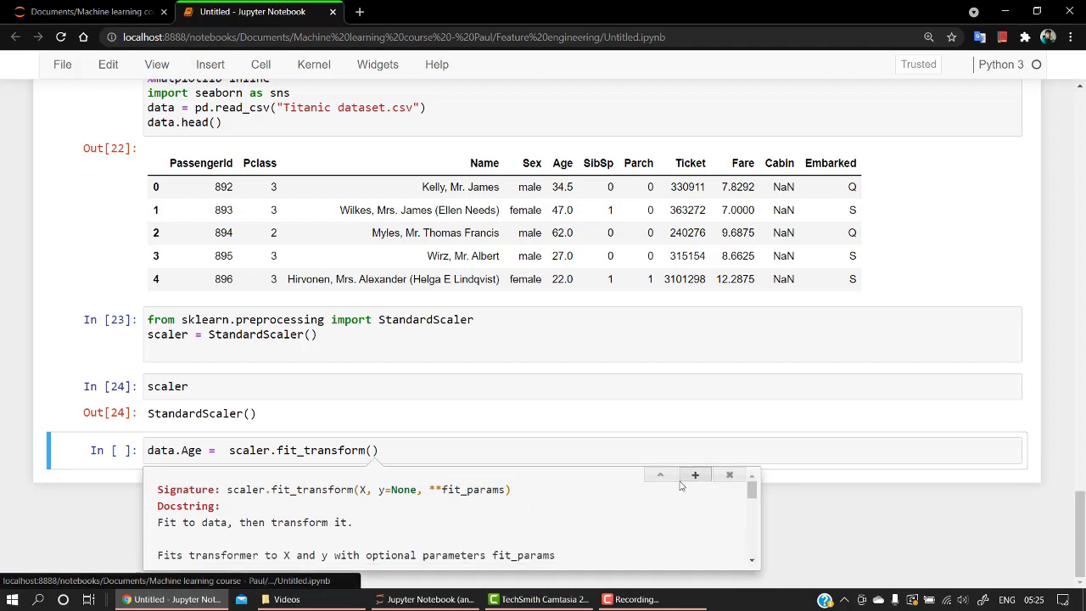
scroll(down, 3)
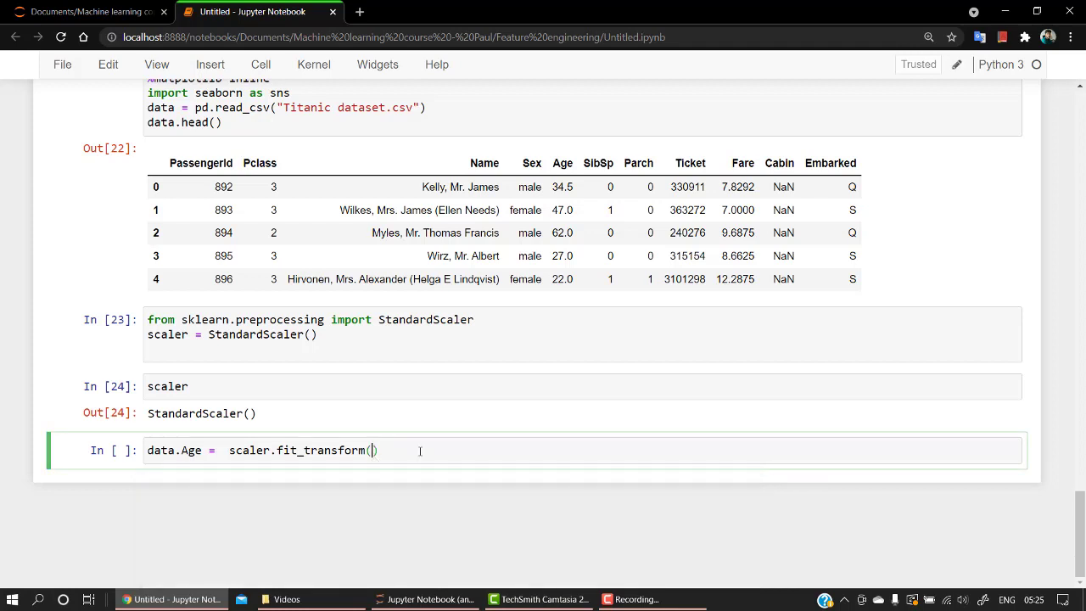
text(data.Age.values.reshape(-1,1))
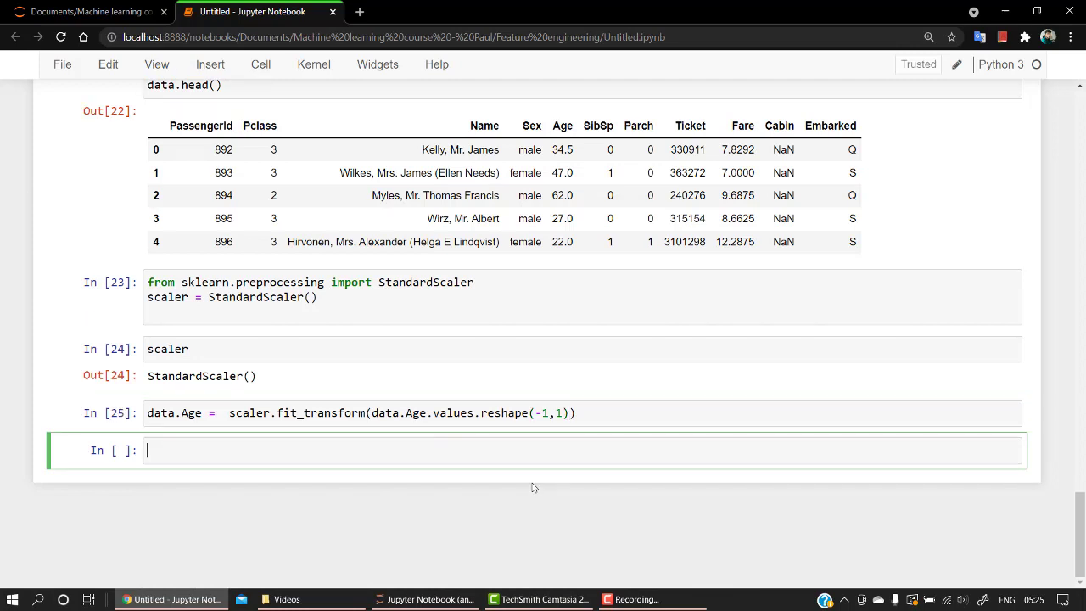
Display data.Age and compare its −2 to 3 histogram with the earlier 0–1 one.
text(data.Age)
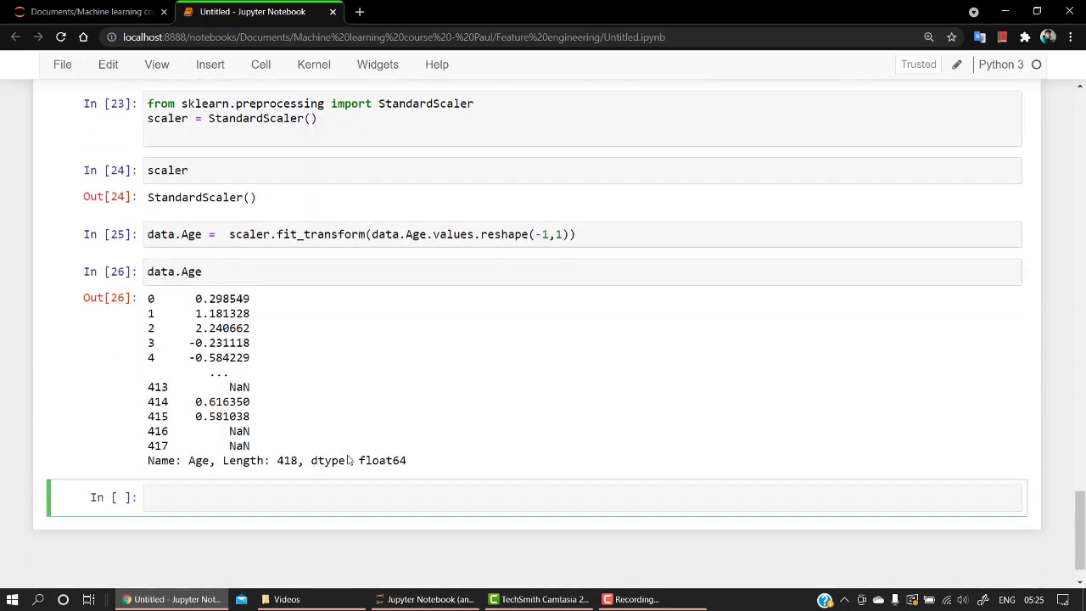
mouse_move(287, 318)
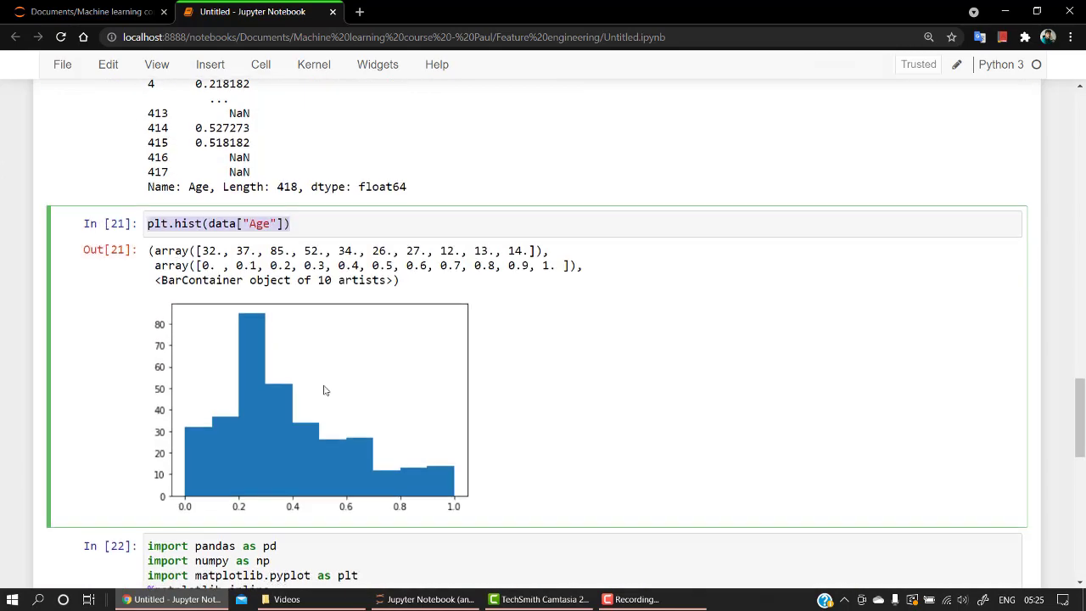
scroll(down, 3)
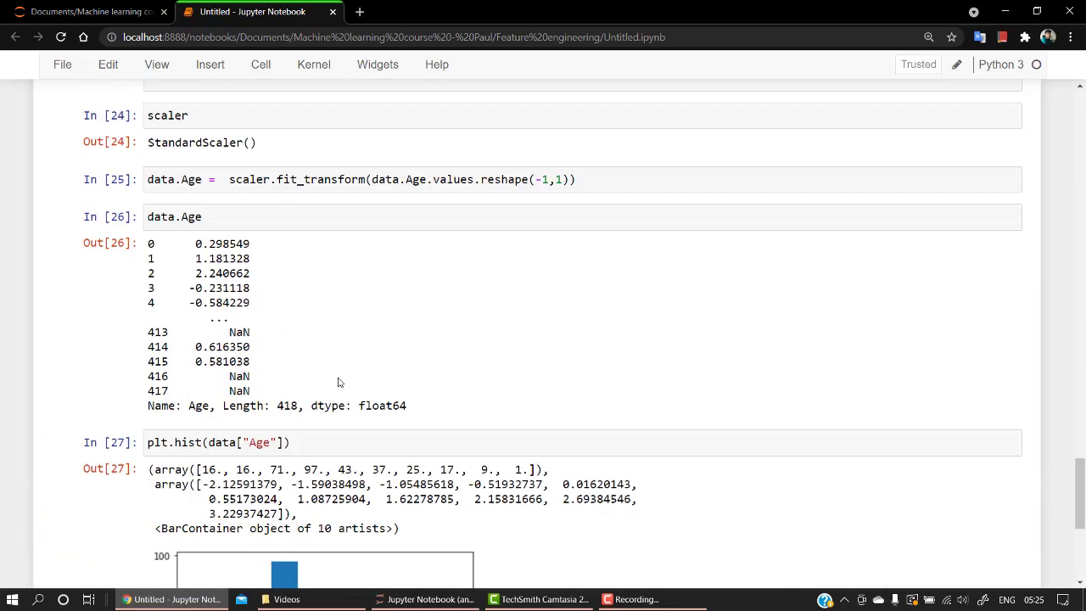
scroll(down, 3)
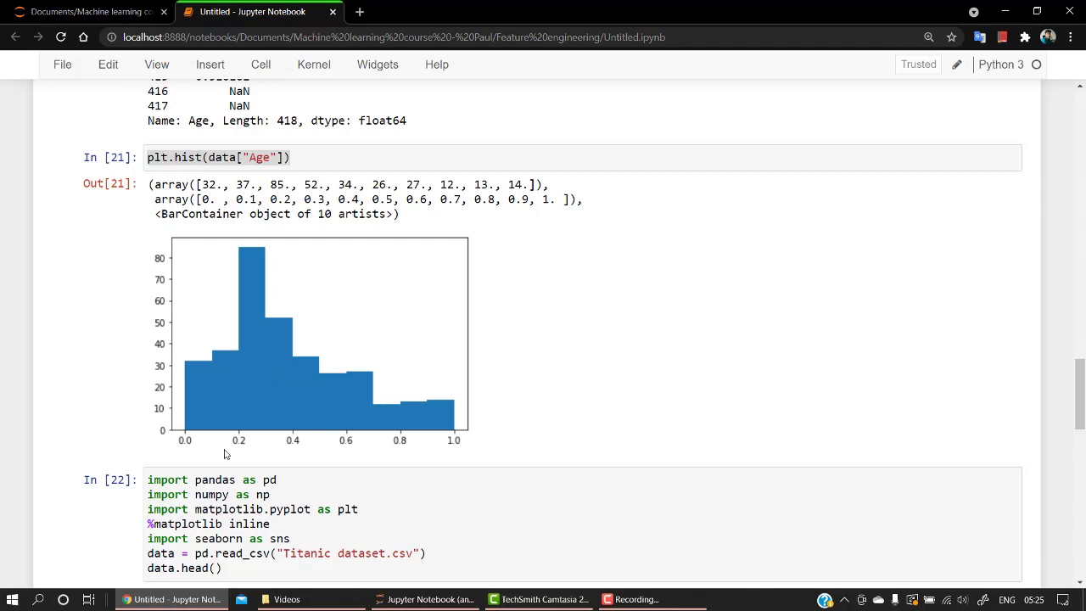
mouse_move(223, 435)
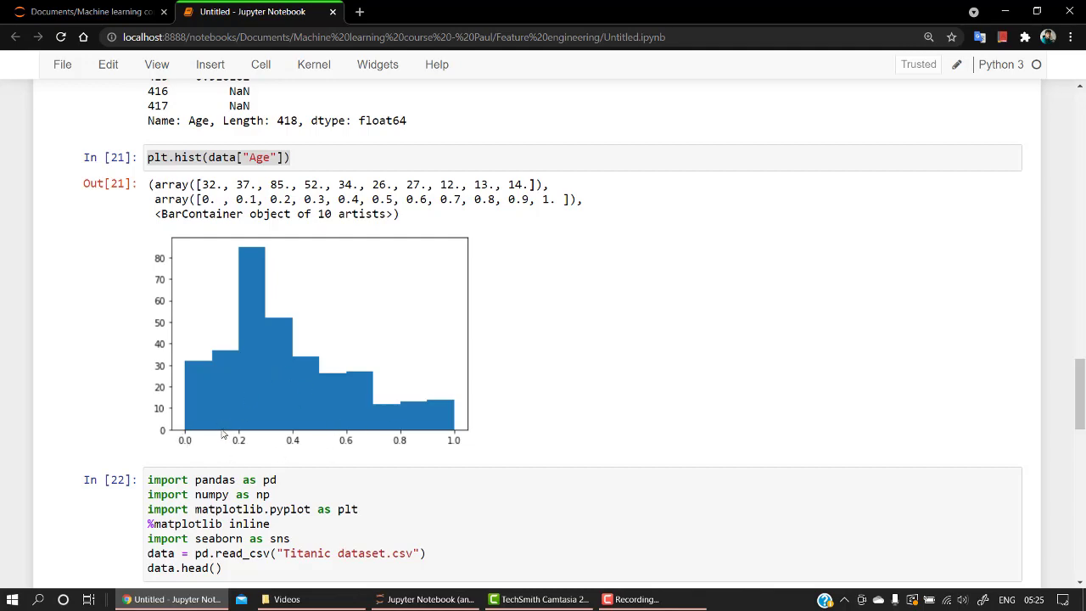
scroll(down, 3)
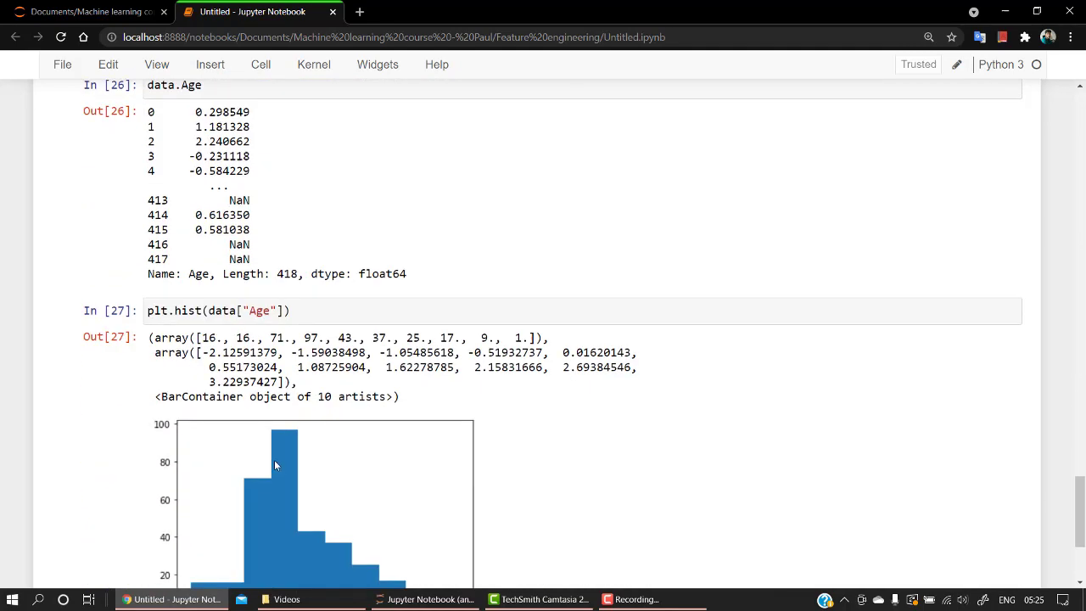
scroll(down, 3)
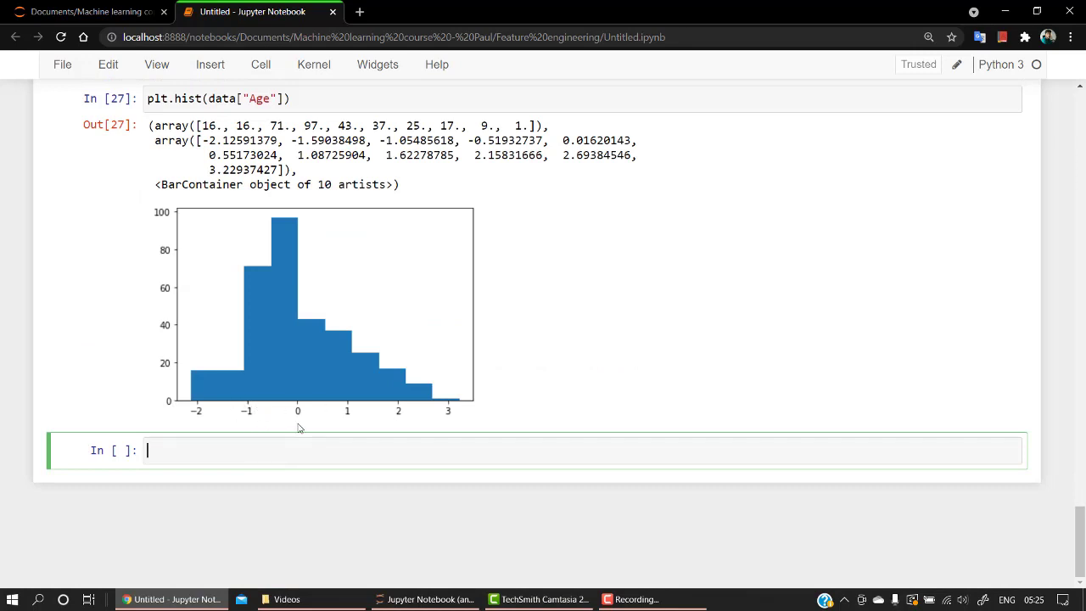
mouse_move(202, 414)
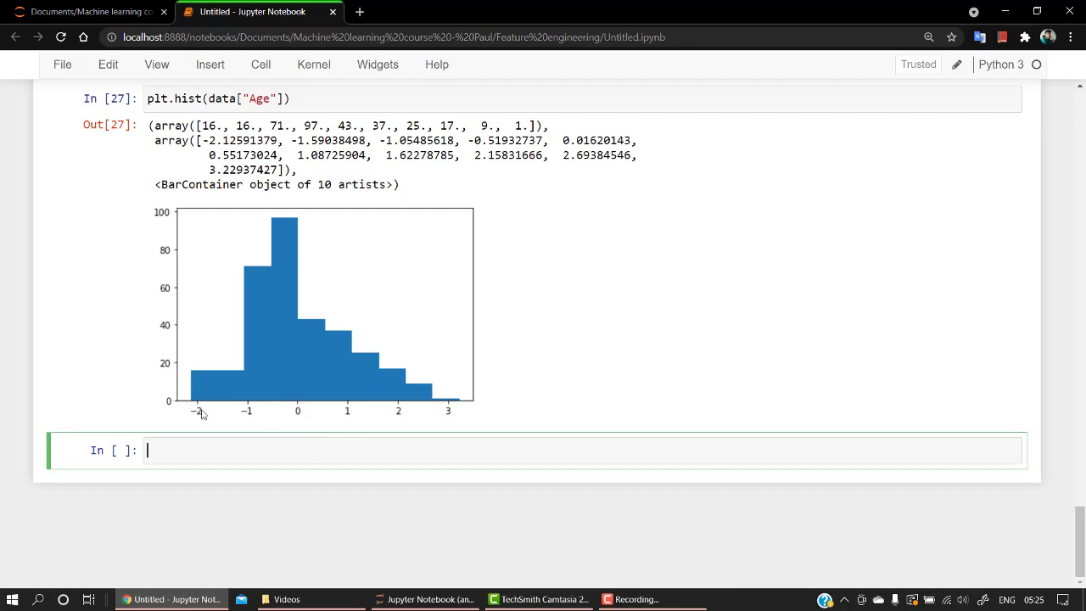
mouse_move(287, 359)
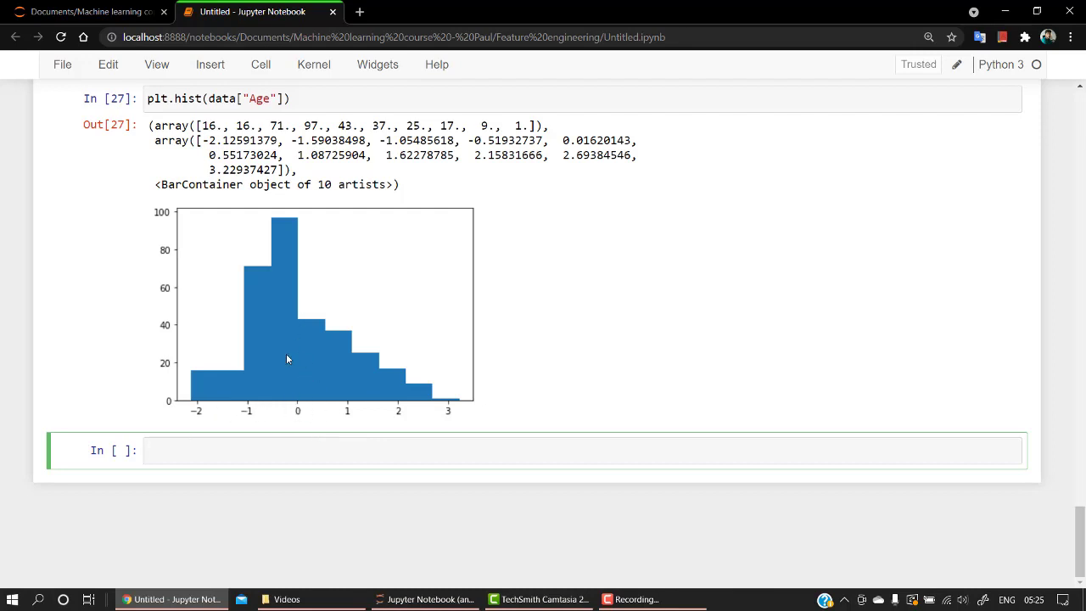
mouse_move(309, 399)
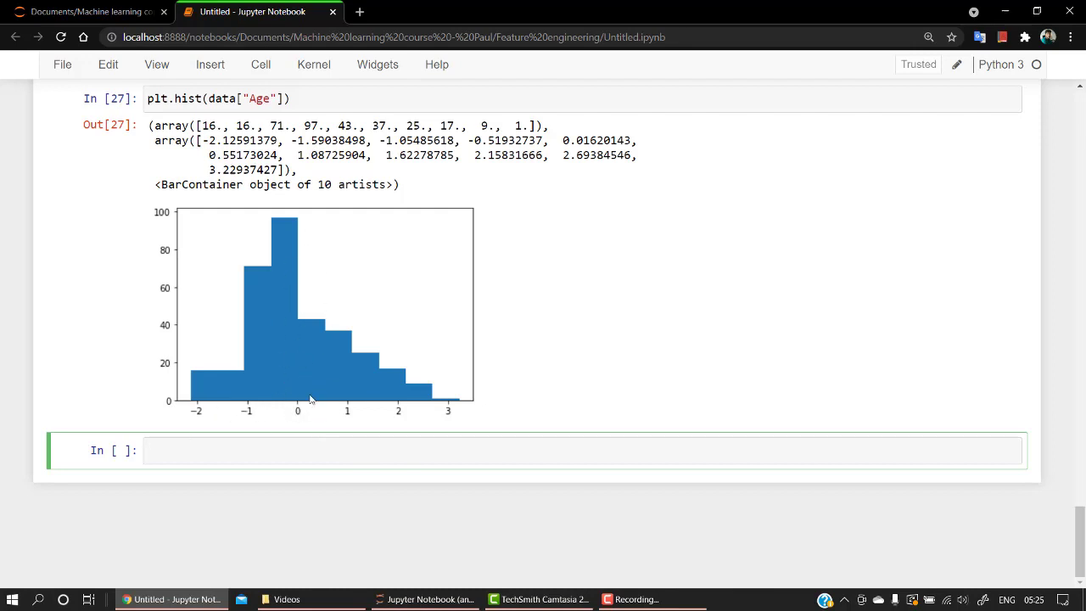